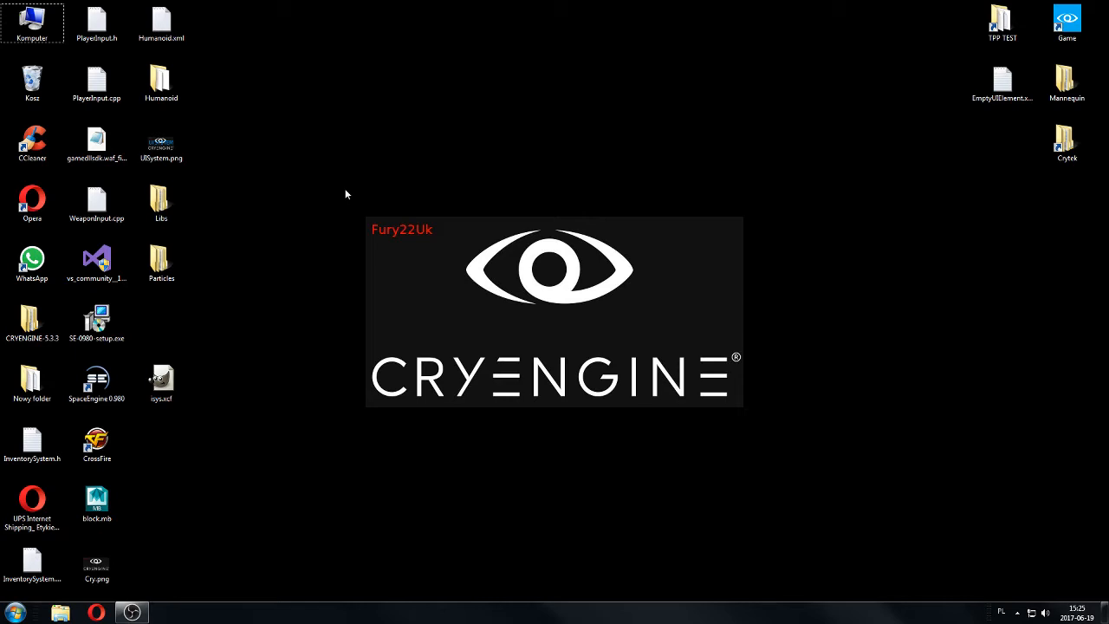
mouse_move(76, 6)
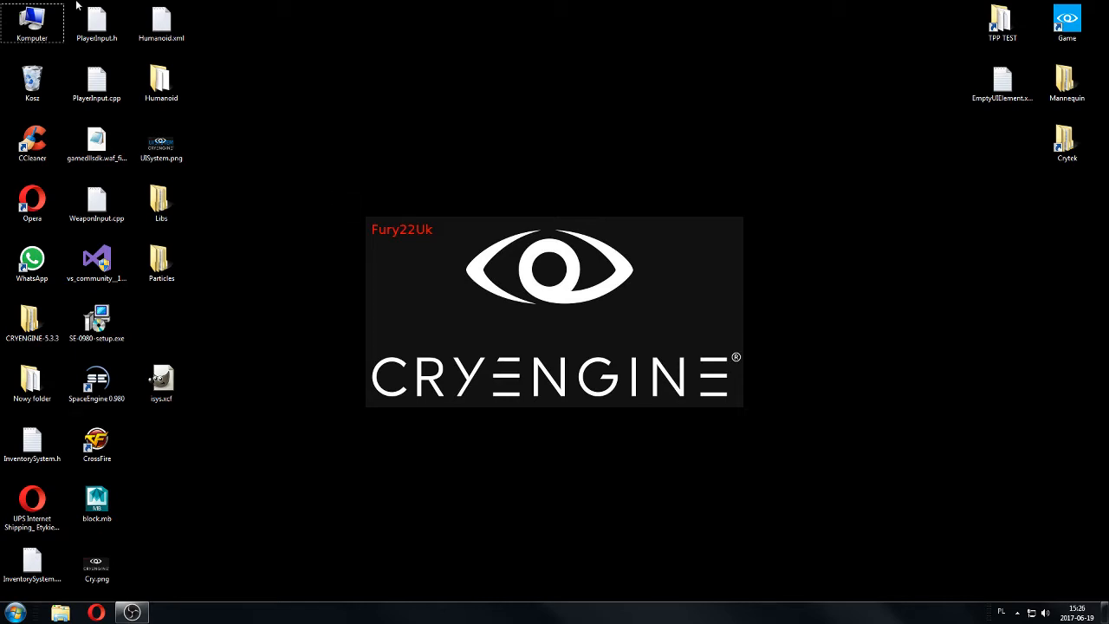
Step: Browse thedesignguis.com's community UI tutorials list showing the CRYENGINE RPG inventory series
right_click(32, 82)
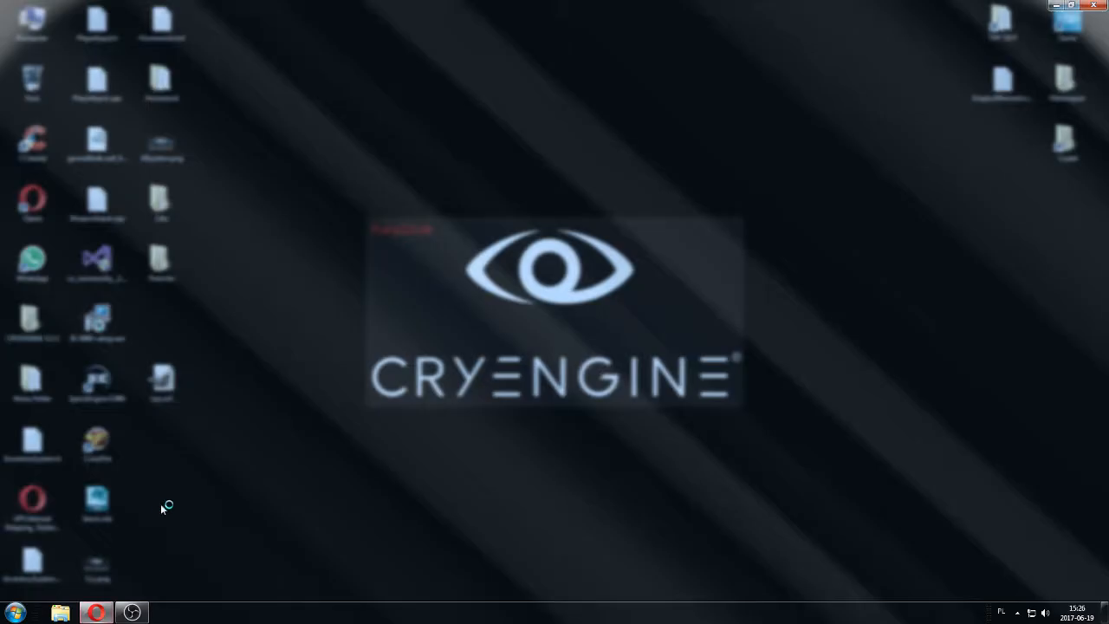
mouse_move(271, 148)
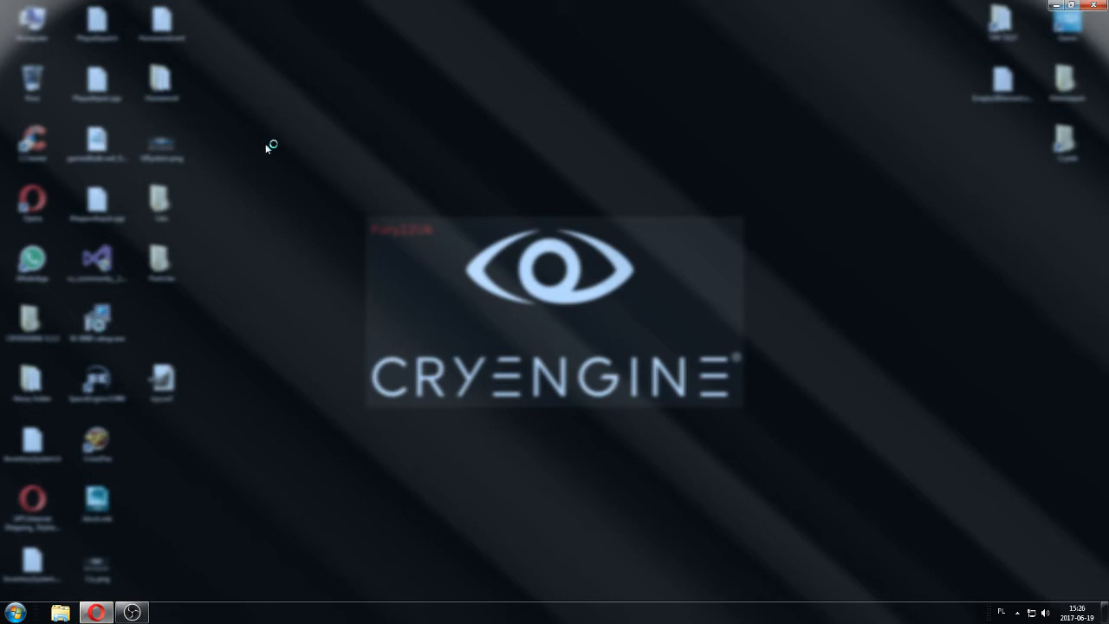
click(96, 613)
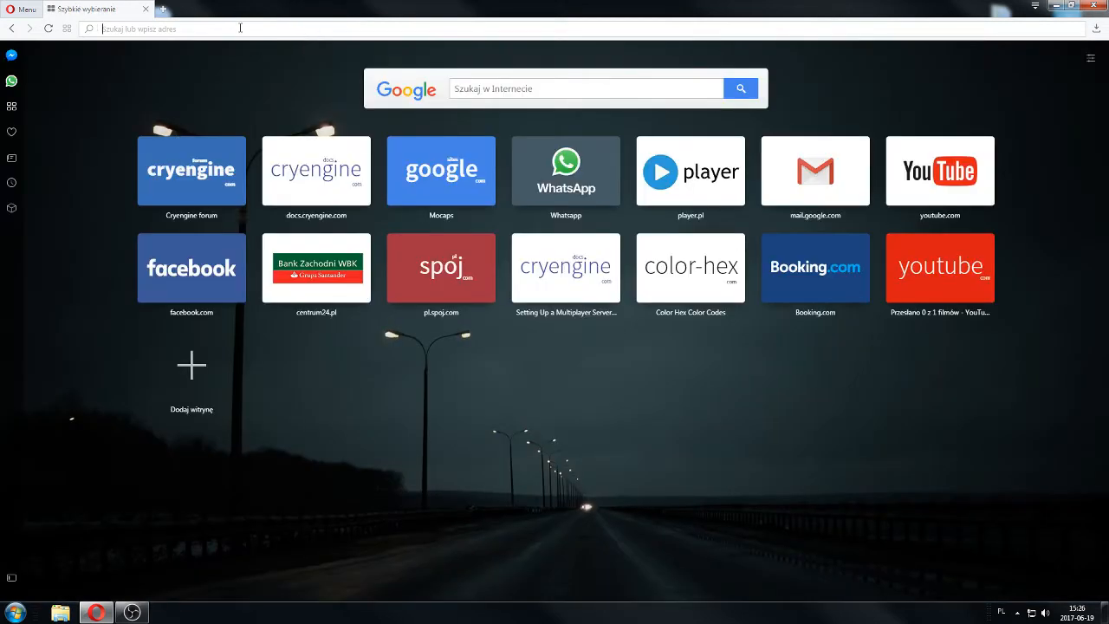
text(thedesignguis.com/community/tutorials/)
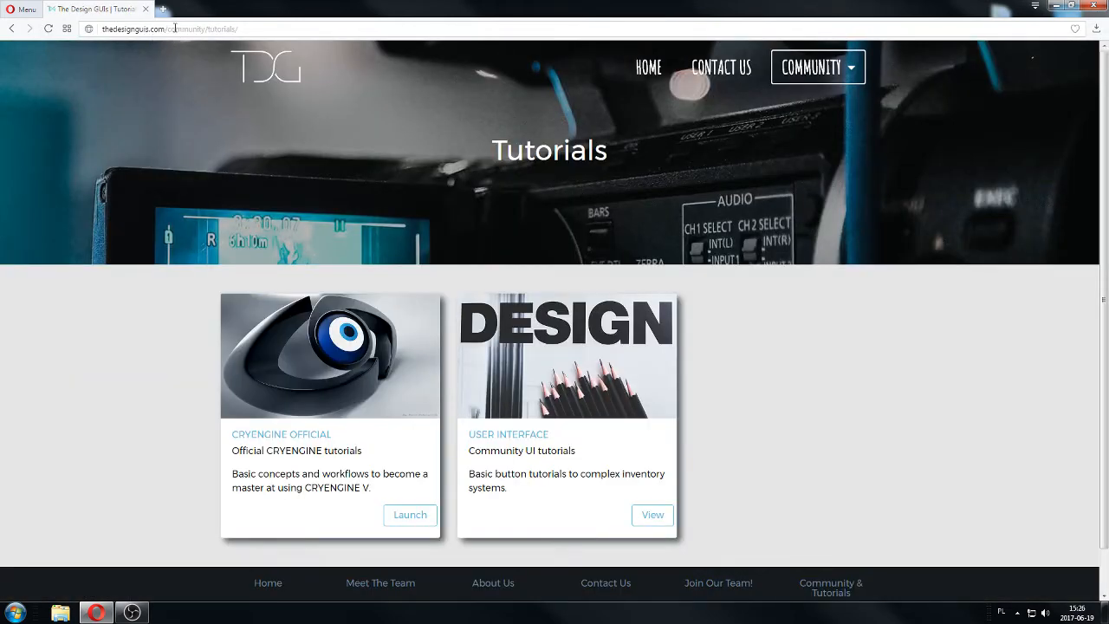
mouse_move(364, 396)
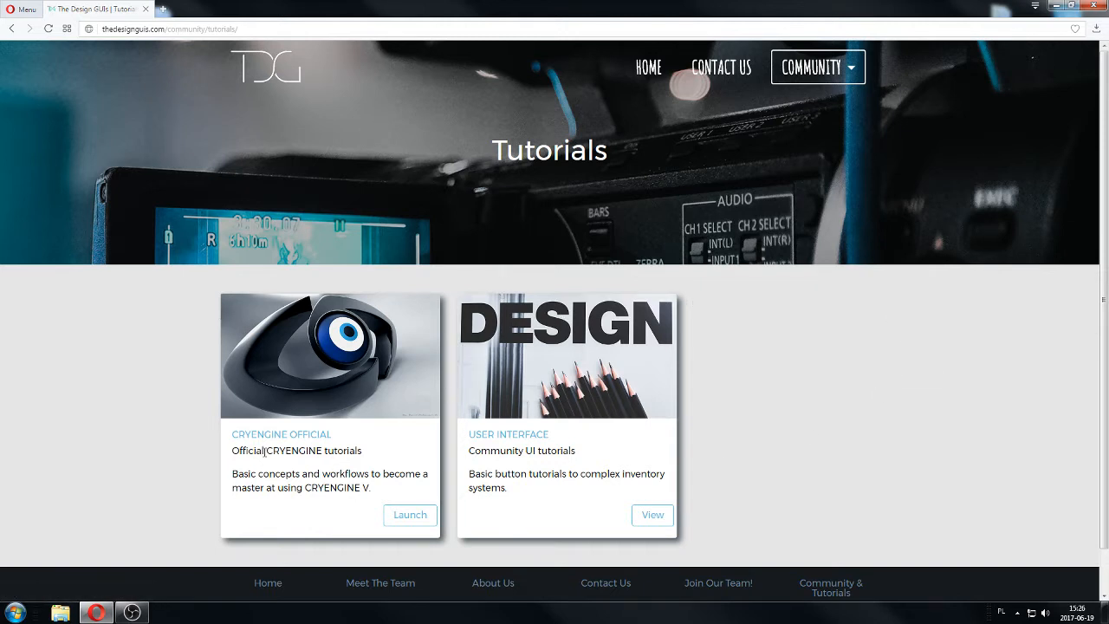
mouse_move(659, 495)
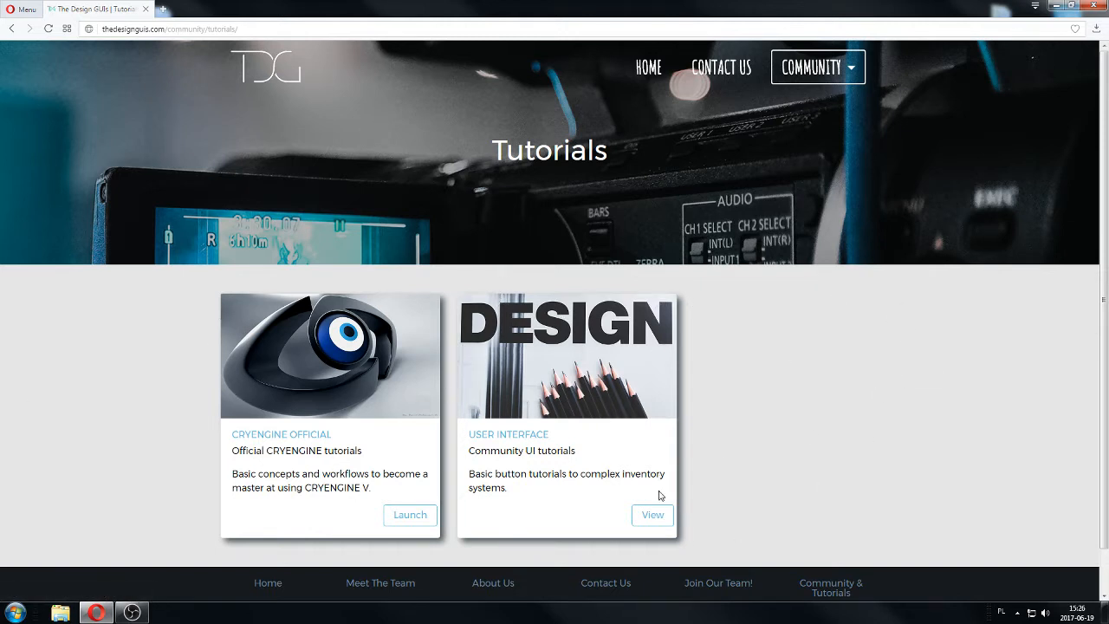
click(653, 515)
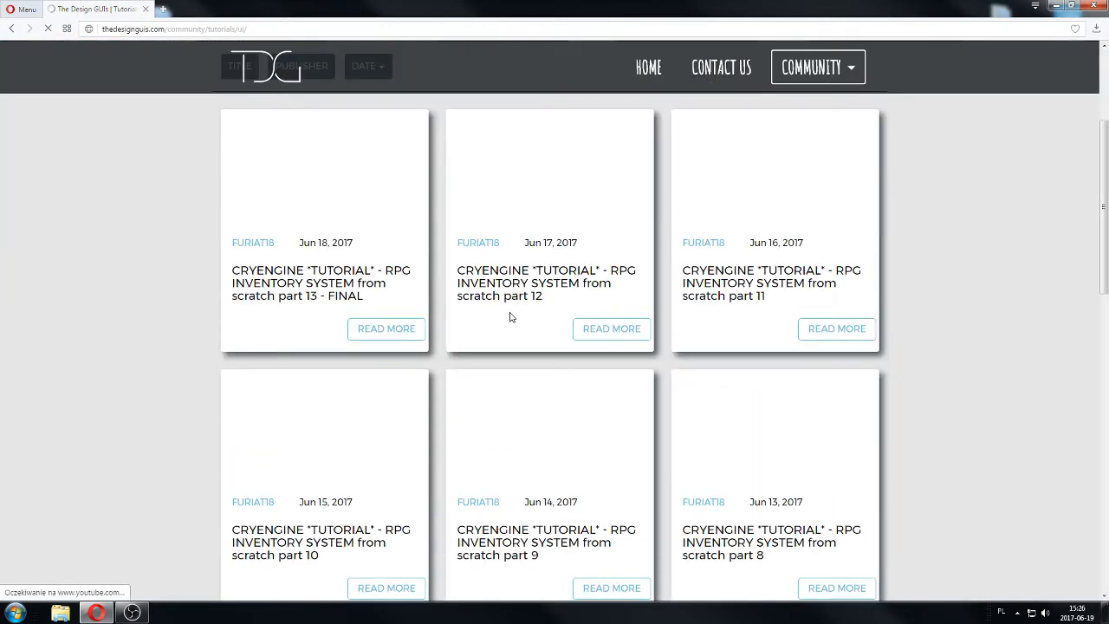
scroll(down, 3)
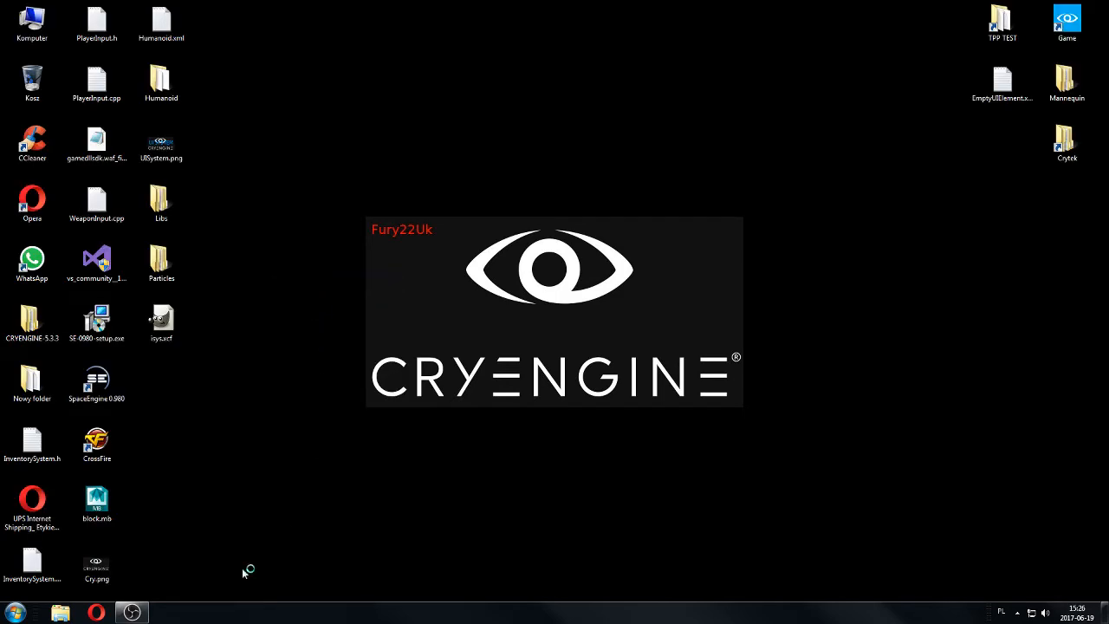
mouse_move(266, 301)
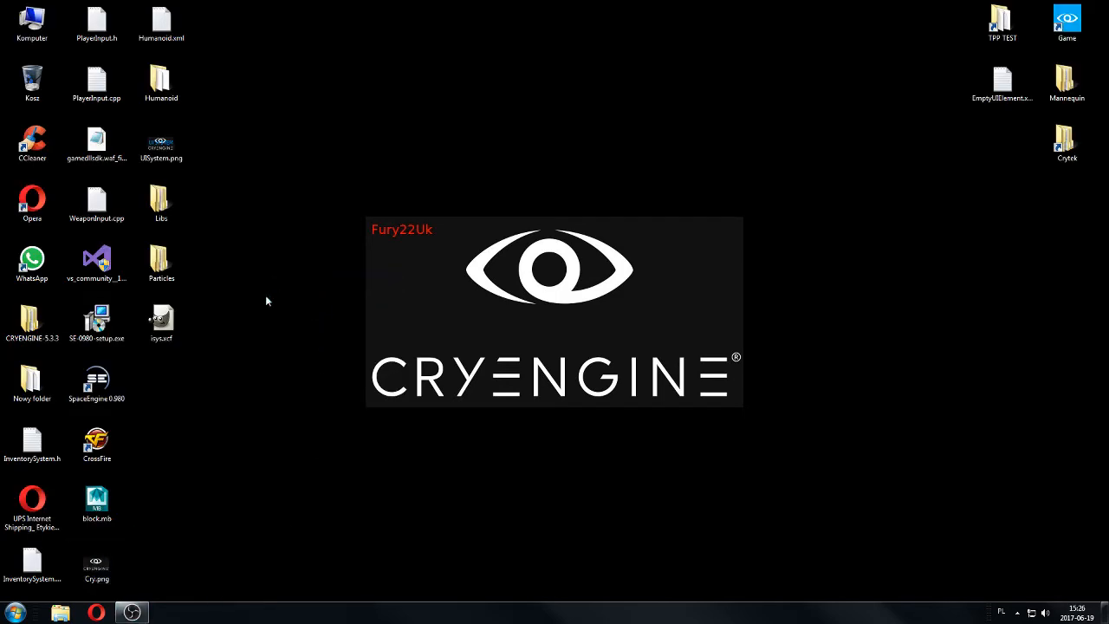
mouse_move(515, 227)
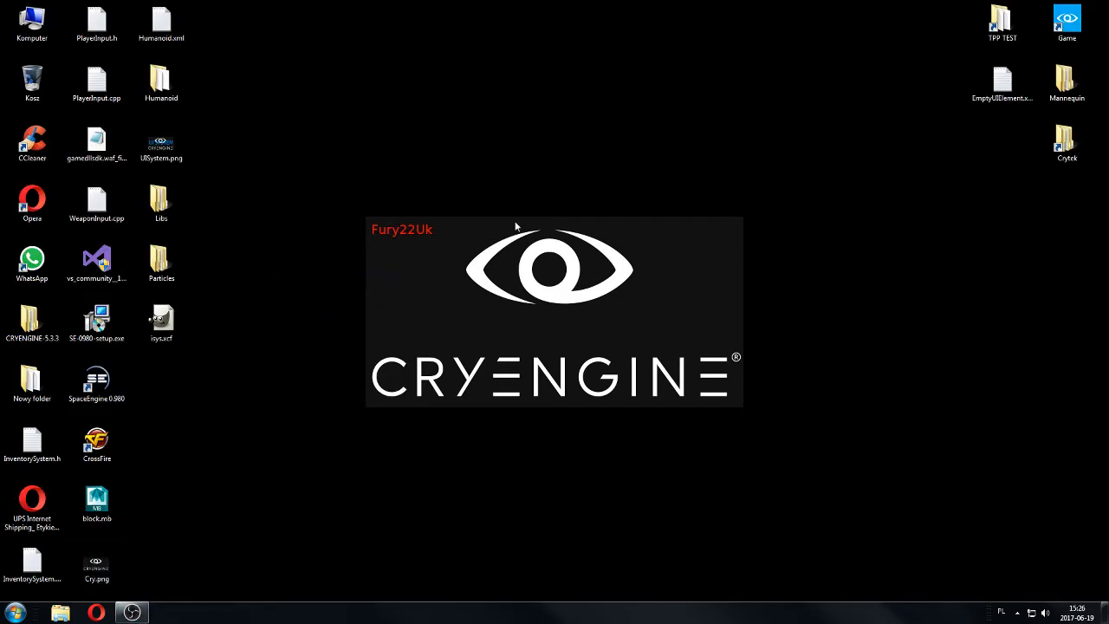
mouse_move(1009, 207)
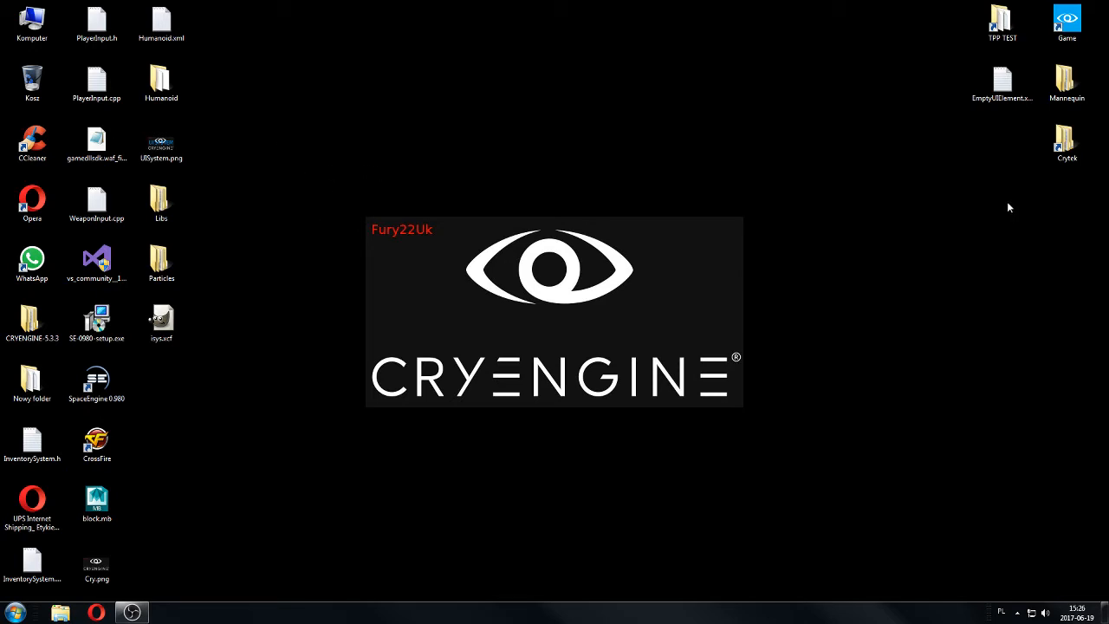
mouse_move(473, 234)
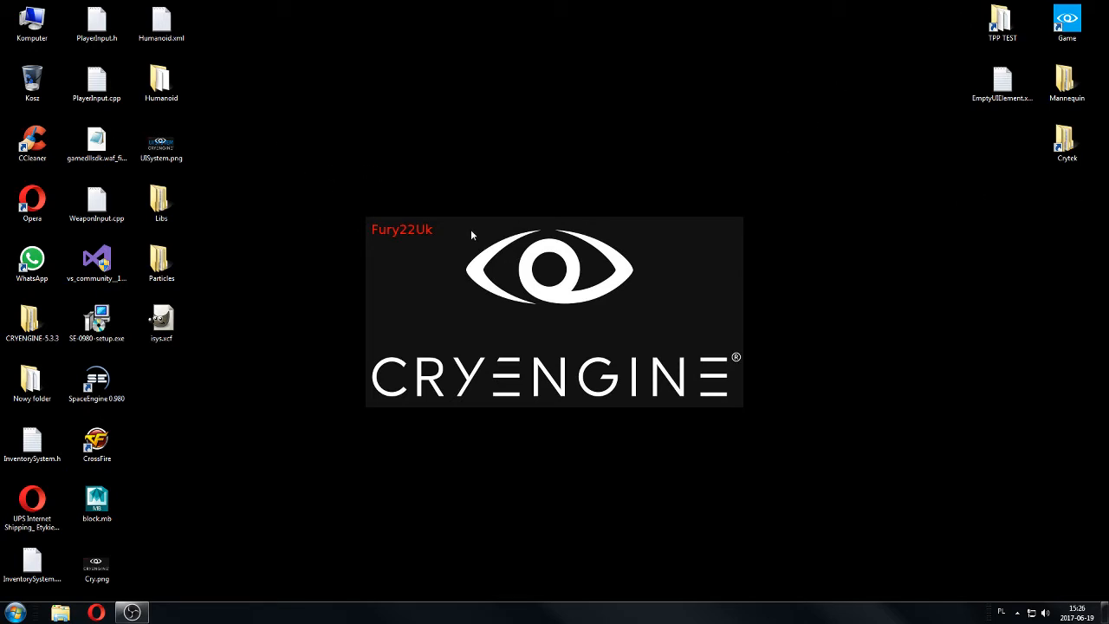
mouse_move(398, 236)
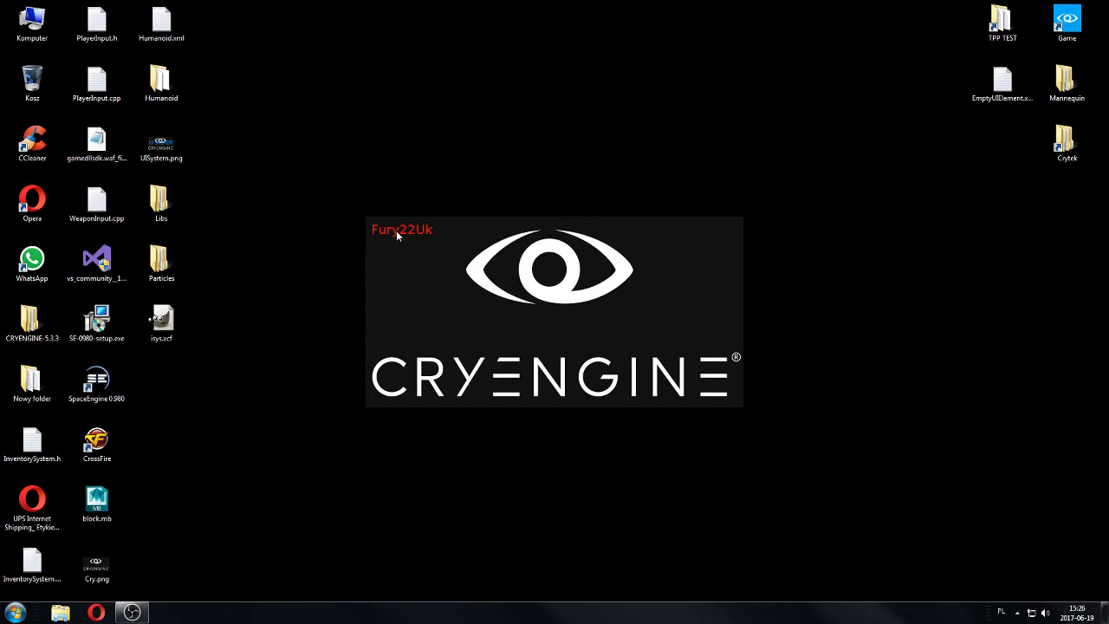
mouse_move(322, 257)
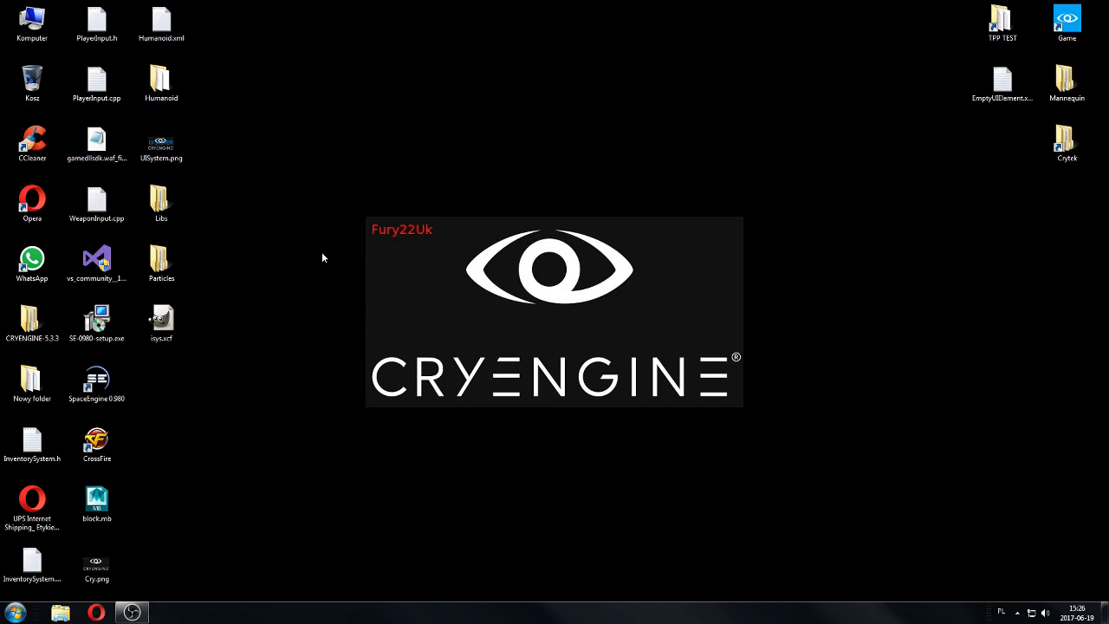
Step: Navigate CPPTutorials > Assets > Libs > UI > UIElements in Explorer and select MainMenu.xml
click(32, 143)
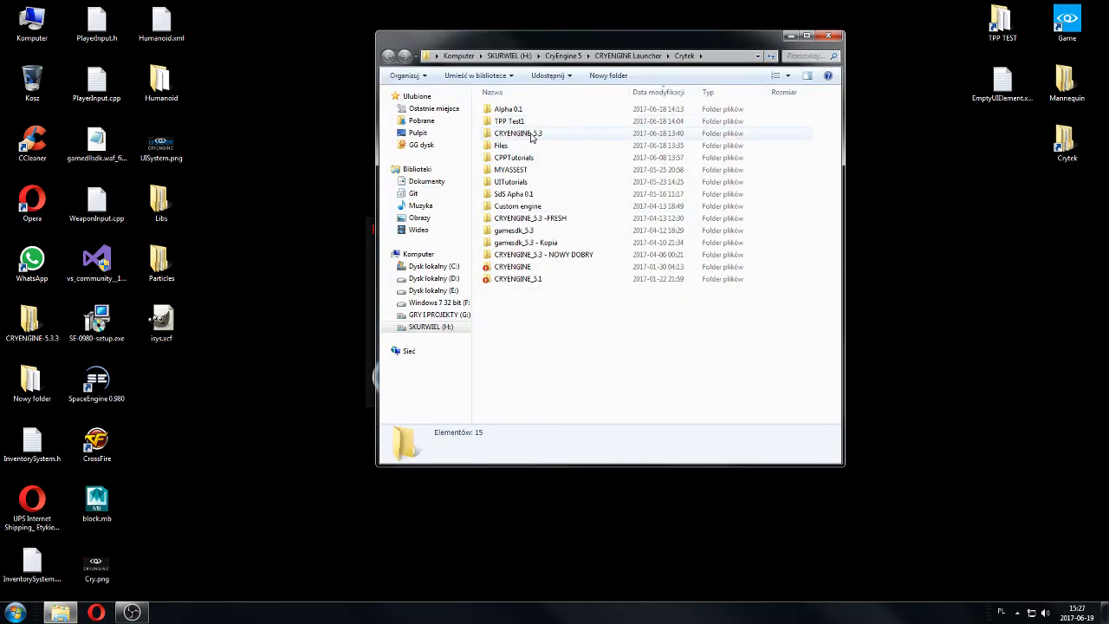
double_click(511, 169)
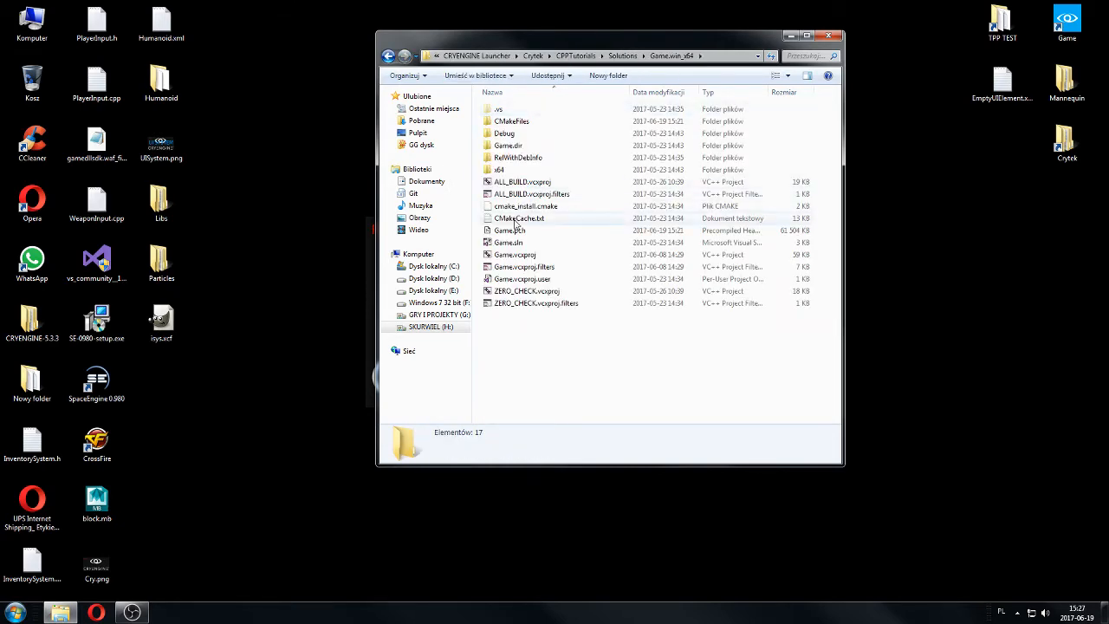
click(509, 242)
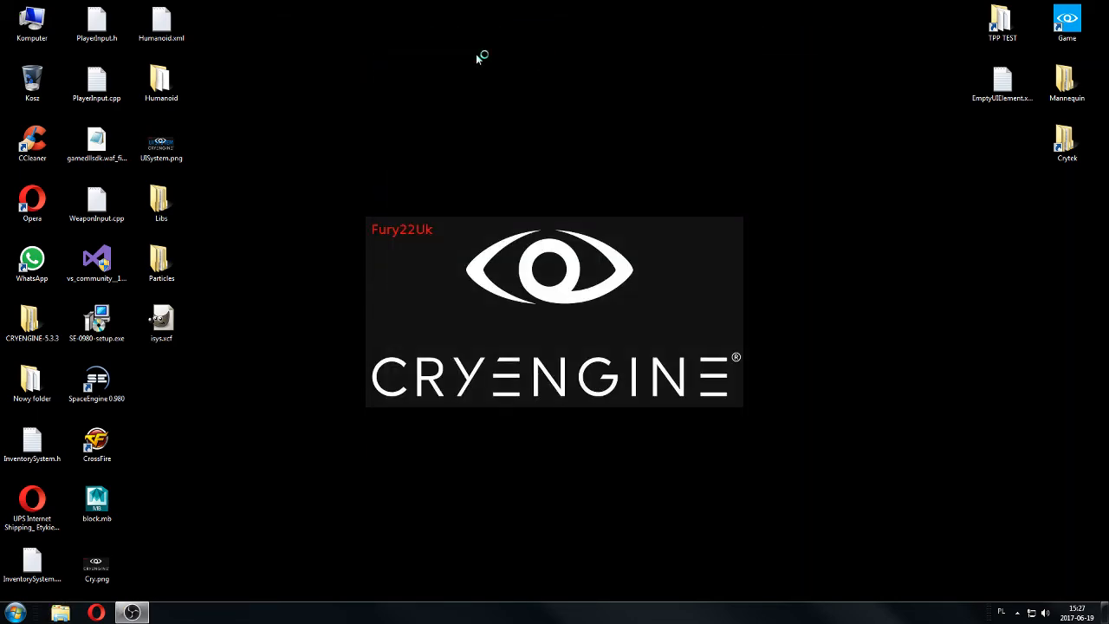
mouse_move(487, 379)
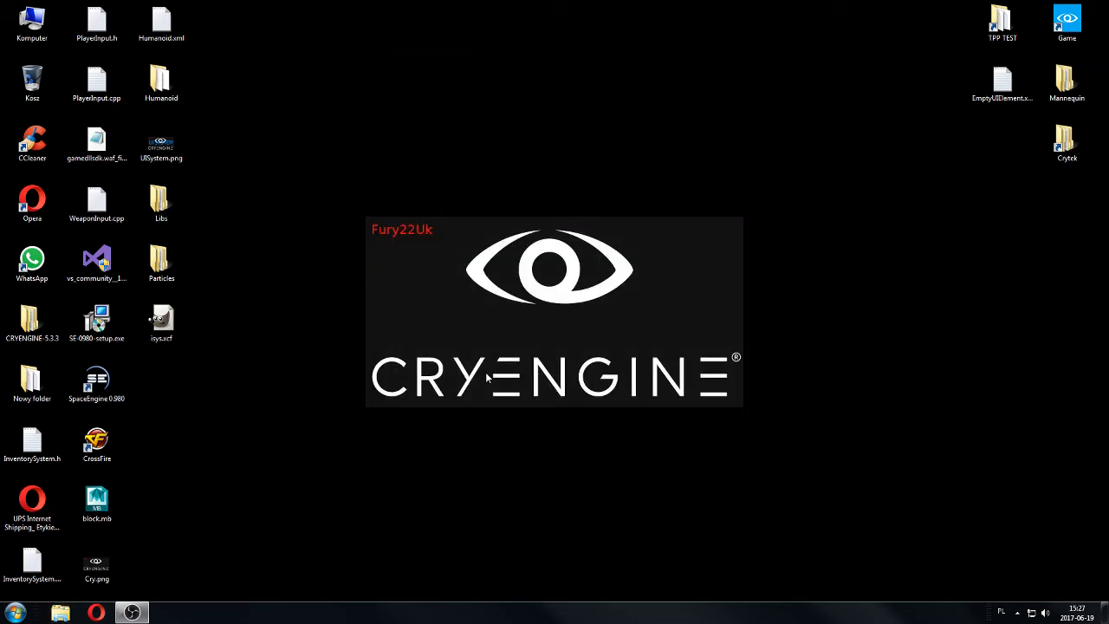
mouse_move(1026, 130)
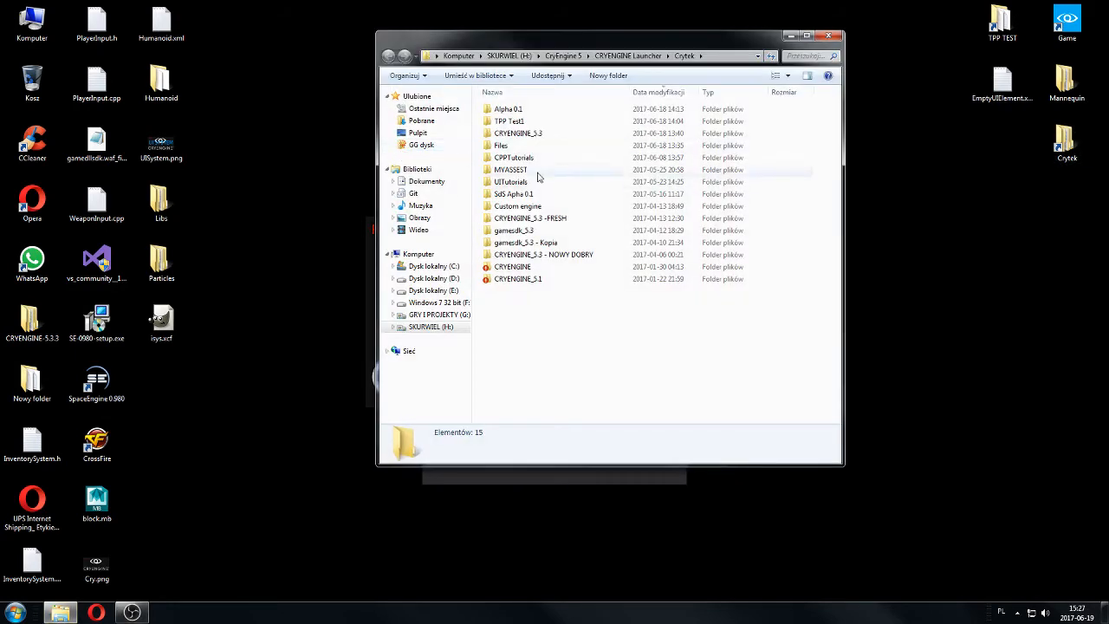
double_click(515, 157)
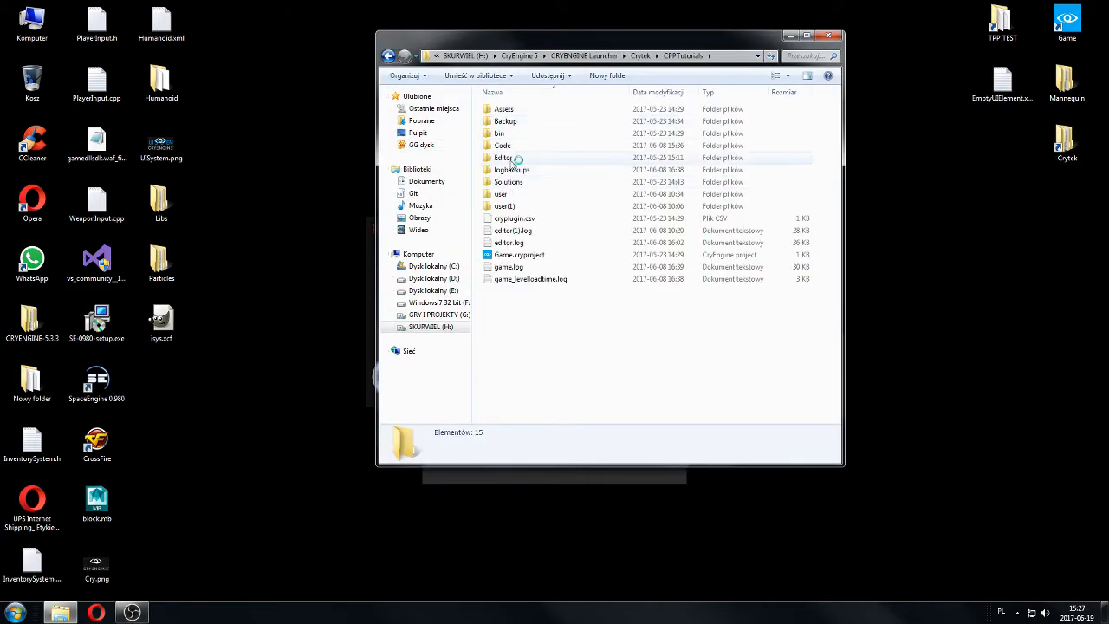
click(504, 109)
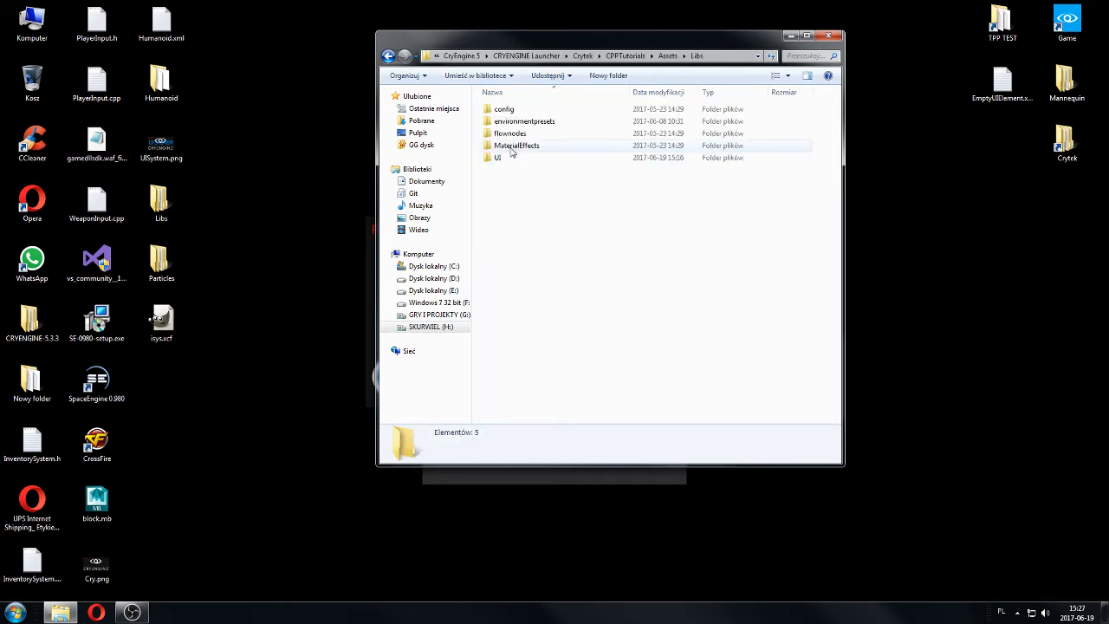
double_click(497, 157)
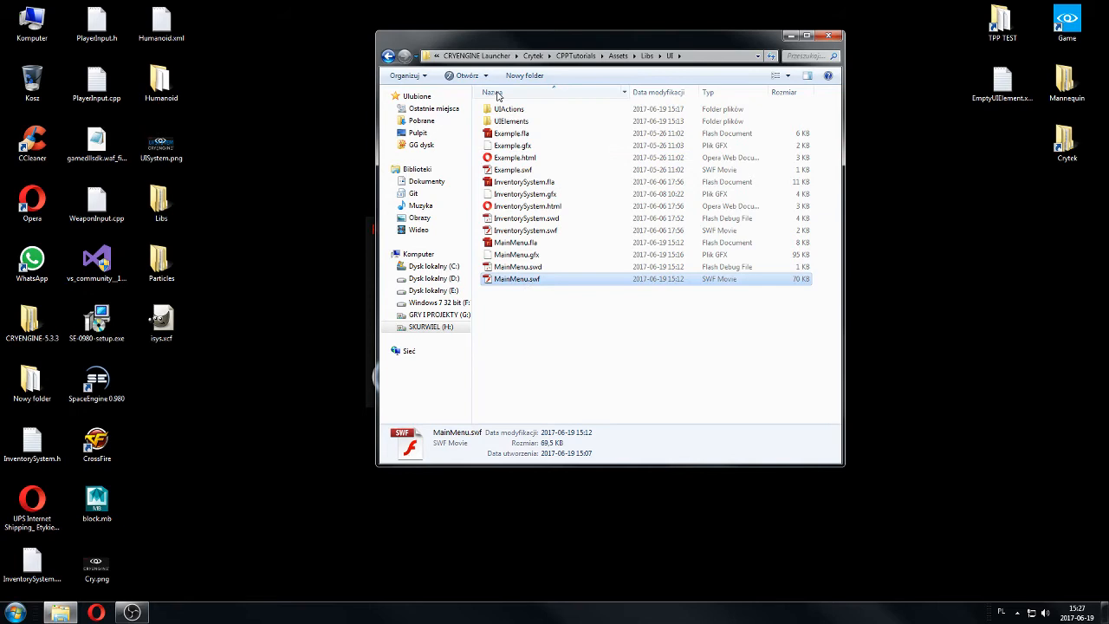
double_click(512, 121)
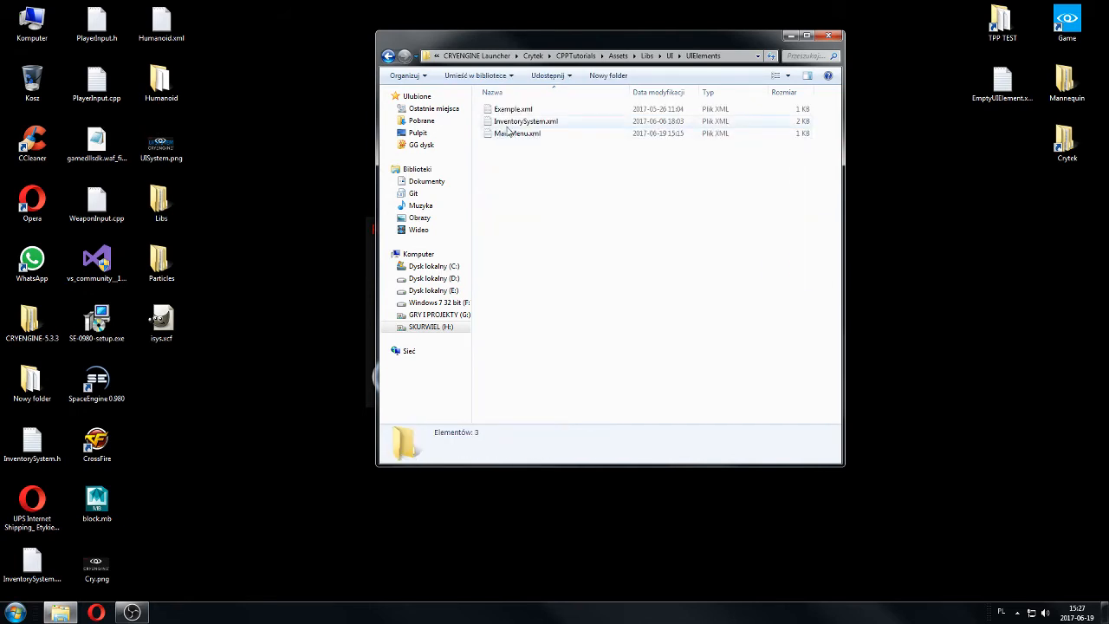
click(517, 133)
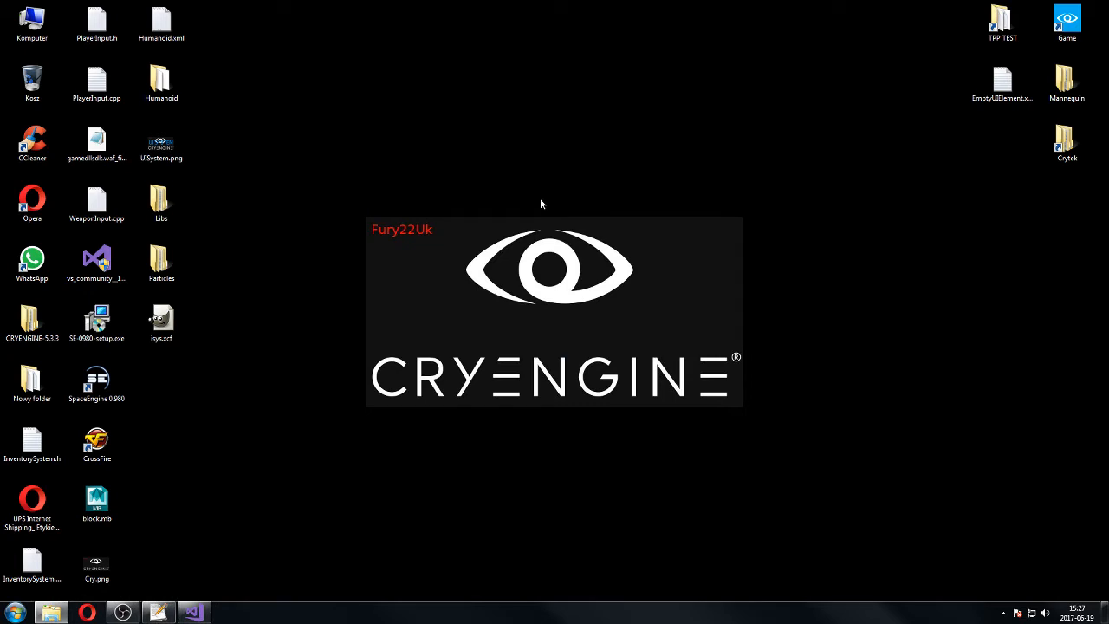
mouse_move(531, 245)
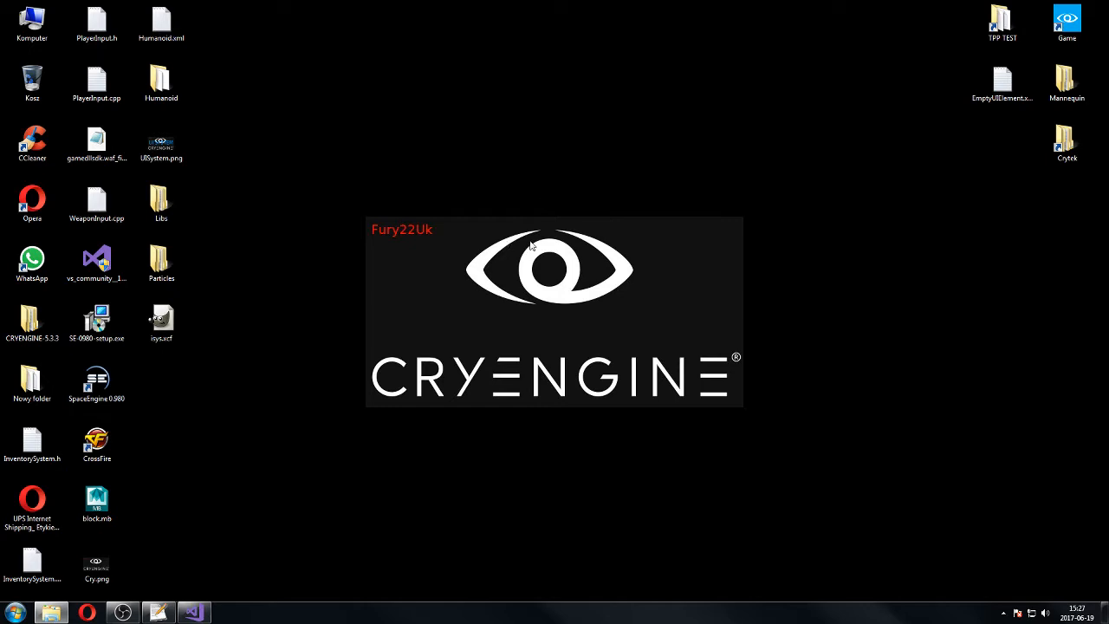
mouse_move(566, 312)
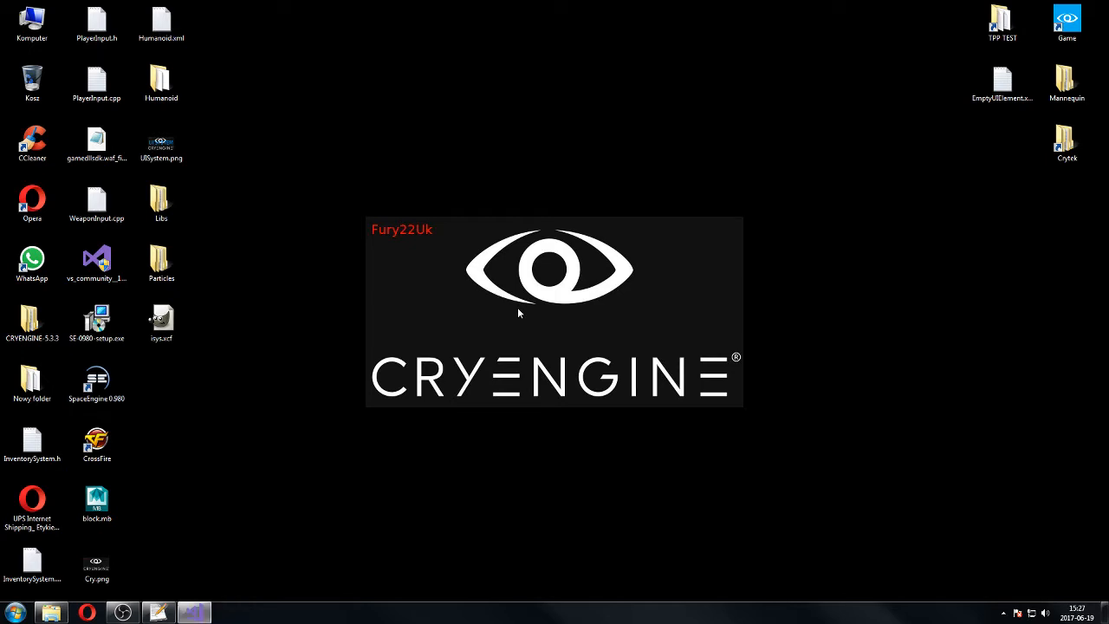
mouse_move(600, 255)
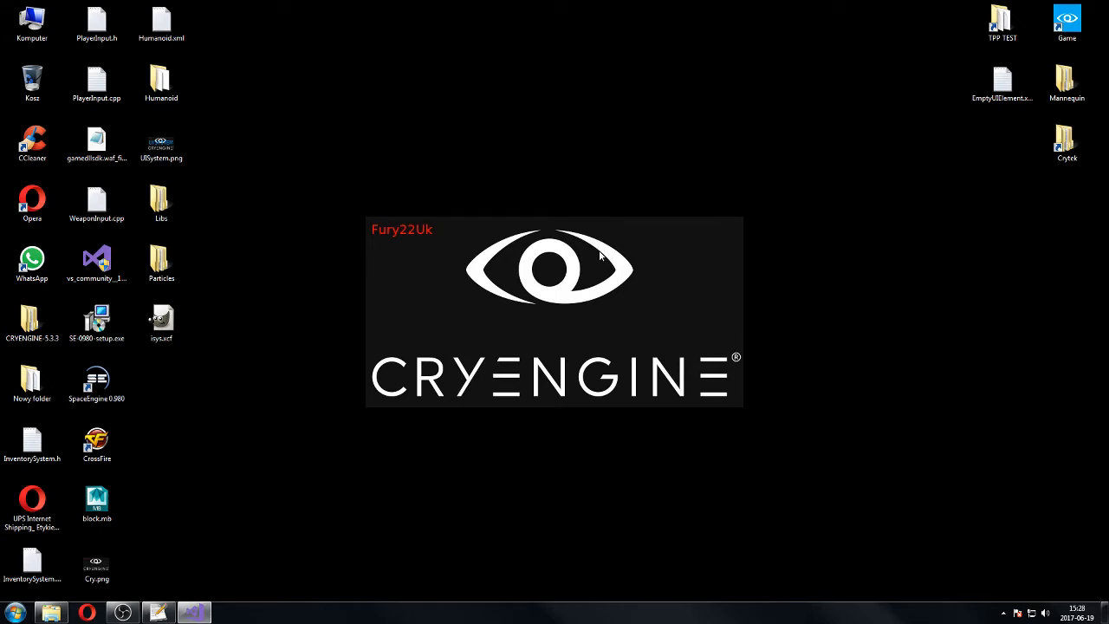
mouse_move(1067, 228)
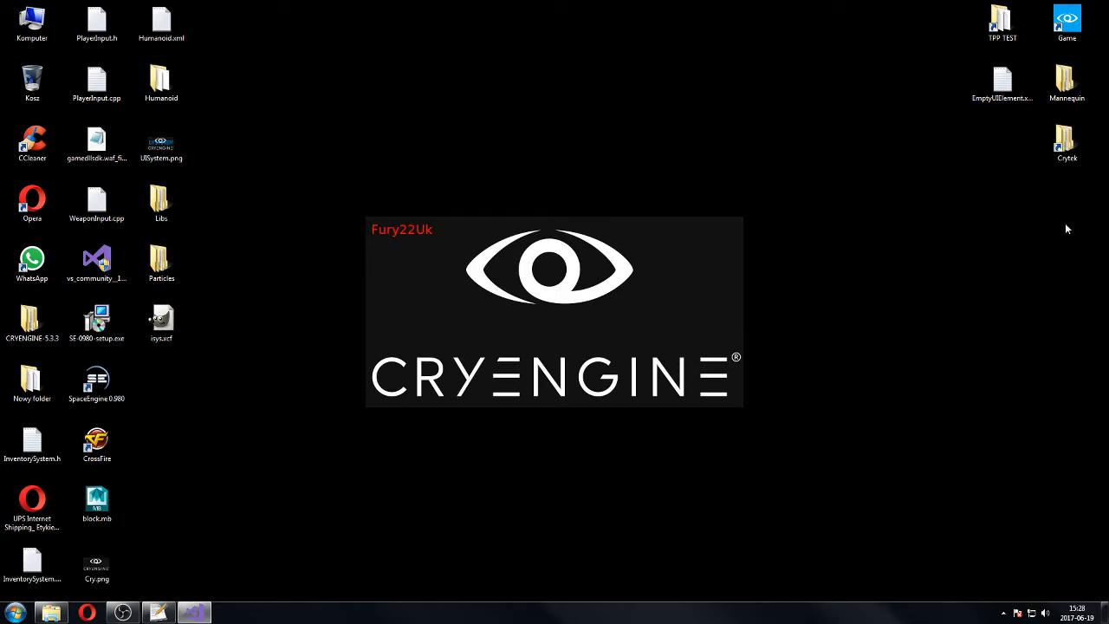
mouse_move(828, 250)
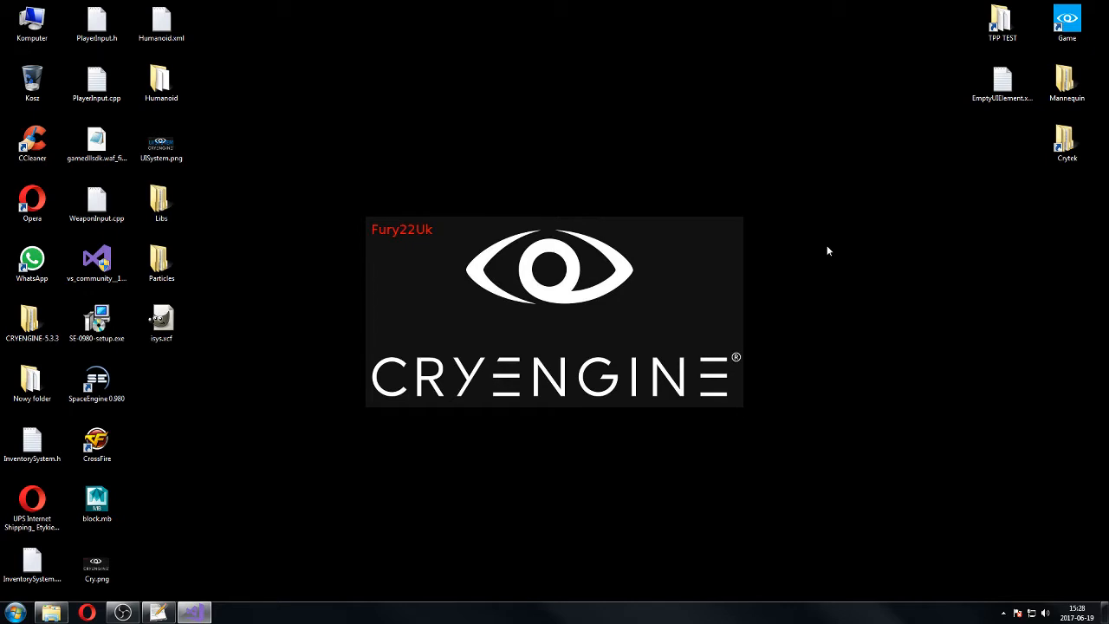
mouse_move(831, 267)
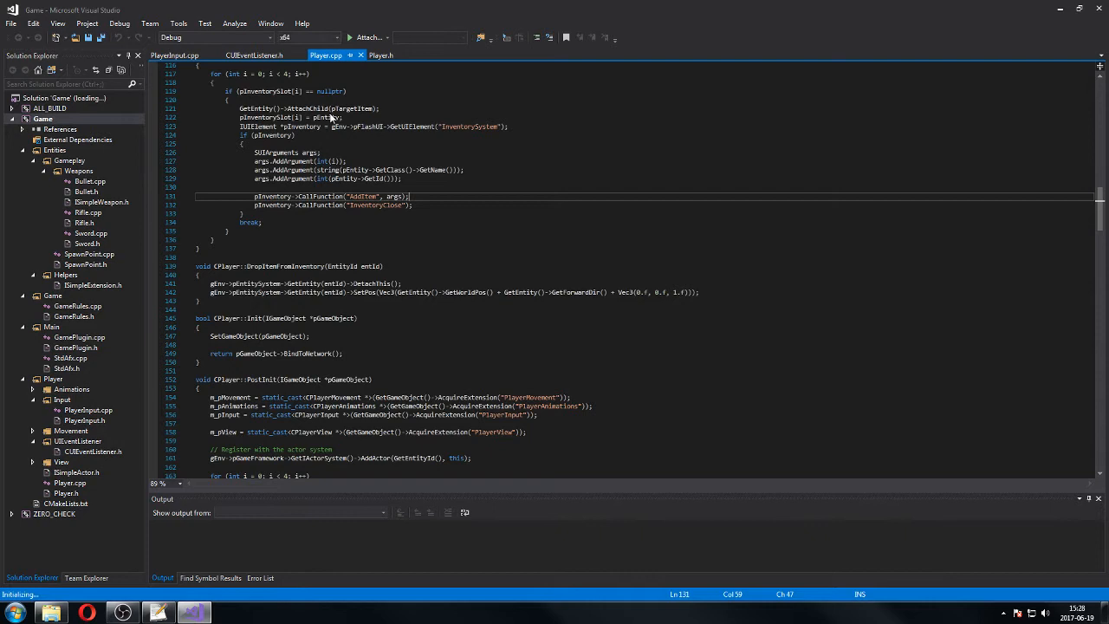
mouse_move(514, 84)
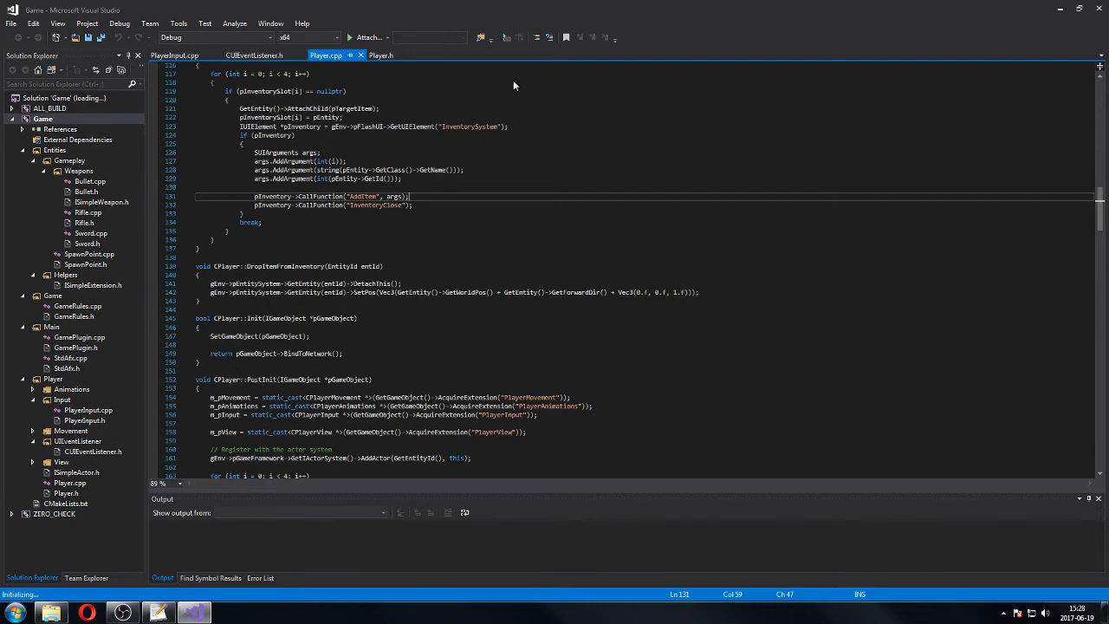
mouse_move(376, 209)
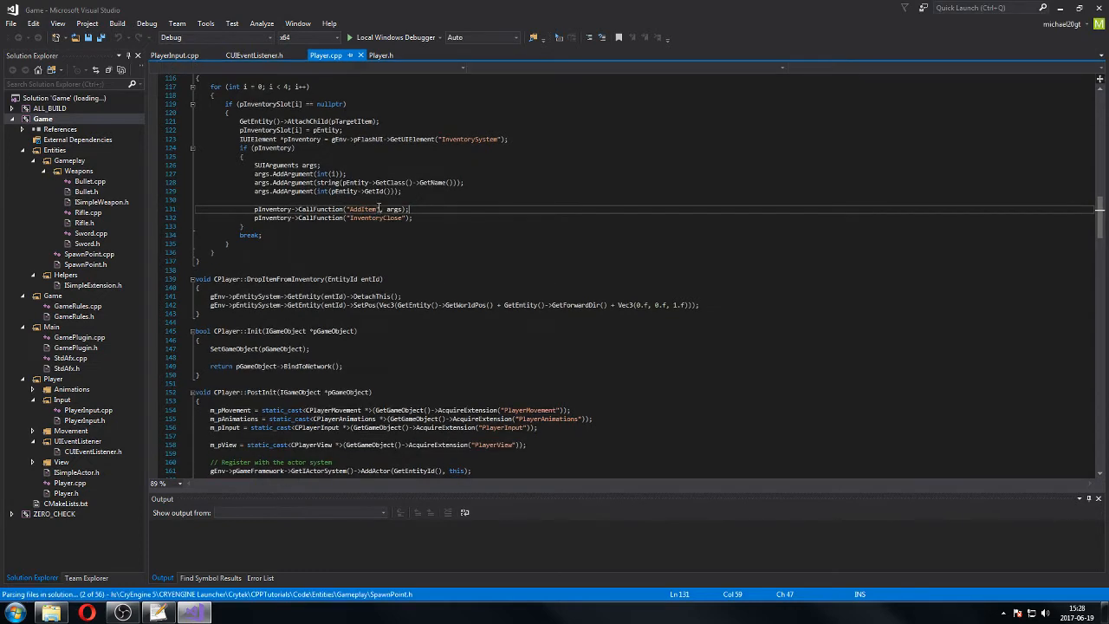
mouse_move(117, 565)
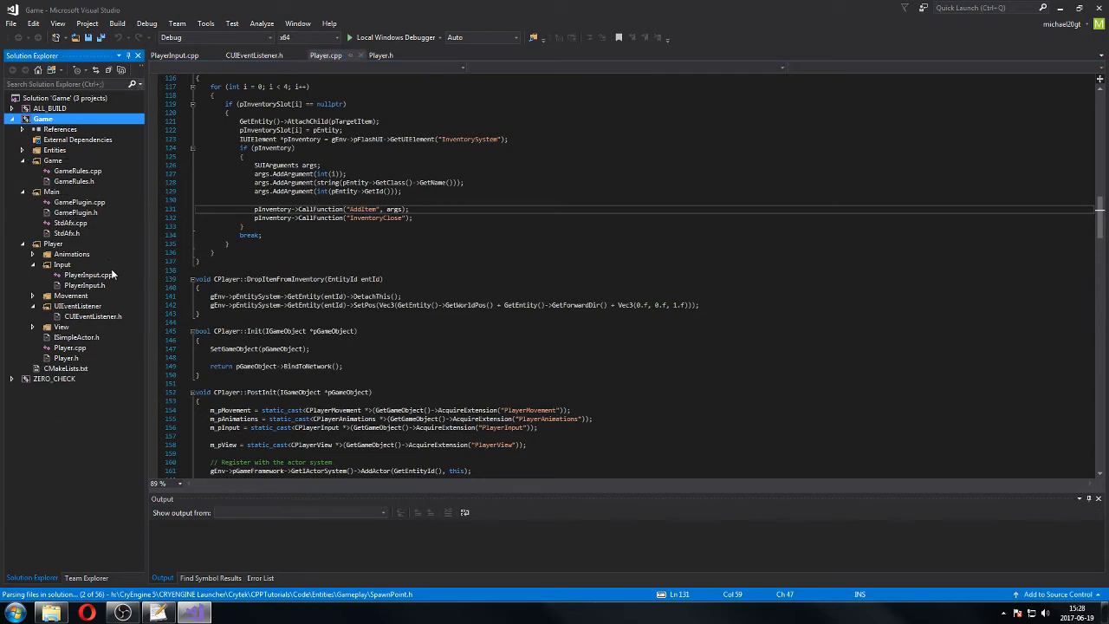
mouse_move(82, 576)
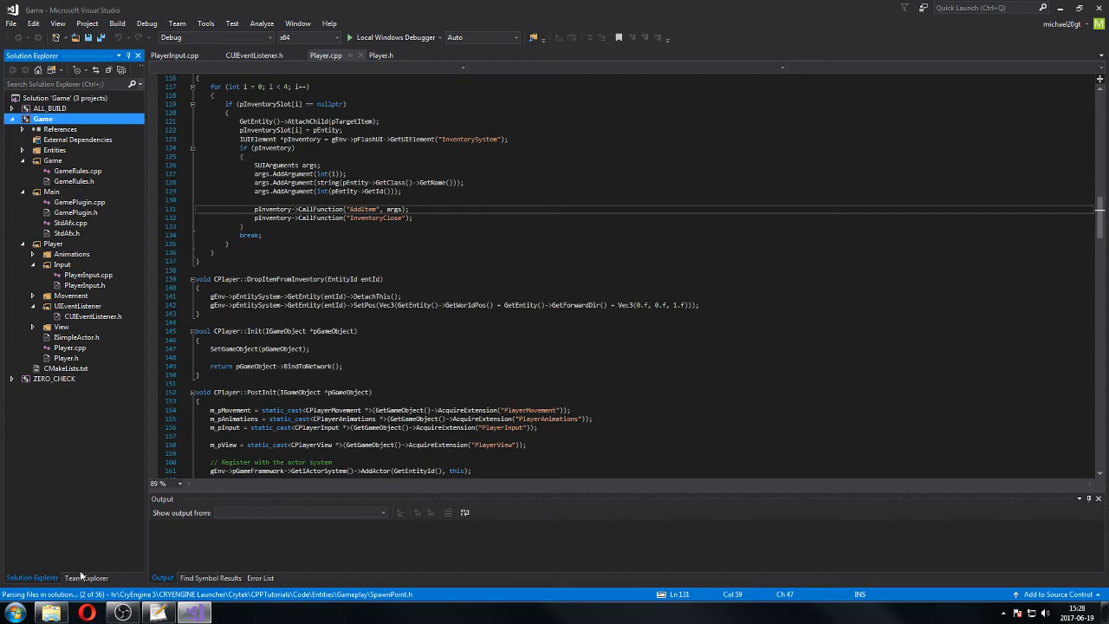
mouse_move(120, 468)
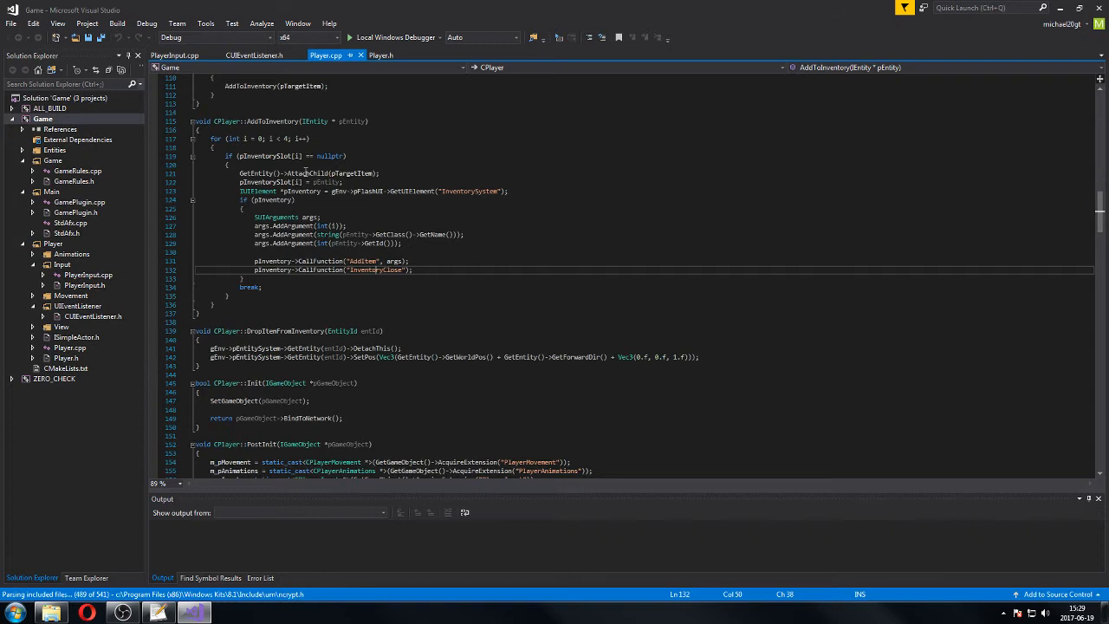
mouse_move(373, 269)
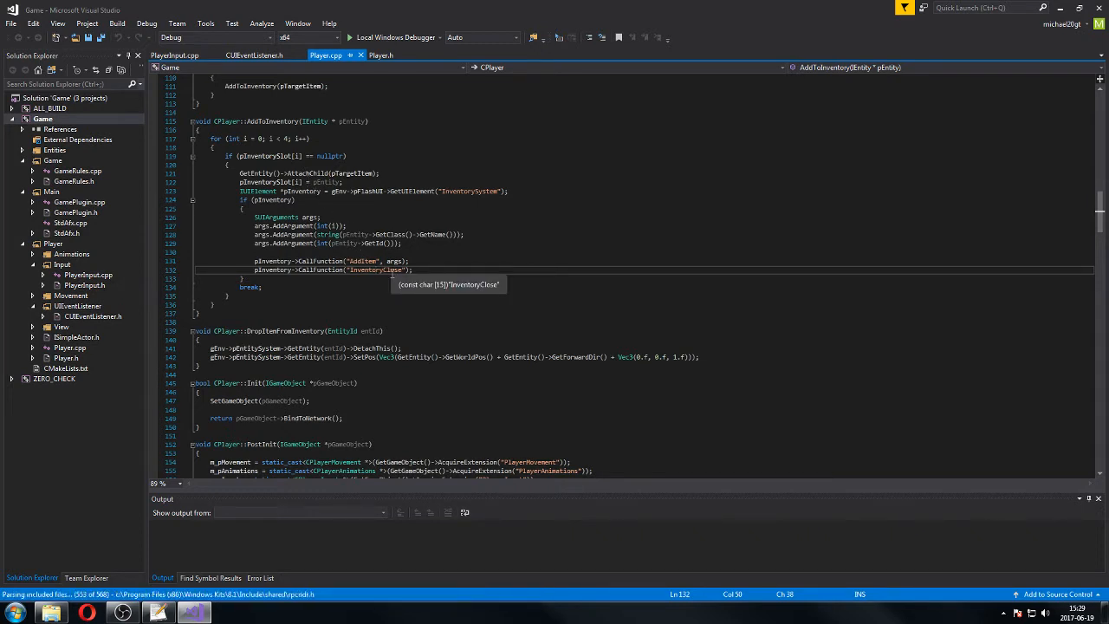
mouse_move(377, 284)
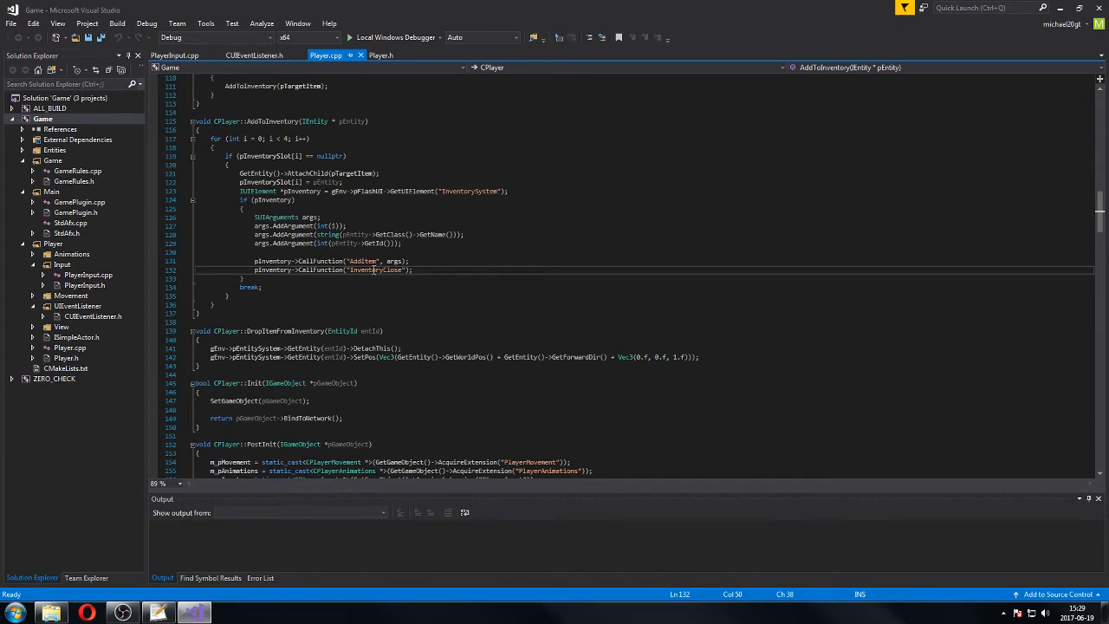
mouse_move(373, 269)
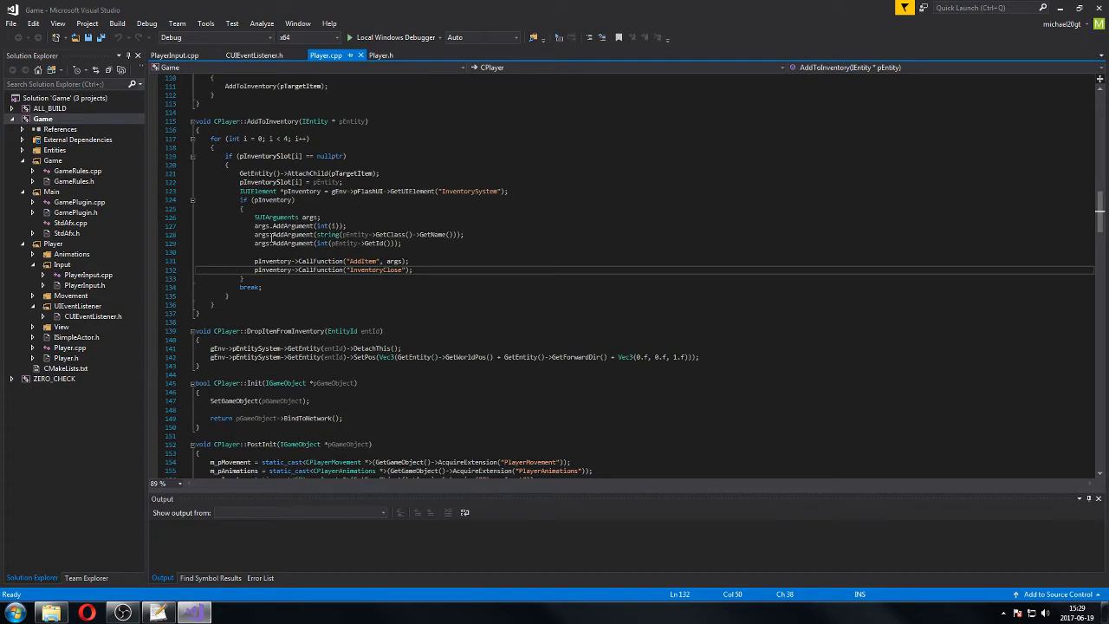
mouse_move(356, 244)
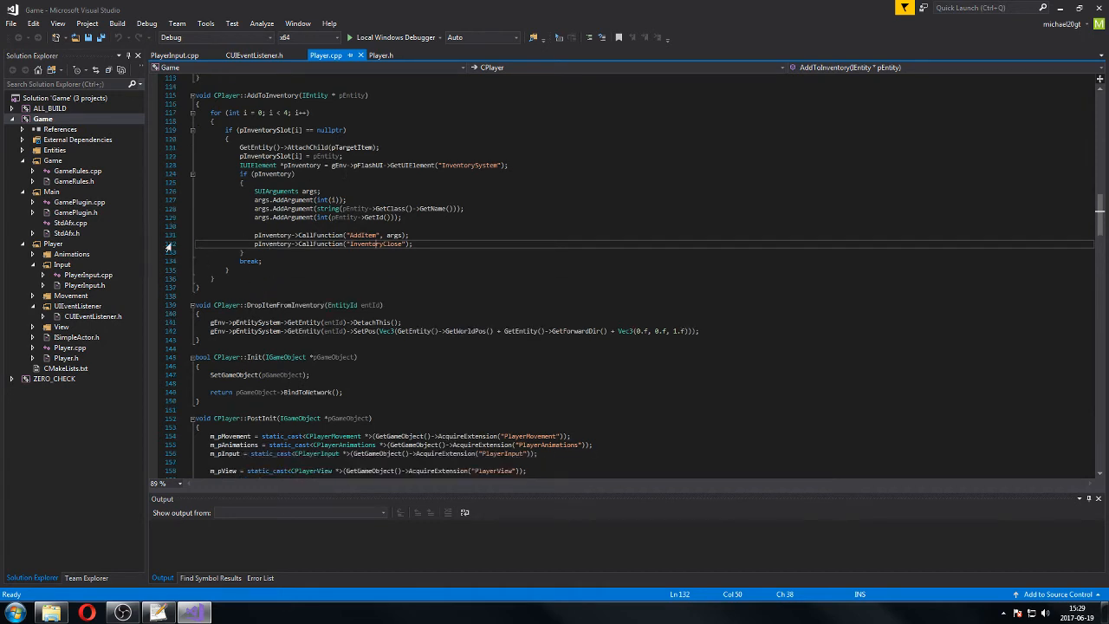
right_click(254, 55)
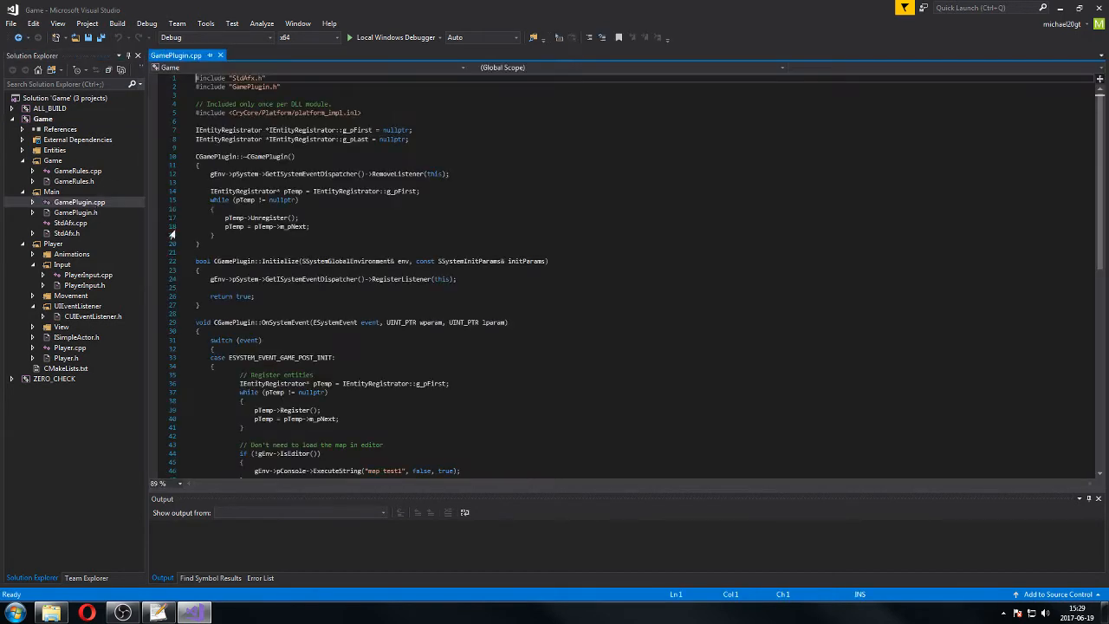
Step: Scroll GamePlugin.cpp down to OnSystemEvent and select the map name test1
scroll(down, 3)
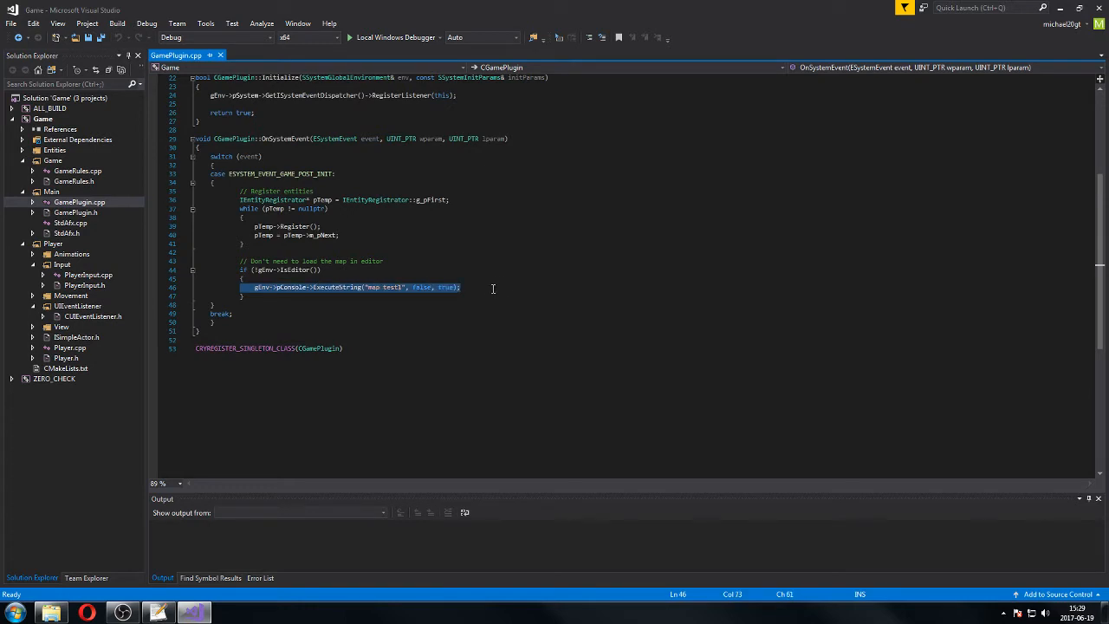
mouse_move(333, 296)
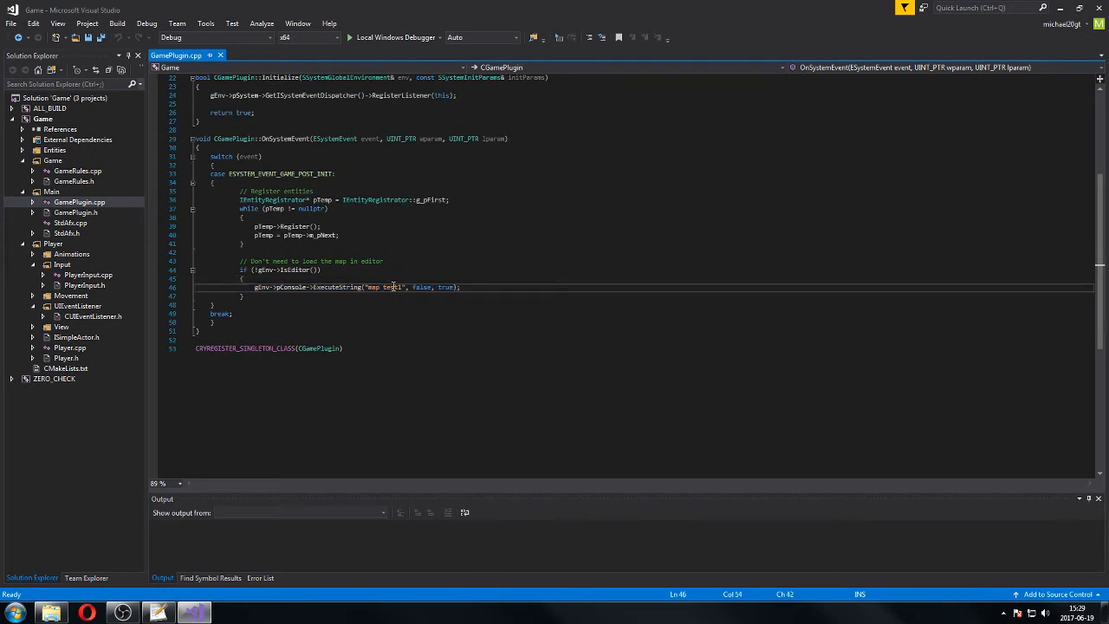
double_click(392, 287)
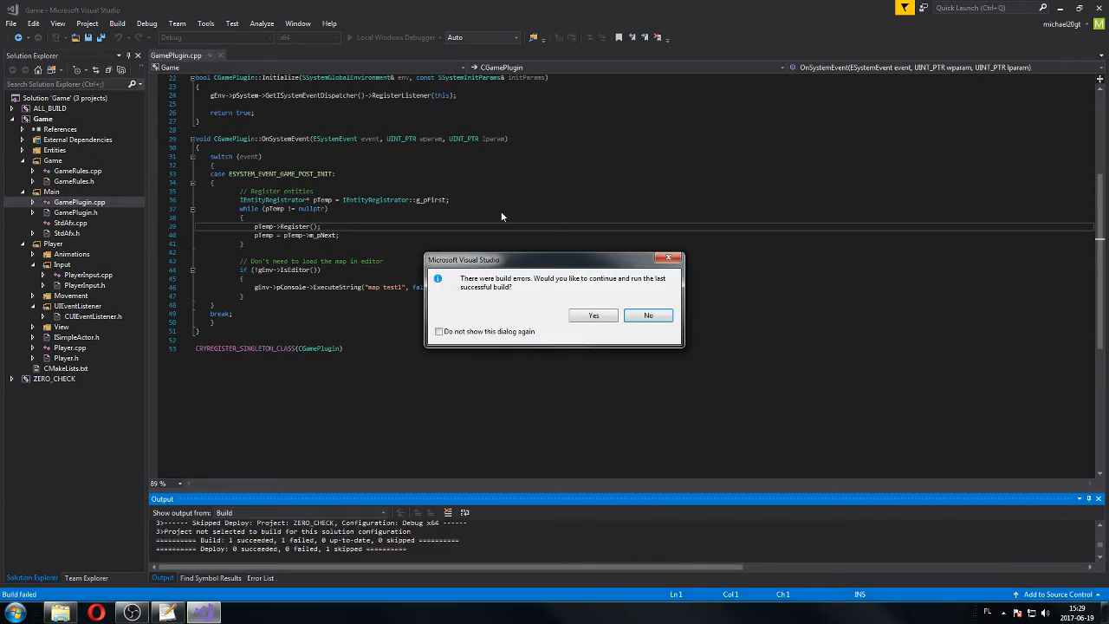
Step: Decline the old build, rebuild the Game solution, and reopen GamePlugin.cpp from Solution Explorer
click(648, 315)
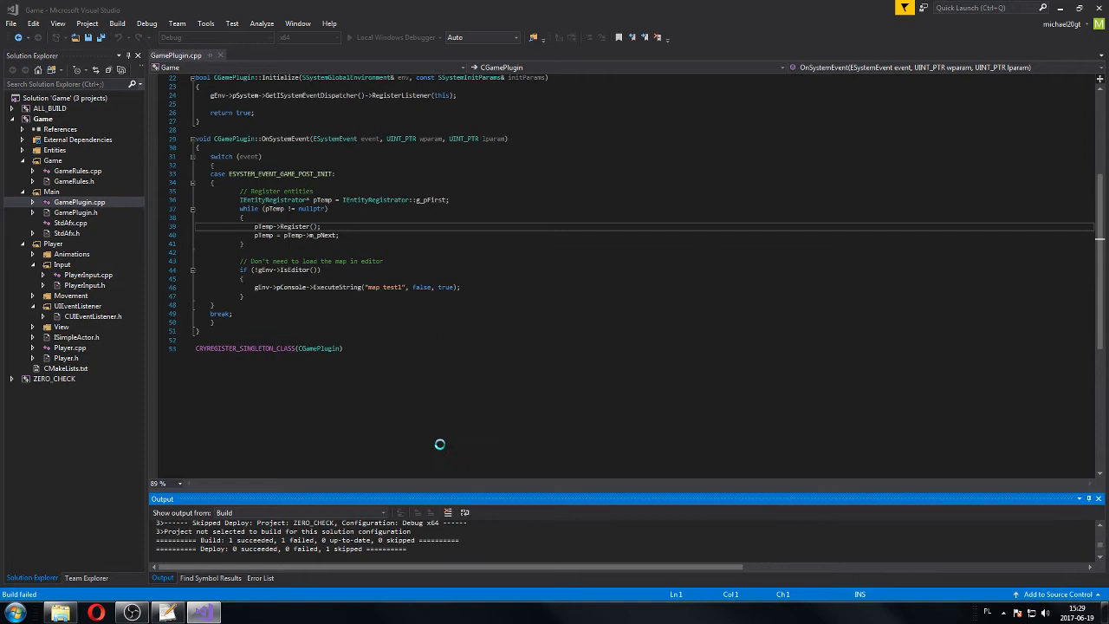
click(260, 578)
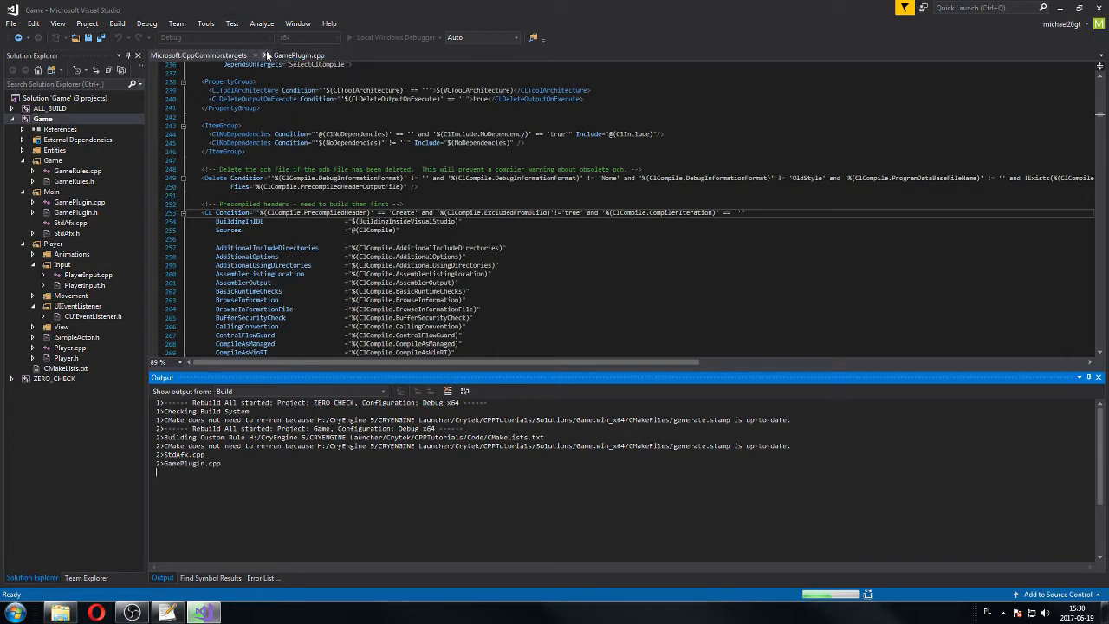
click(268, 55)
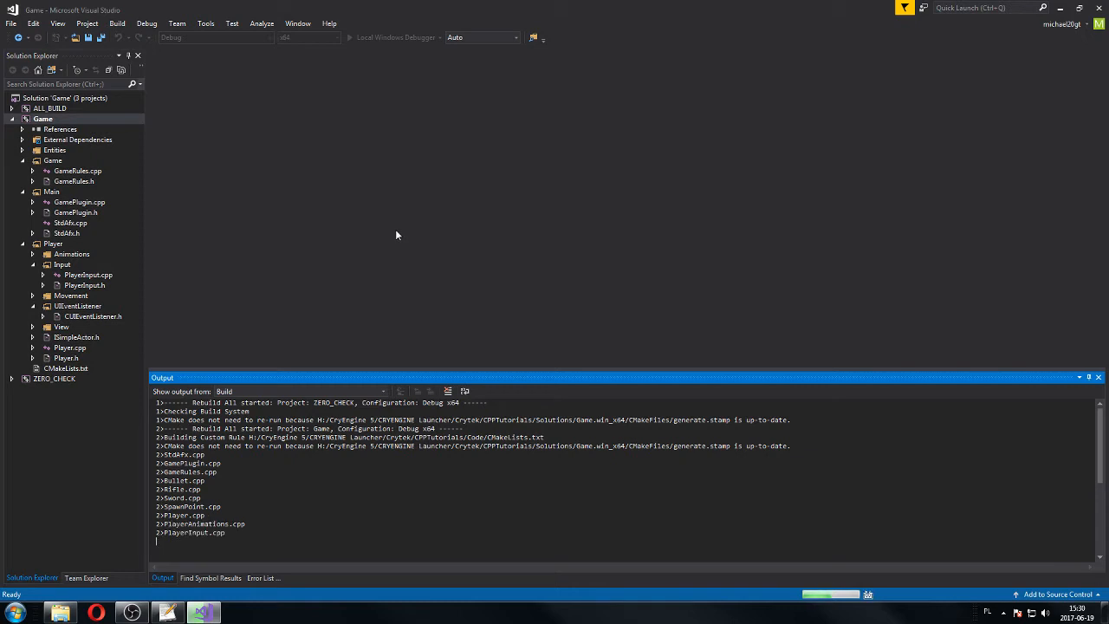
mouse_move(345, 276)
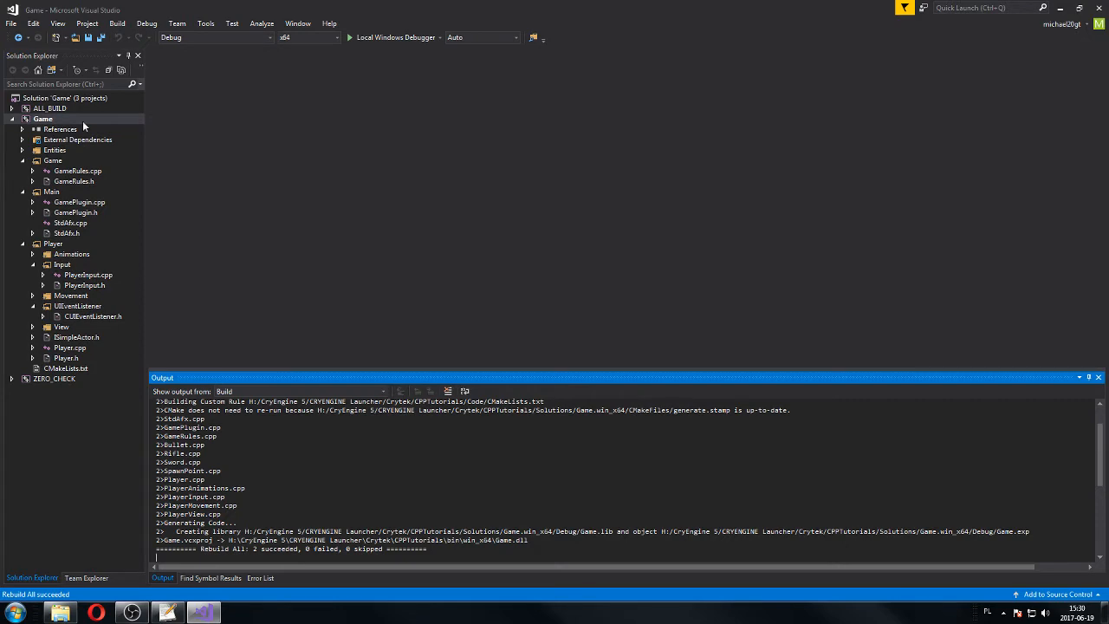
click(43, 118)
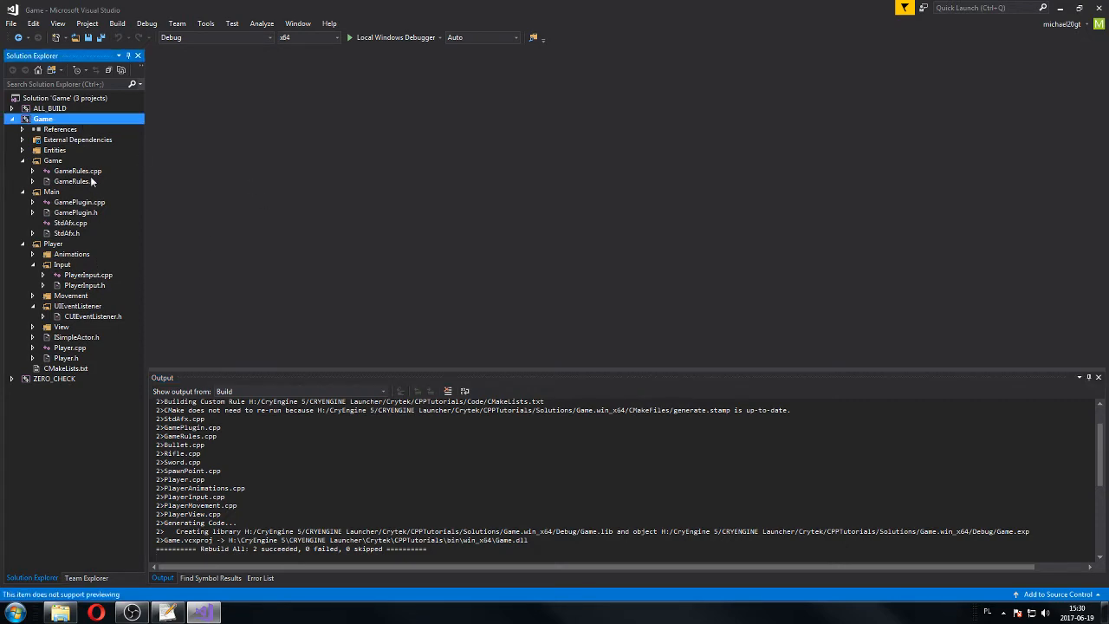
double_click(79, 202)
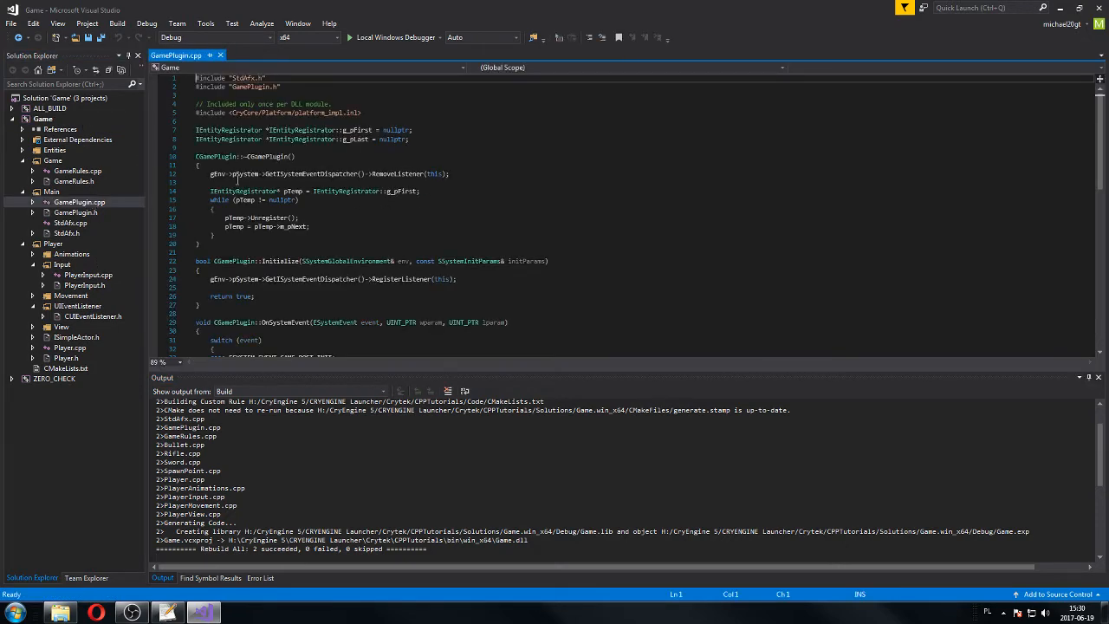
Step: Scroll GamePlugin.cpp to the map-loading code while GameLauncher runs under the debugger
scroll(down, 3)
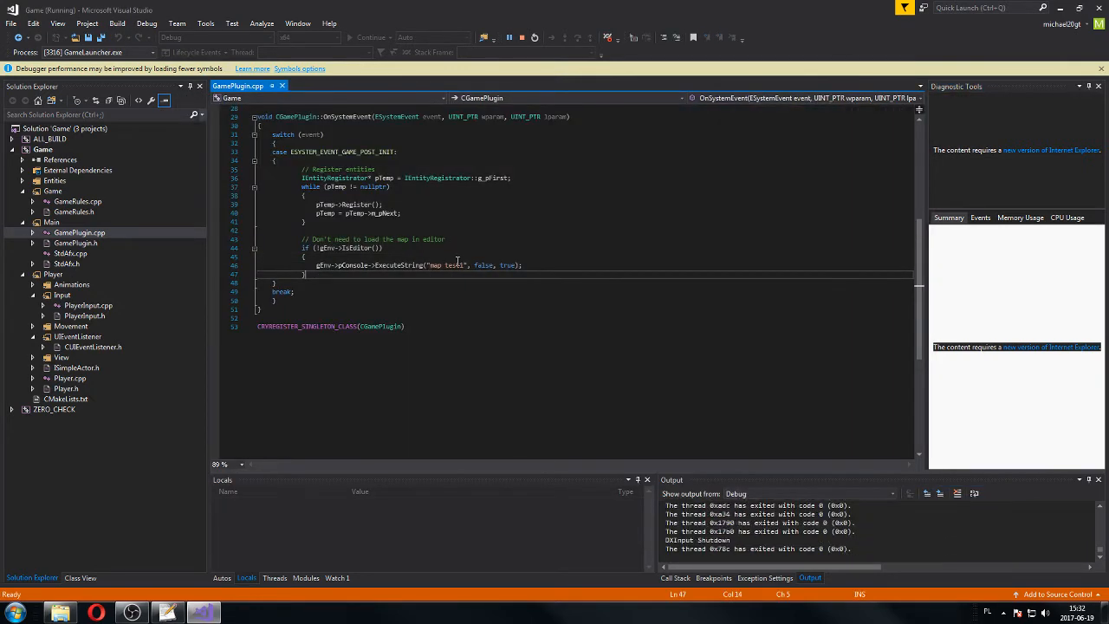
Step: Comment out the map-loading line 46 and relaunch via Local Windows Debugger
double_click(453, 265)
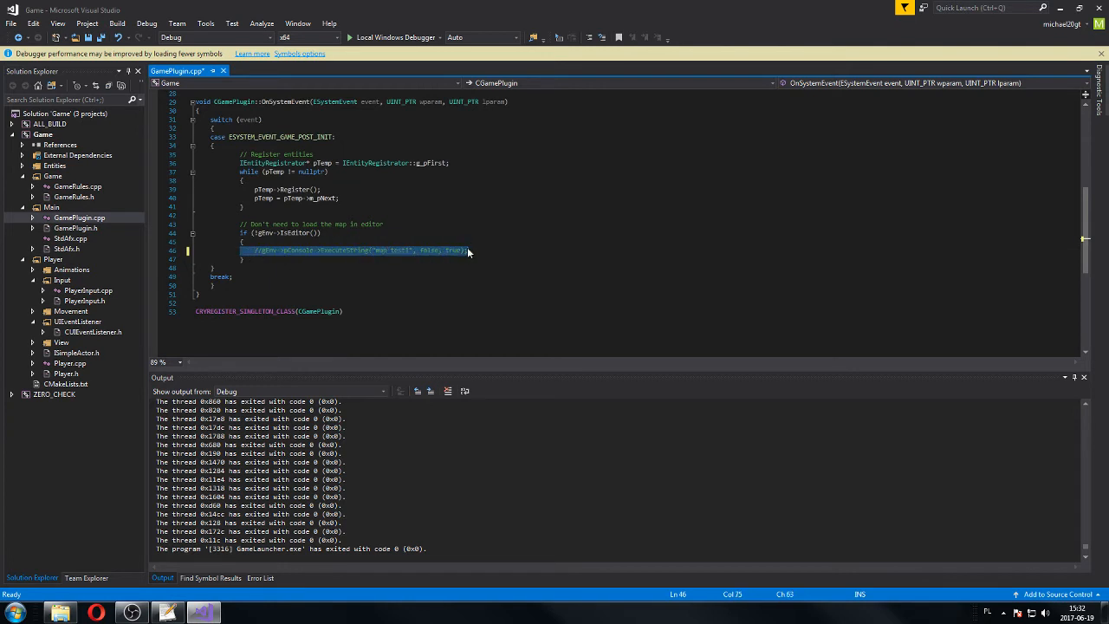
click(438, 38)
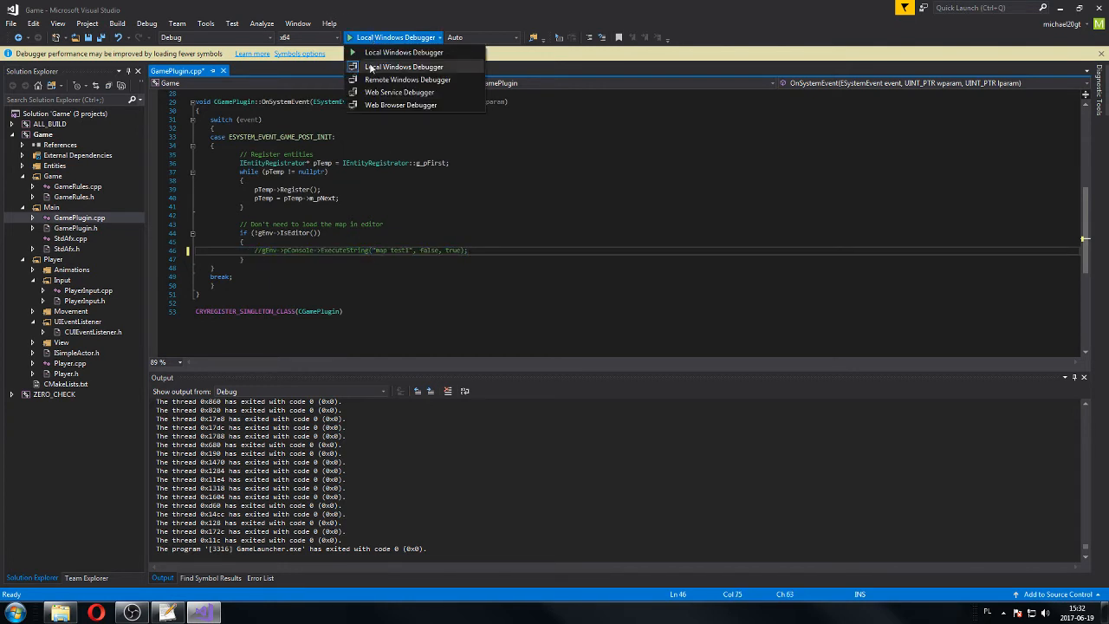
click(403, 66)
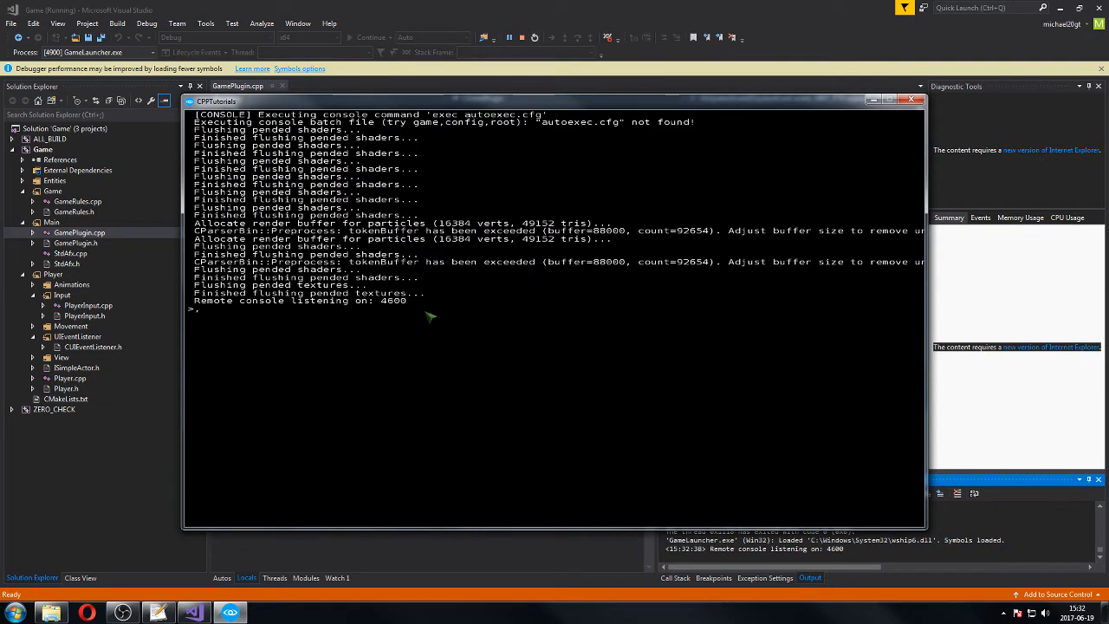
Step: Enter a map 'example' command in the game console, then close the game
text(map)
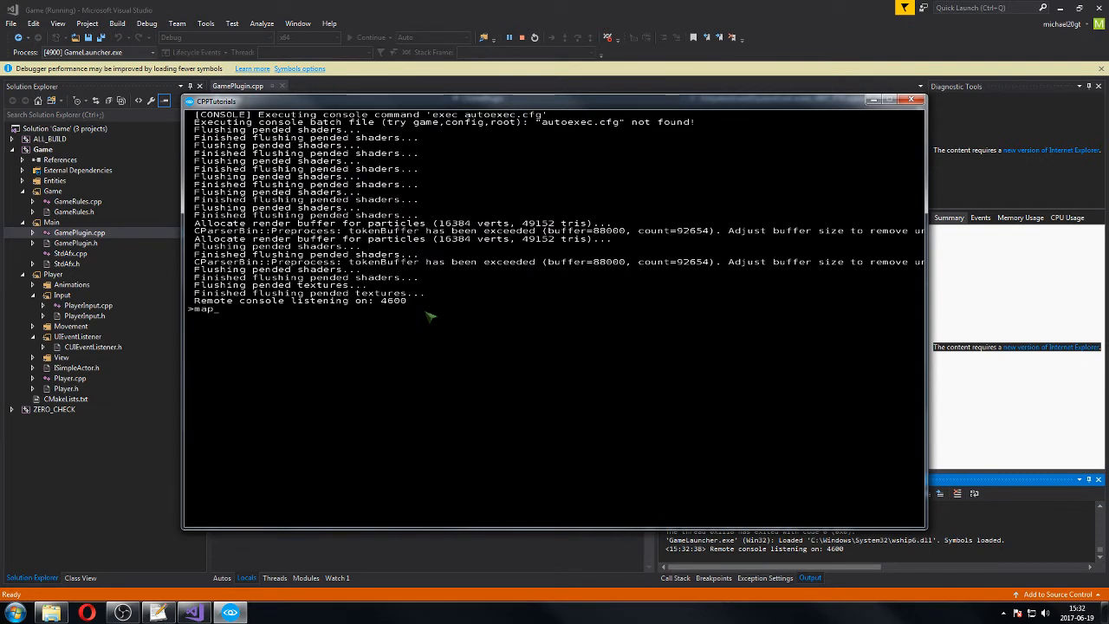
text(te)
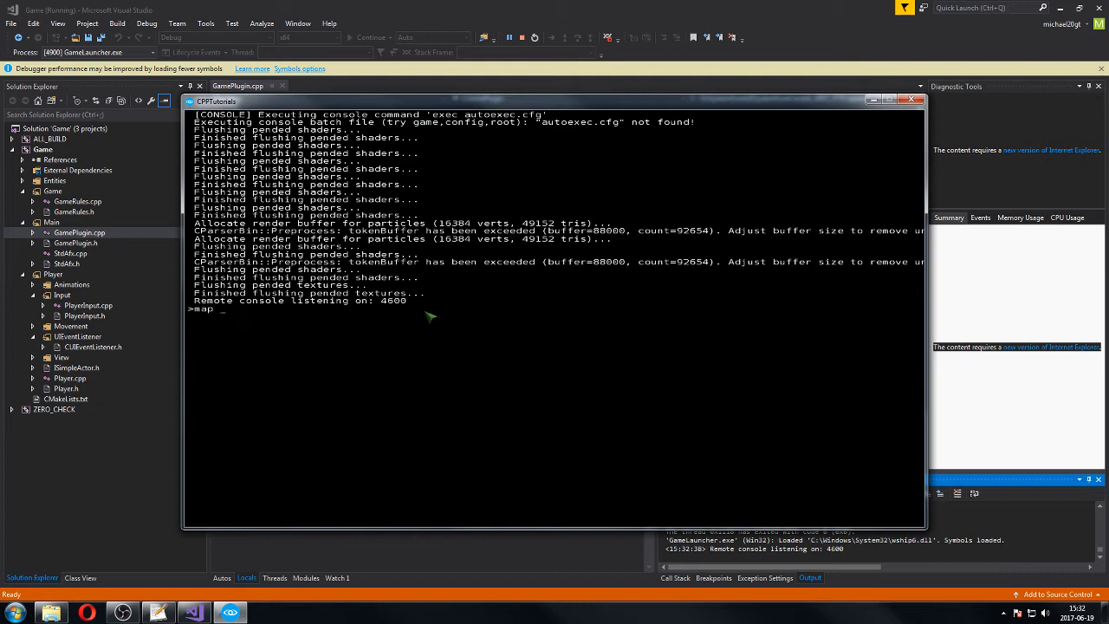
text(example)
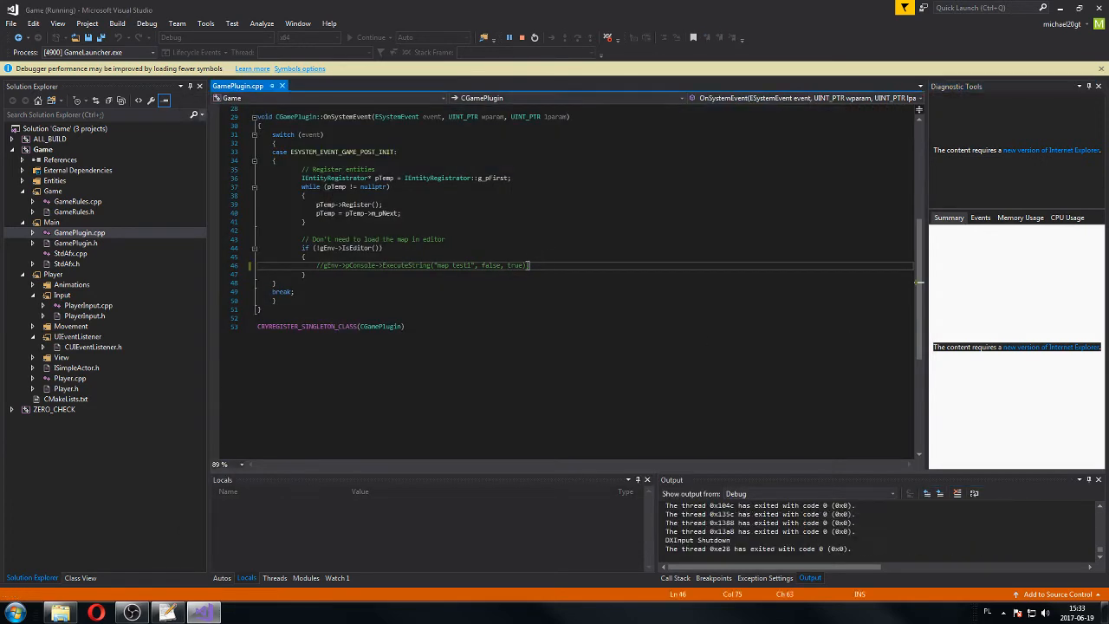
click(535, 38)
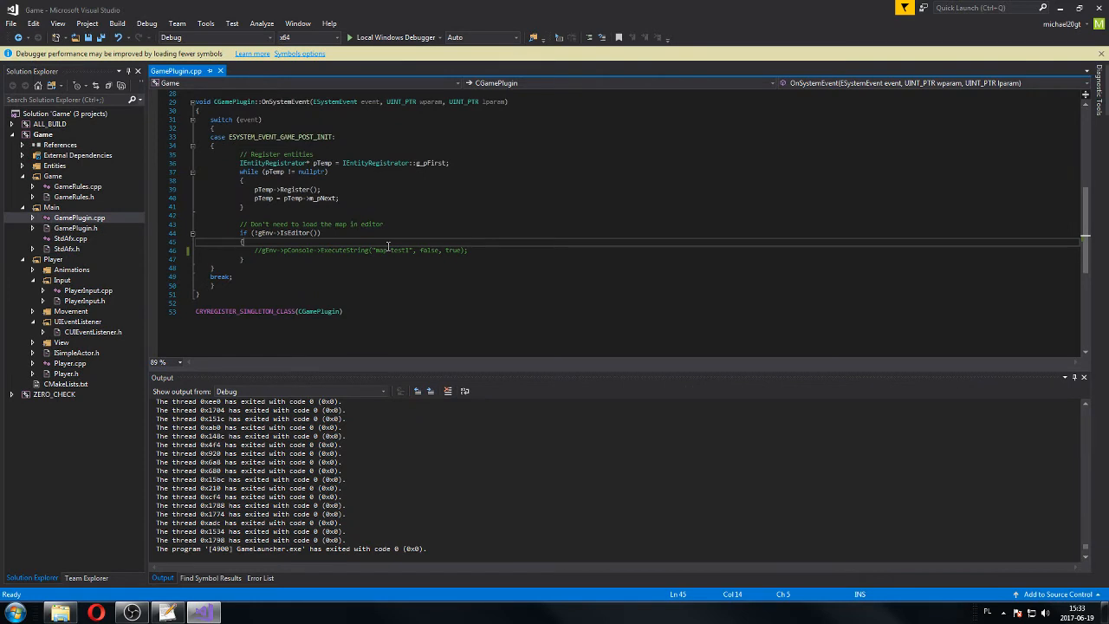
Step: Insert a new line in the non-editor block and start typing IUIDraw
key(enter)
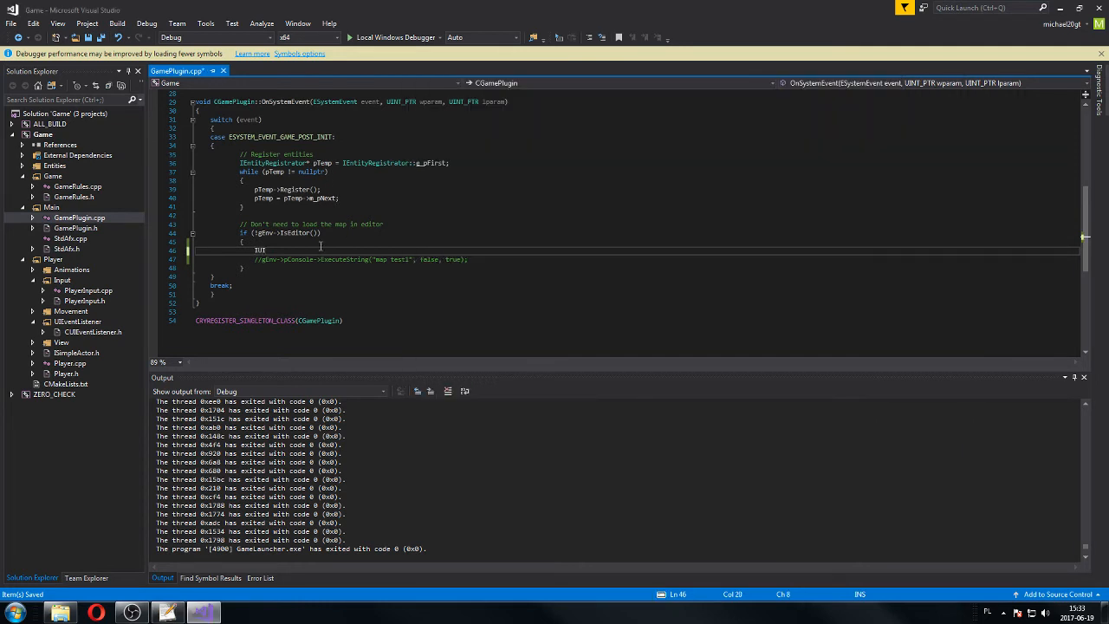
text(IUIDraw)
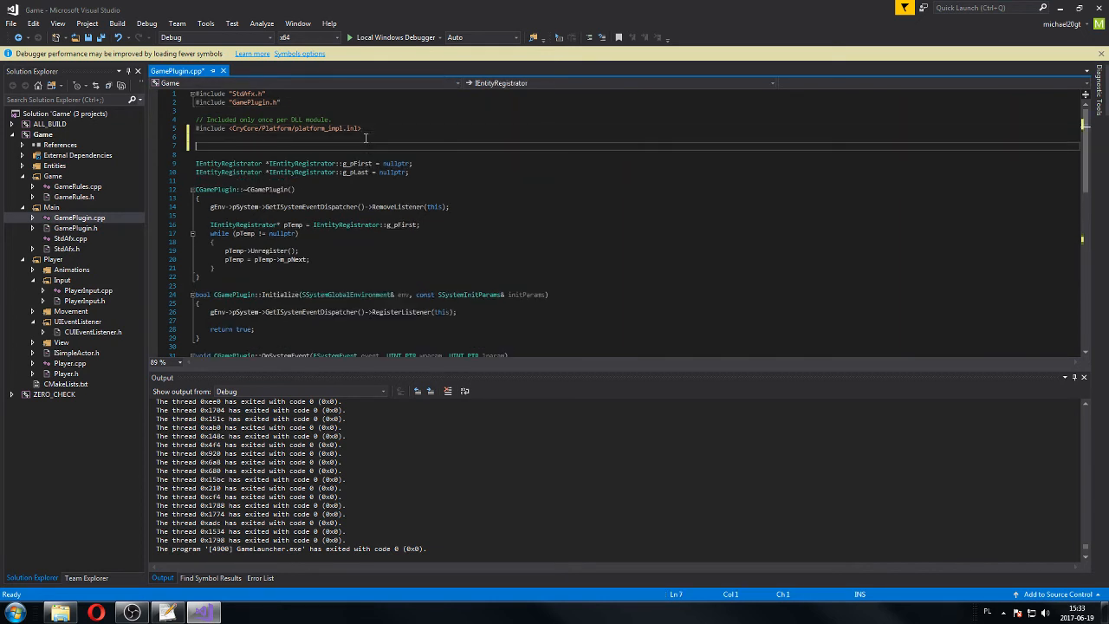
Step: Include FlashUI and get the "MainMenu" element via gEnv->pFlashUI->GetUIElement into pMainMenu
text(#include)
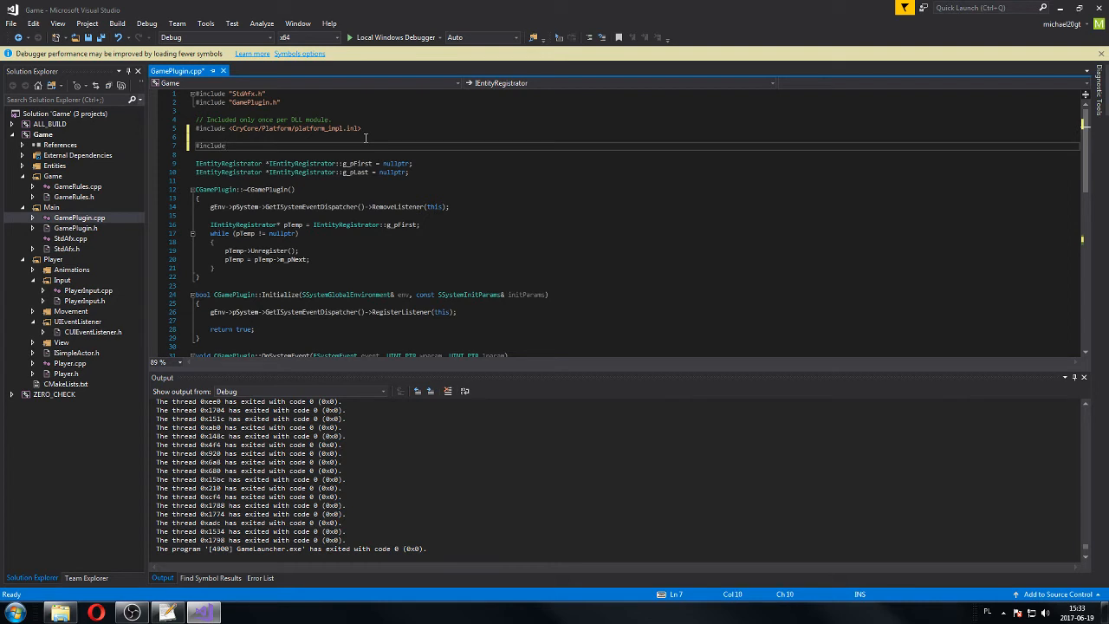
text("FlashUI/")
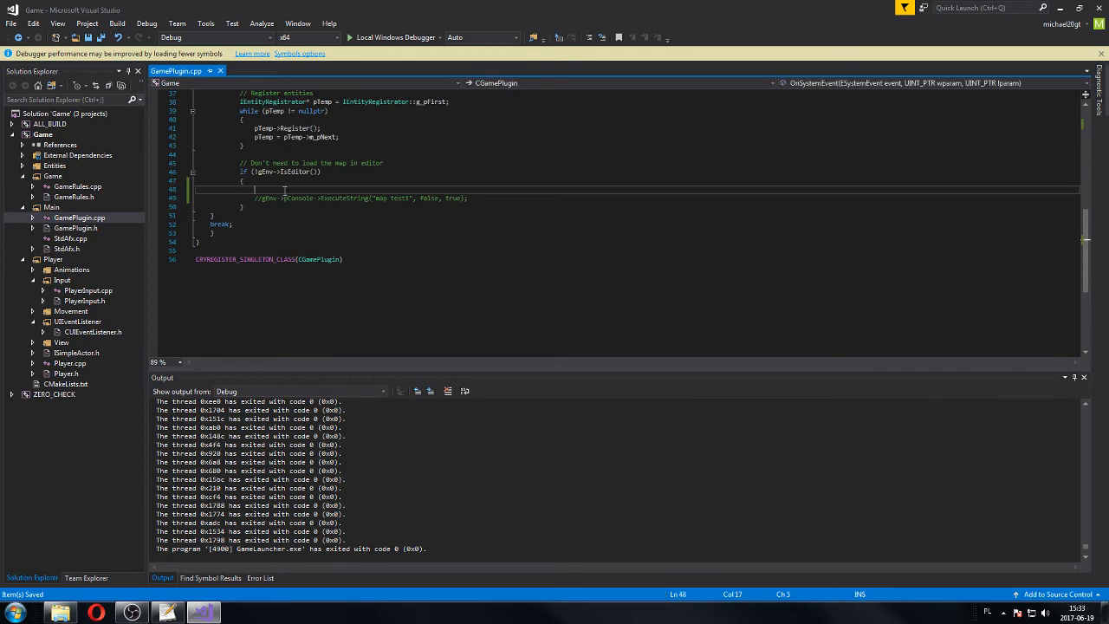
text(IUI)
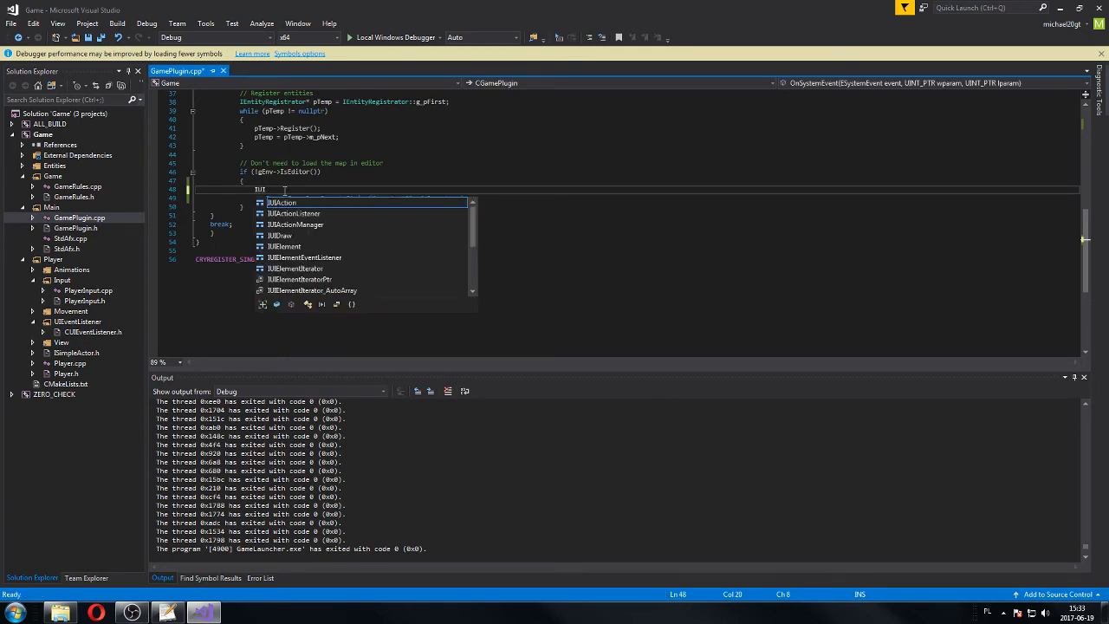
text(Element)
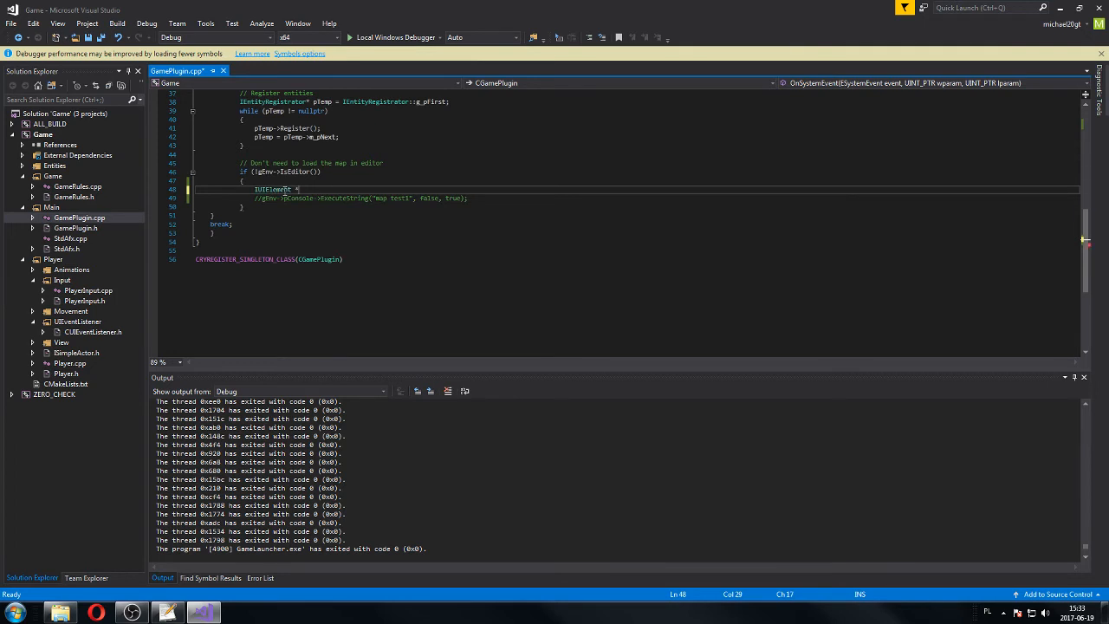
text(*mainMenu)
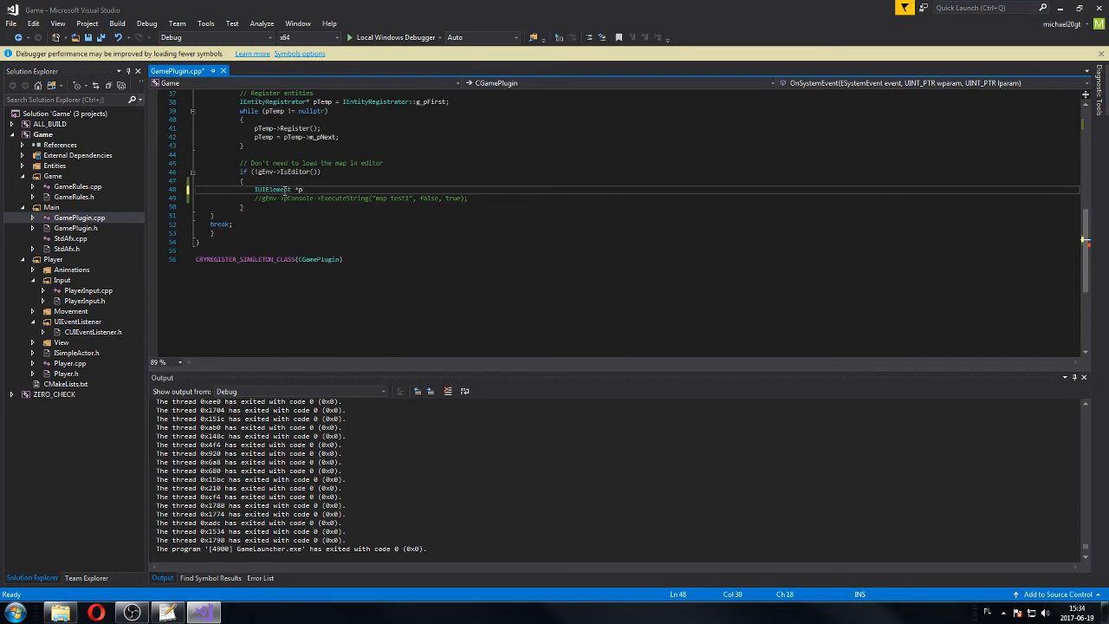
text(MainMenu = gEnv-)
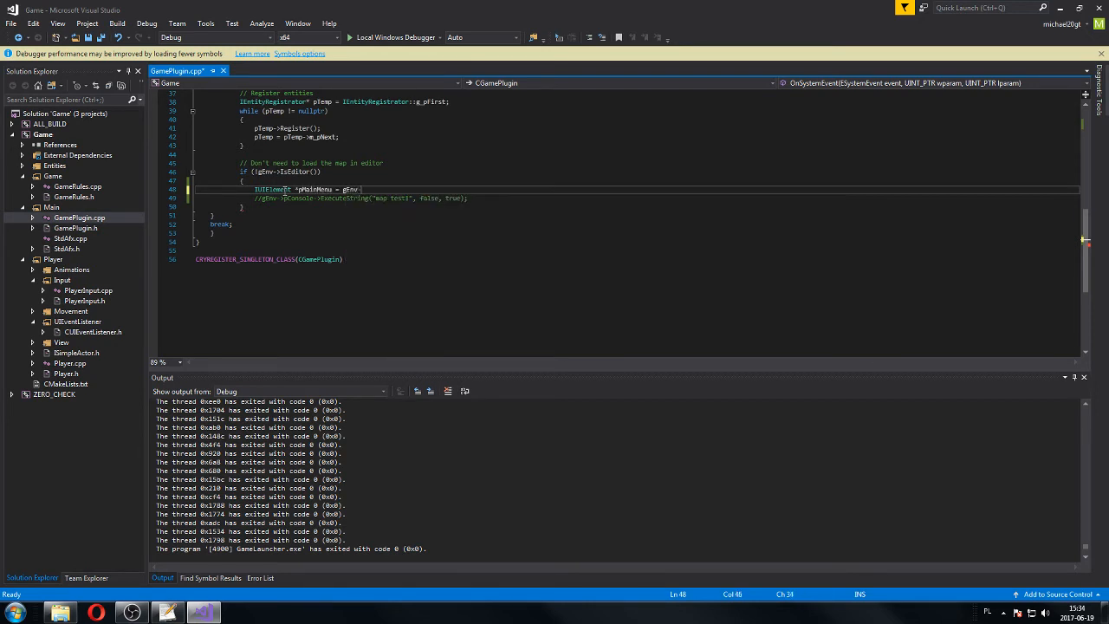
text(pFlashUI->GetUIElement("MainMenu");)
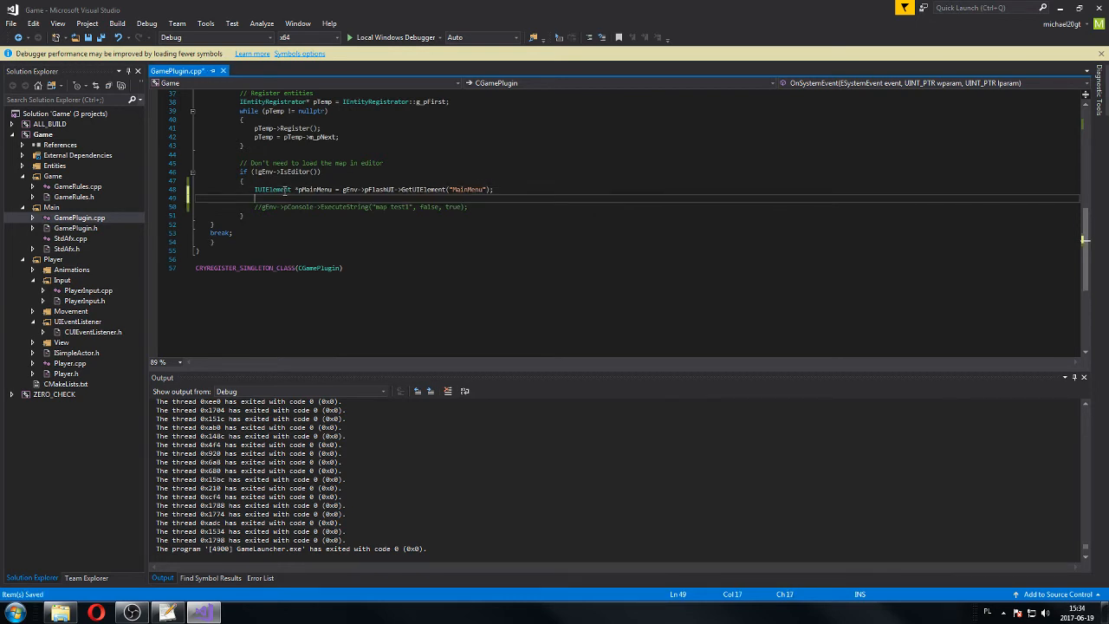
Step: Inside if (pMainMenu), assign GetUIAction("mainmenushow") to an IUIAction *pShow
text(if())
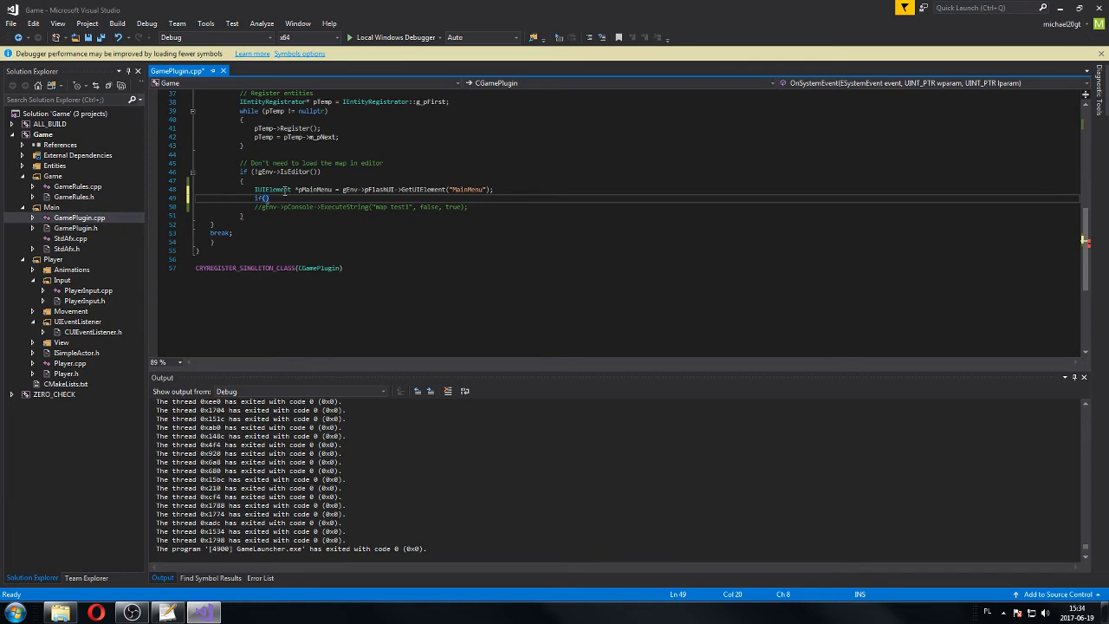
text(pMainMenu)
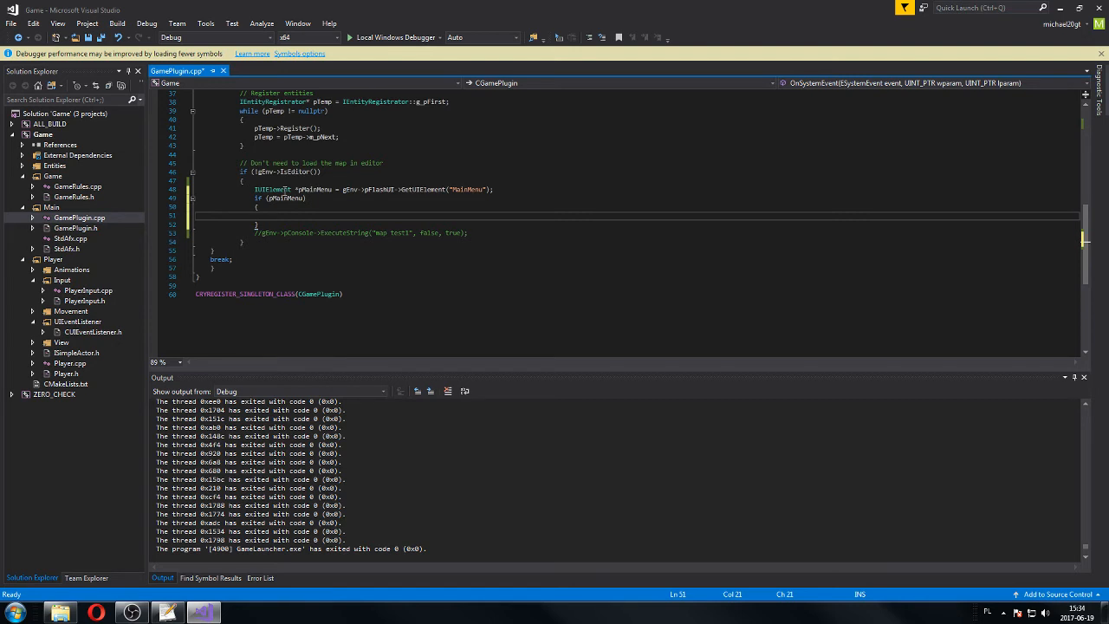
text(IUIAction)
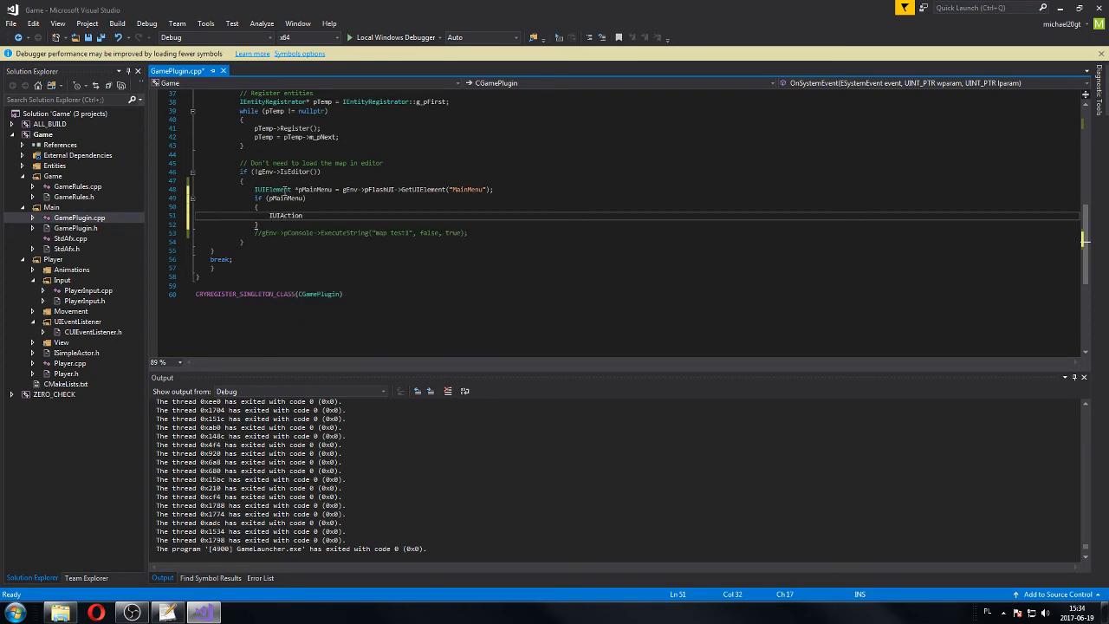
text(*pShow)
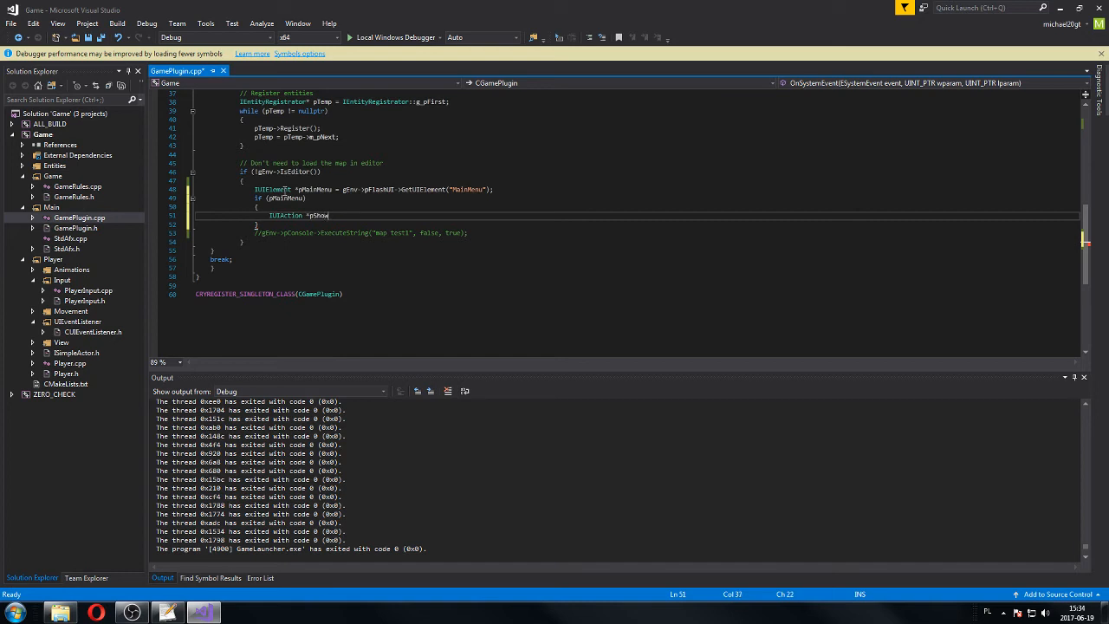
text(= gEnv->pFlashUI)
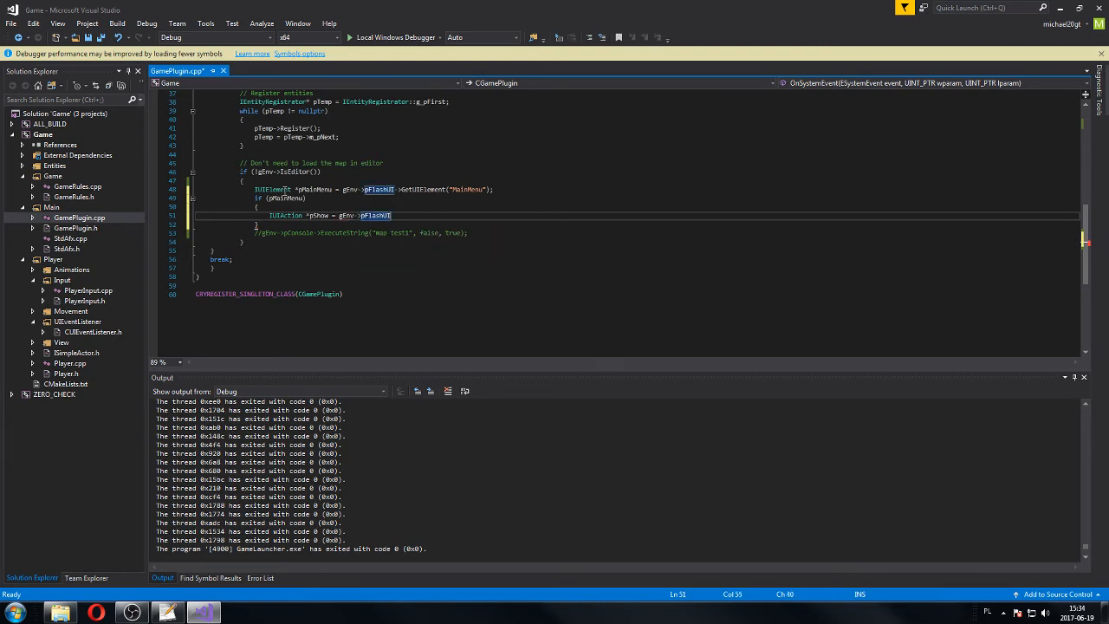
text(GetUIAction(")
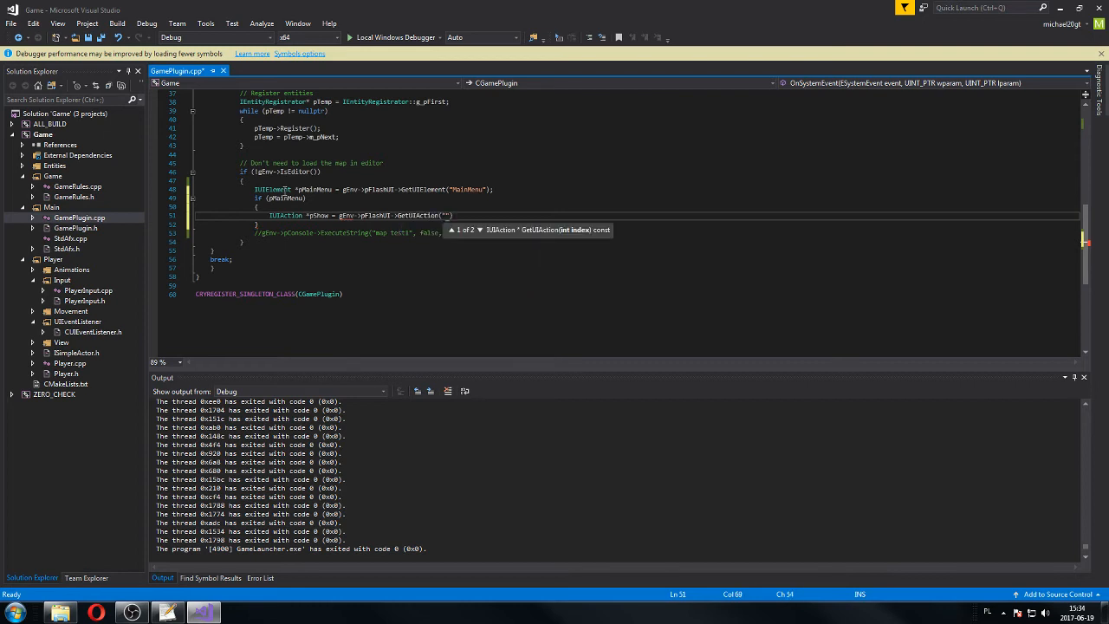
text(main)
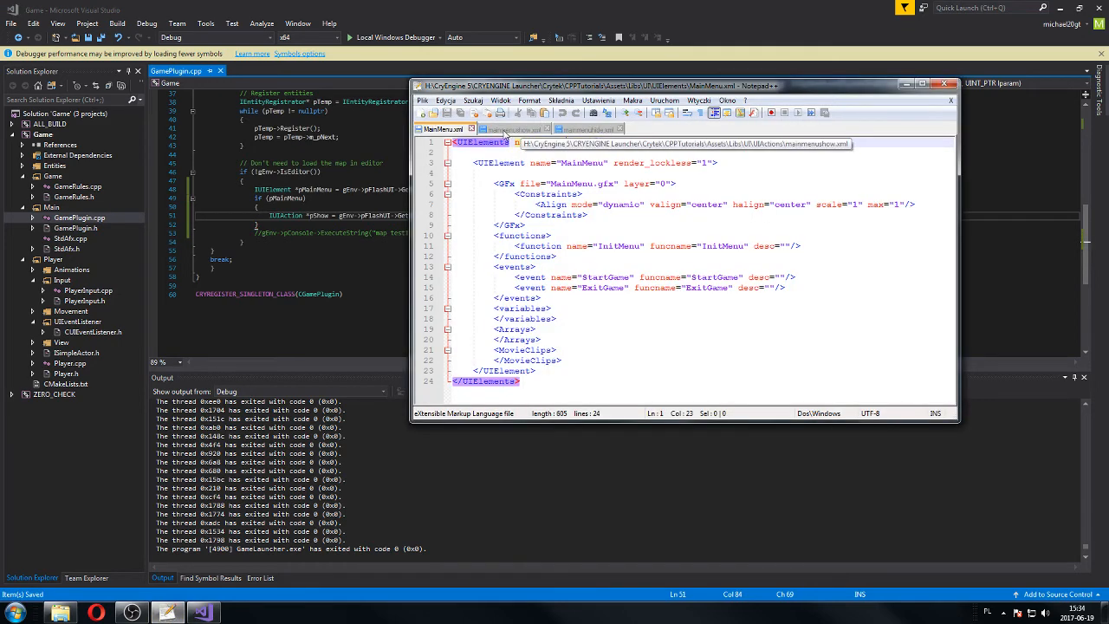
click(944, 85)
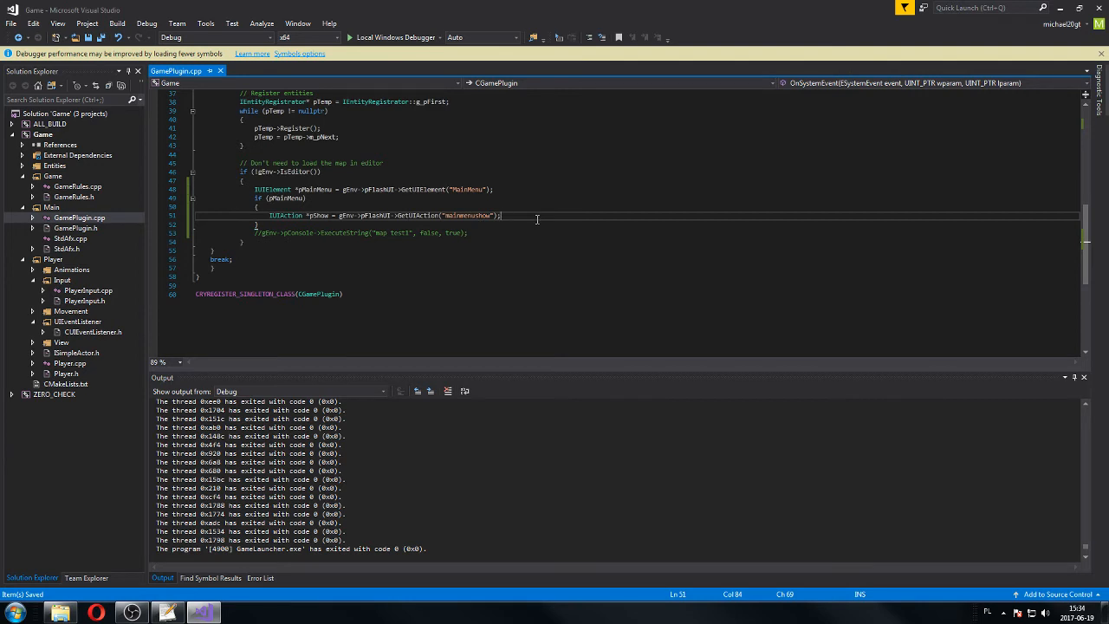
Step: Inside if (pShow), get IUIActionManager *pManager from gEnv->pFlashUI->GetUIActionManager()
text(if())
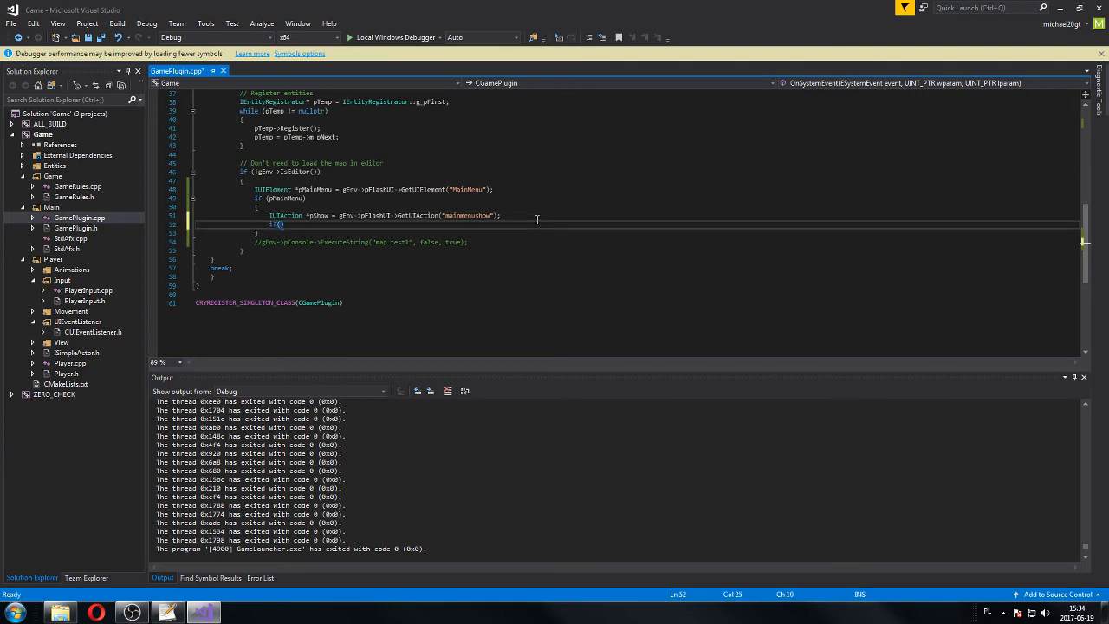
text(pShow)
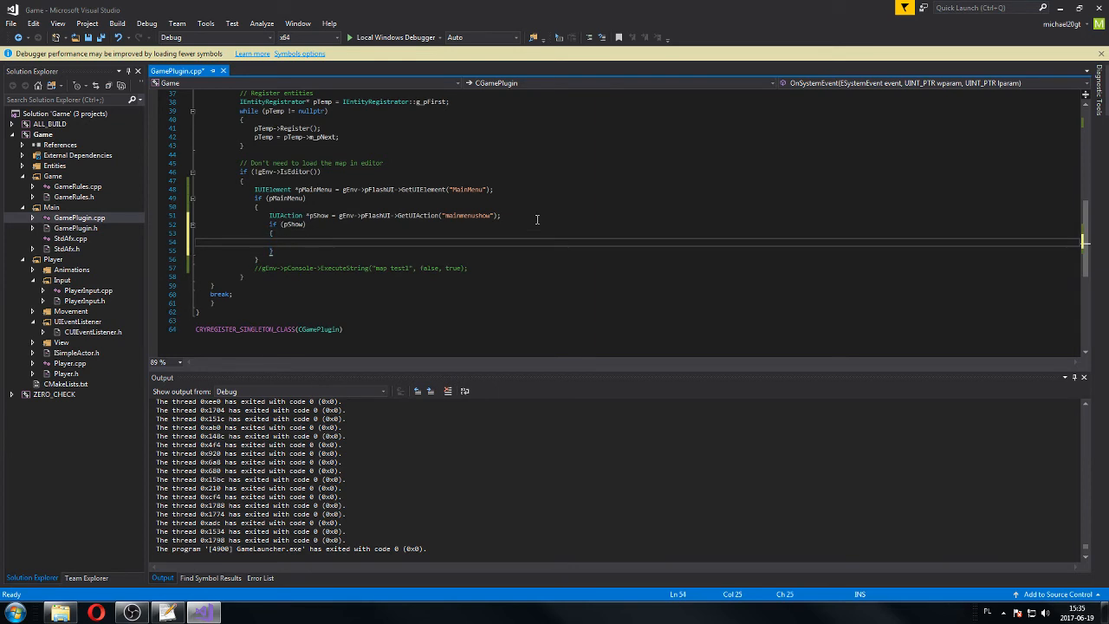
text(IUIActionManager)
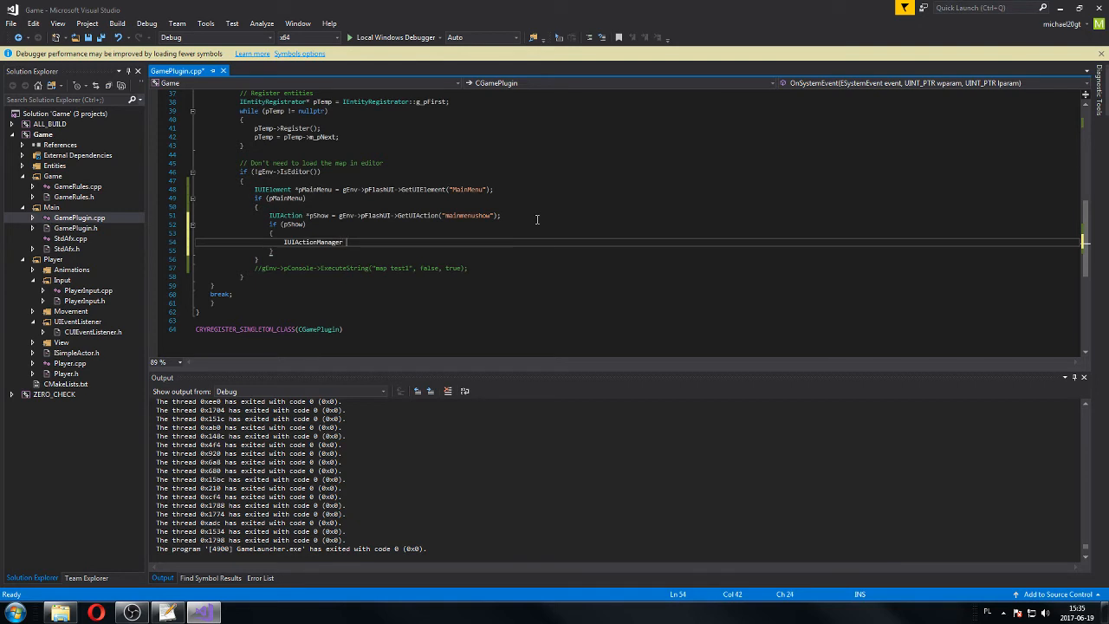
text(*pManager = gEnv->p)
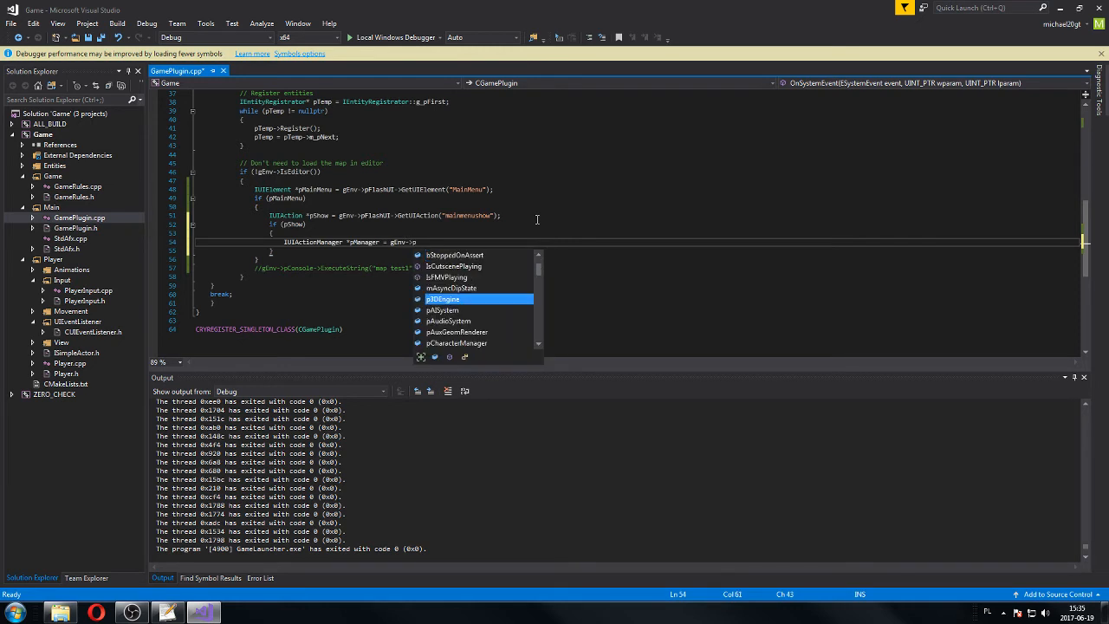
text(FlashUI-)
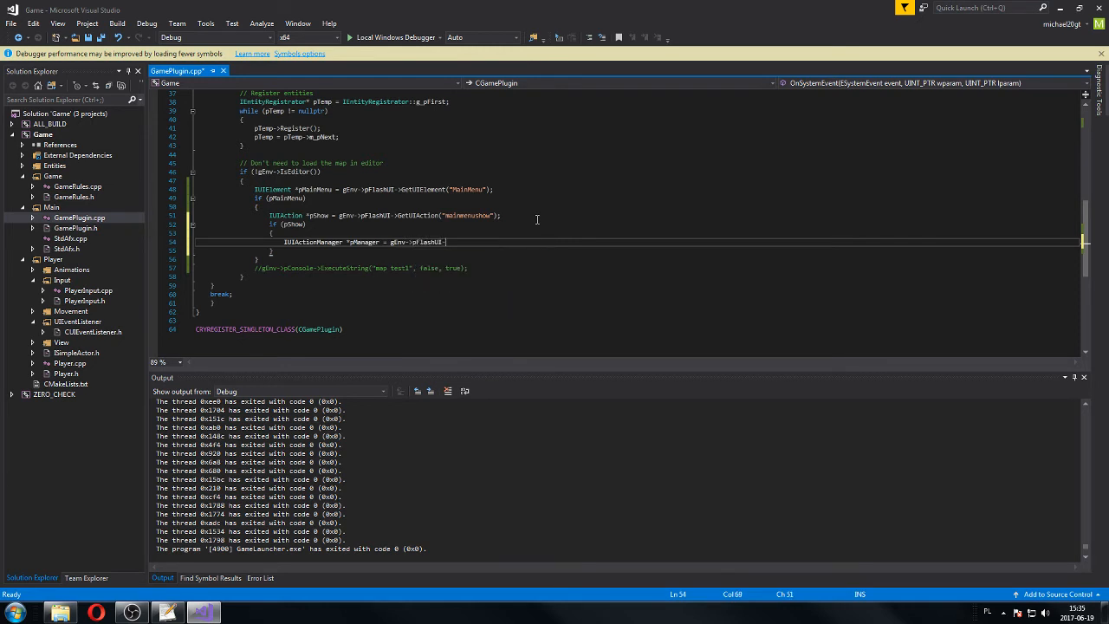
text(->GetMan)
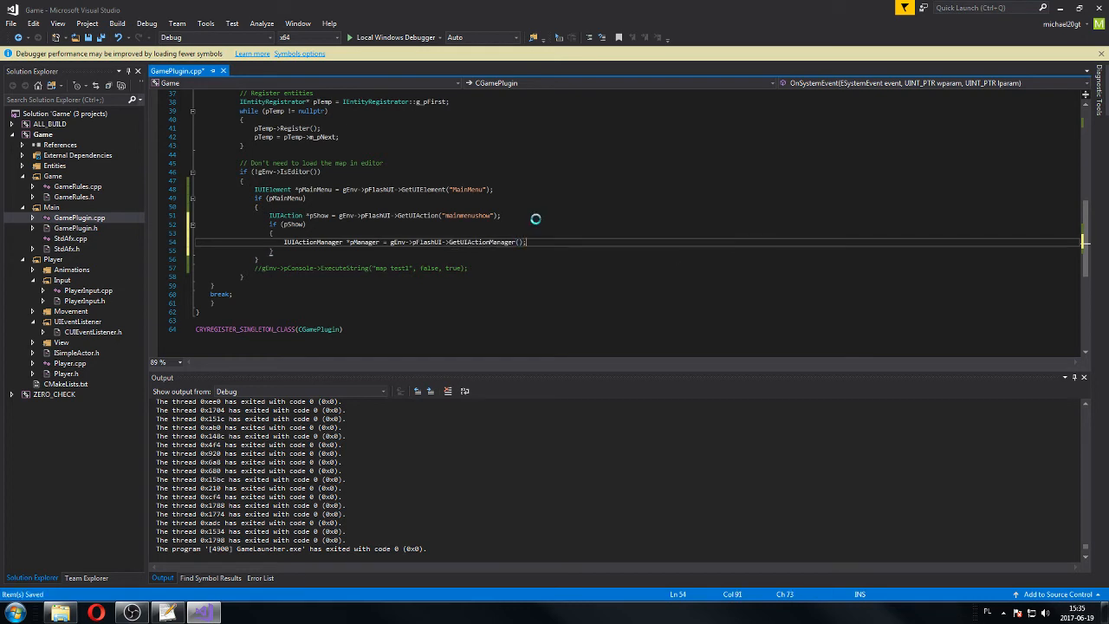
Step: Inside if (pManager), call pManager->StartAction with pShow
text(if(pManager)
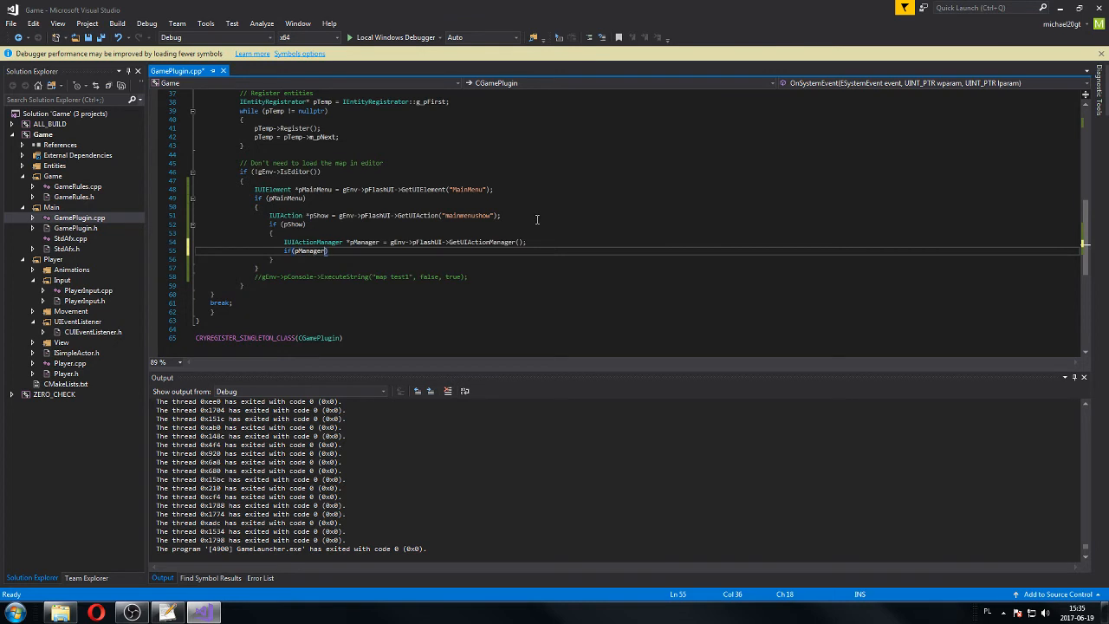
key(enter)
text({)
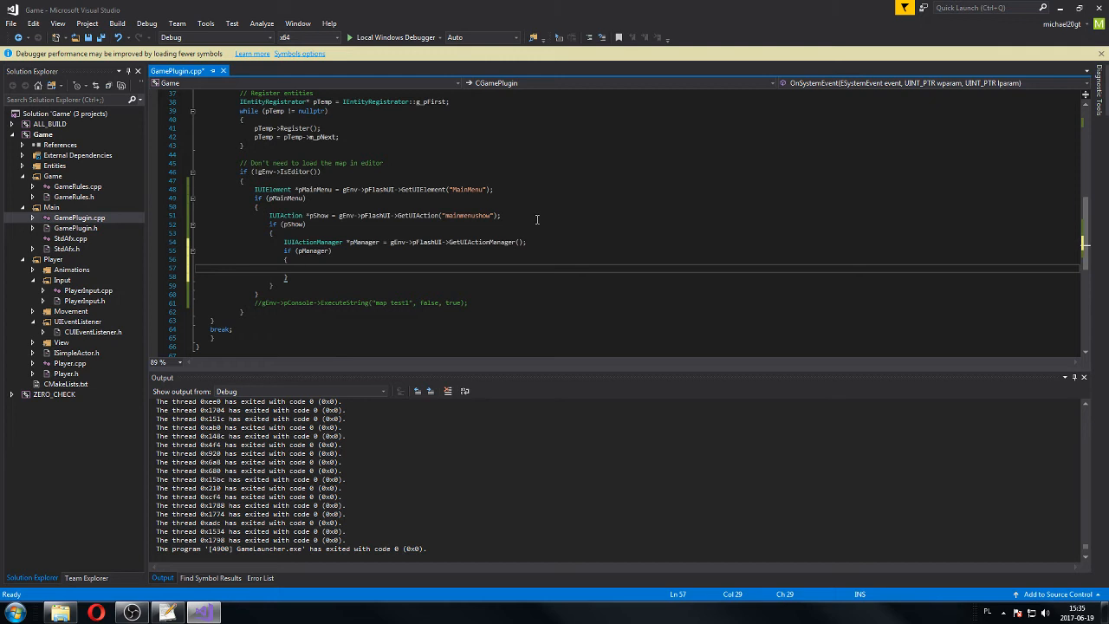
text(pManager)
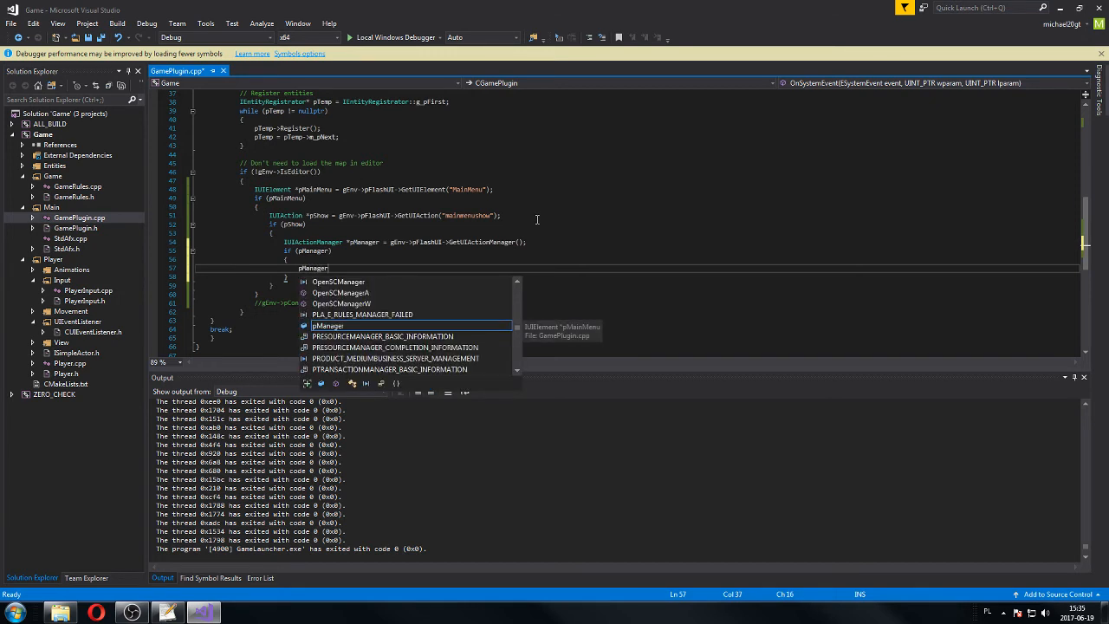
text(0)
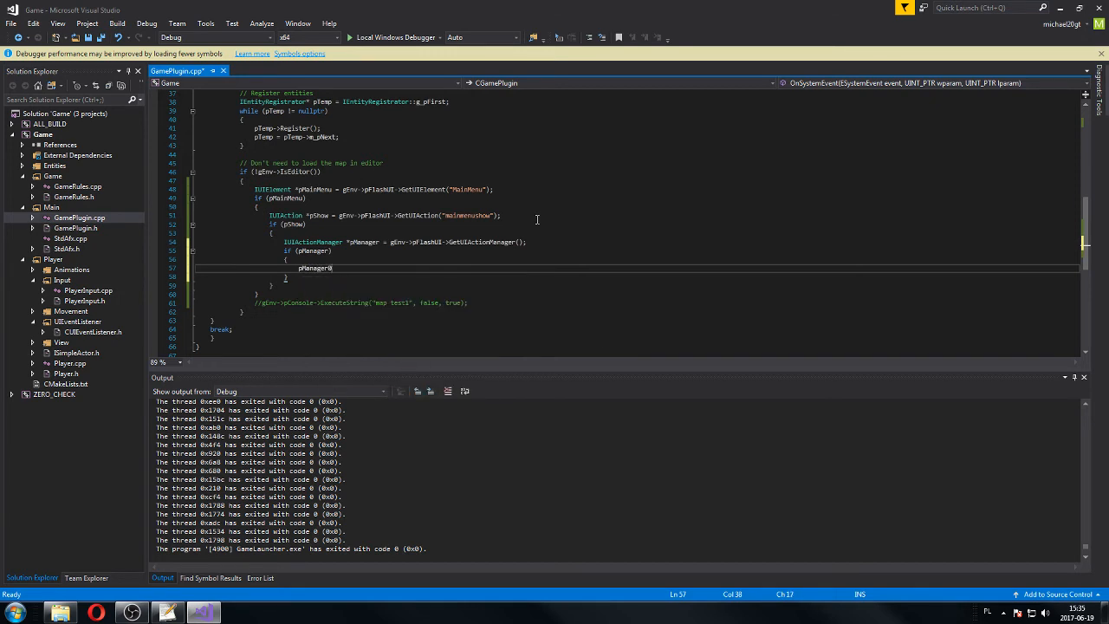
text(->StartAction()
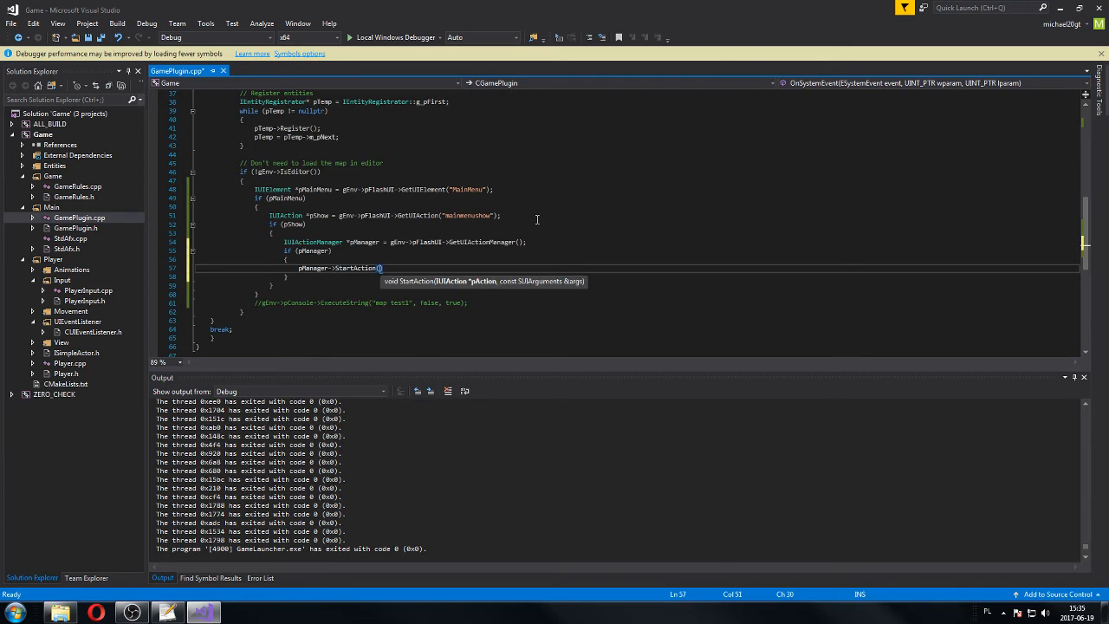
text(pShow,)
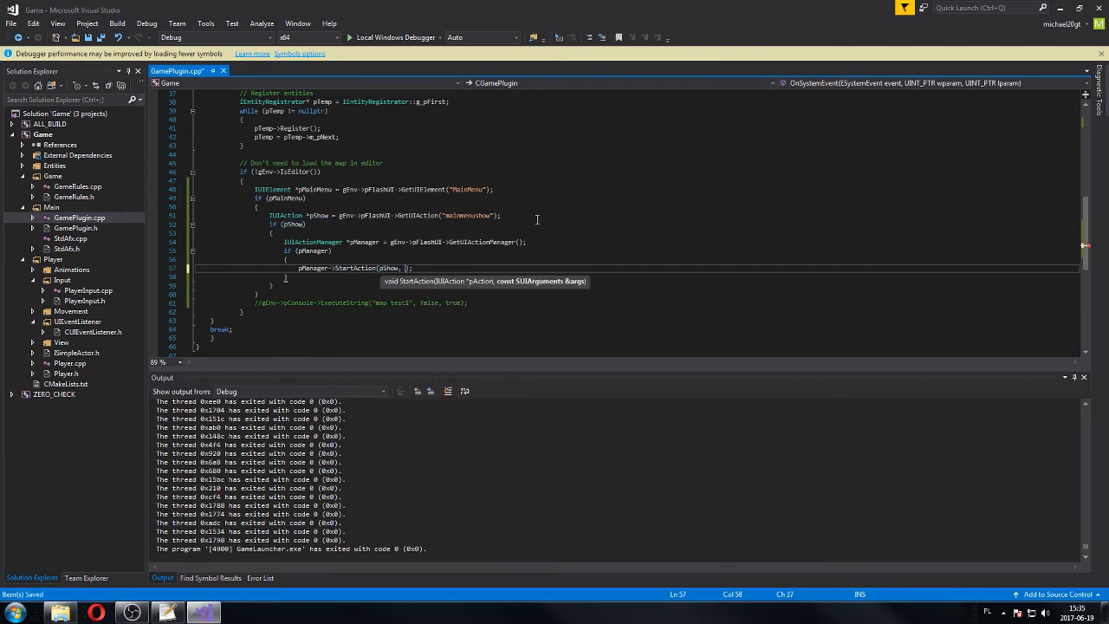
text(Main)
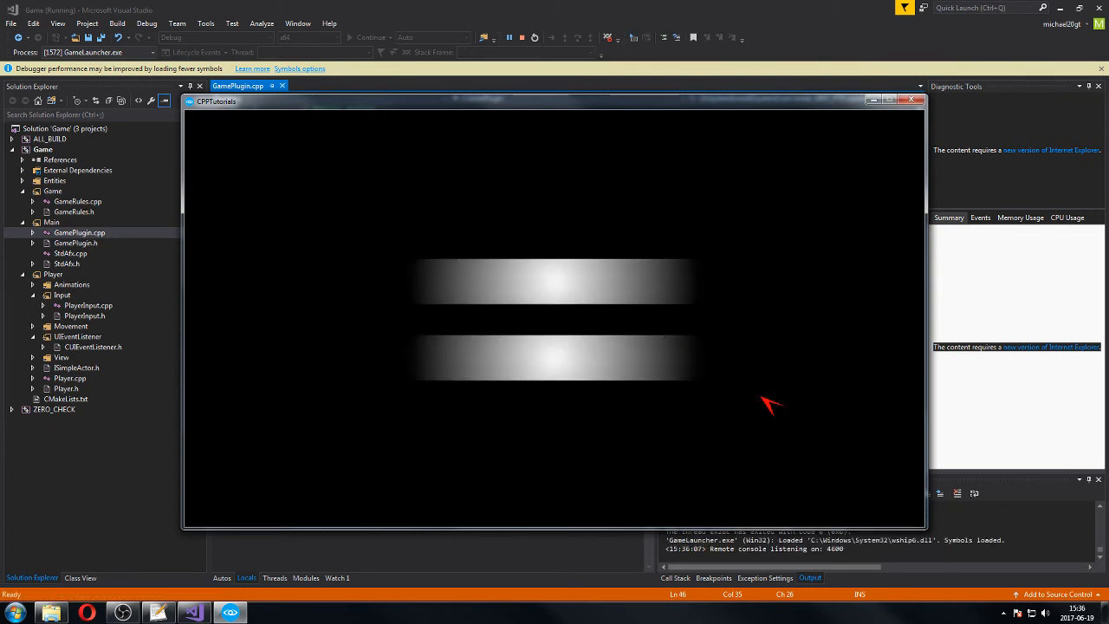
mouse_move(624, 410)
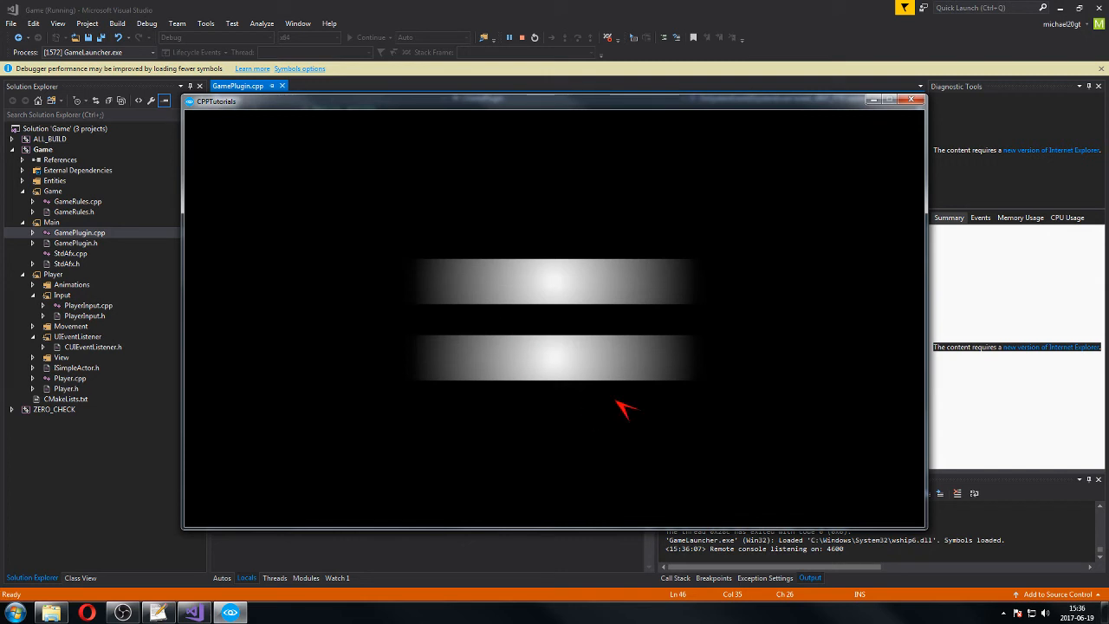
mouse_move(501, 160)
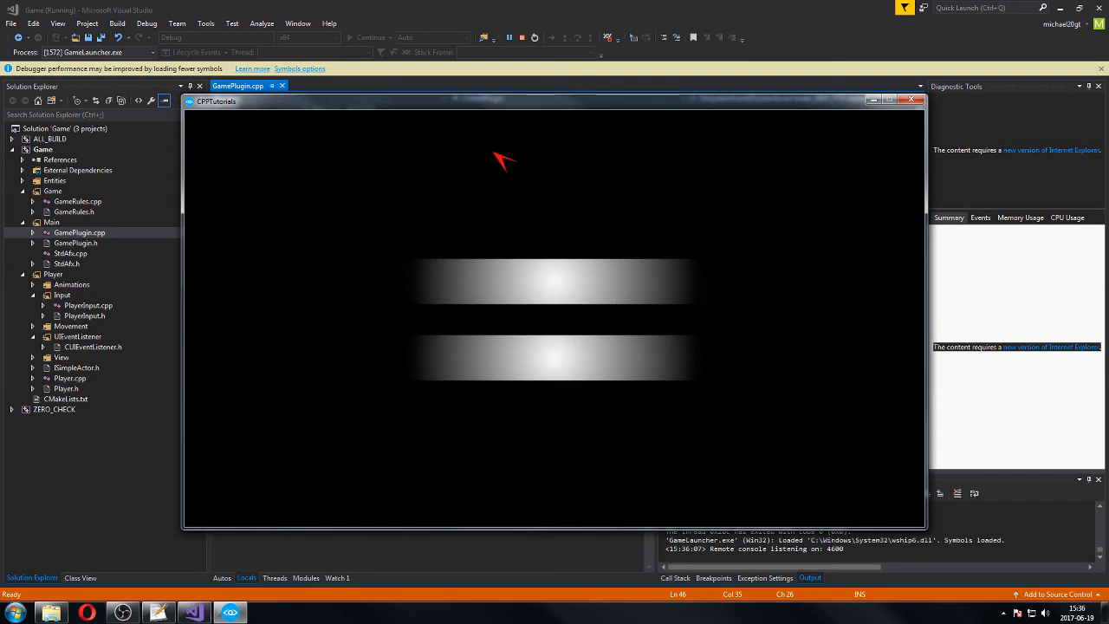
mouse_move(558, 340)
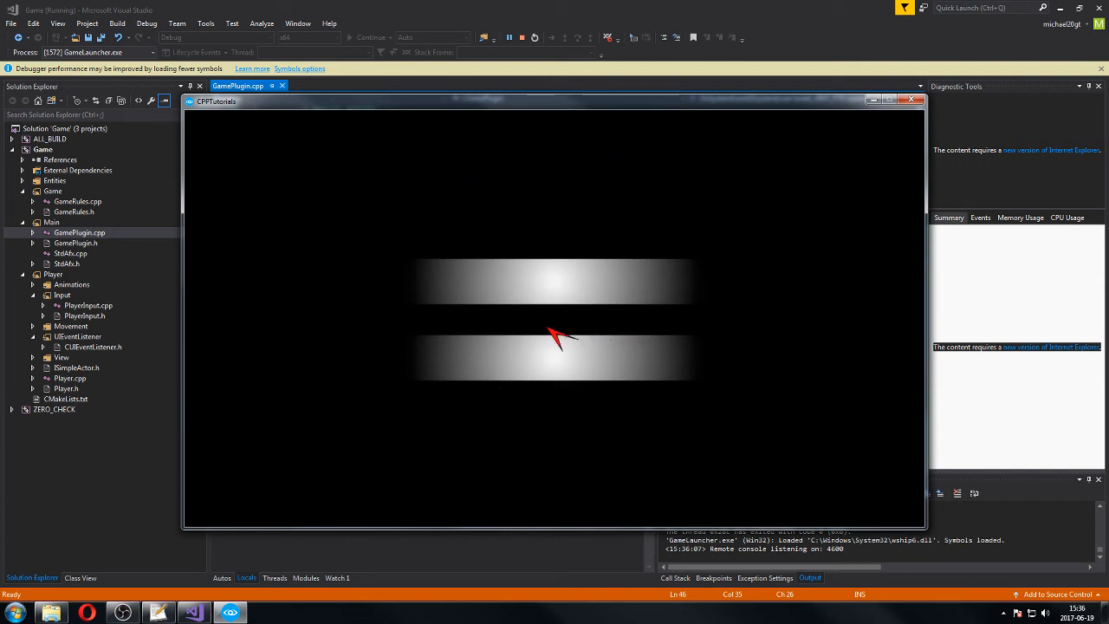
mouse_move(538, 165)
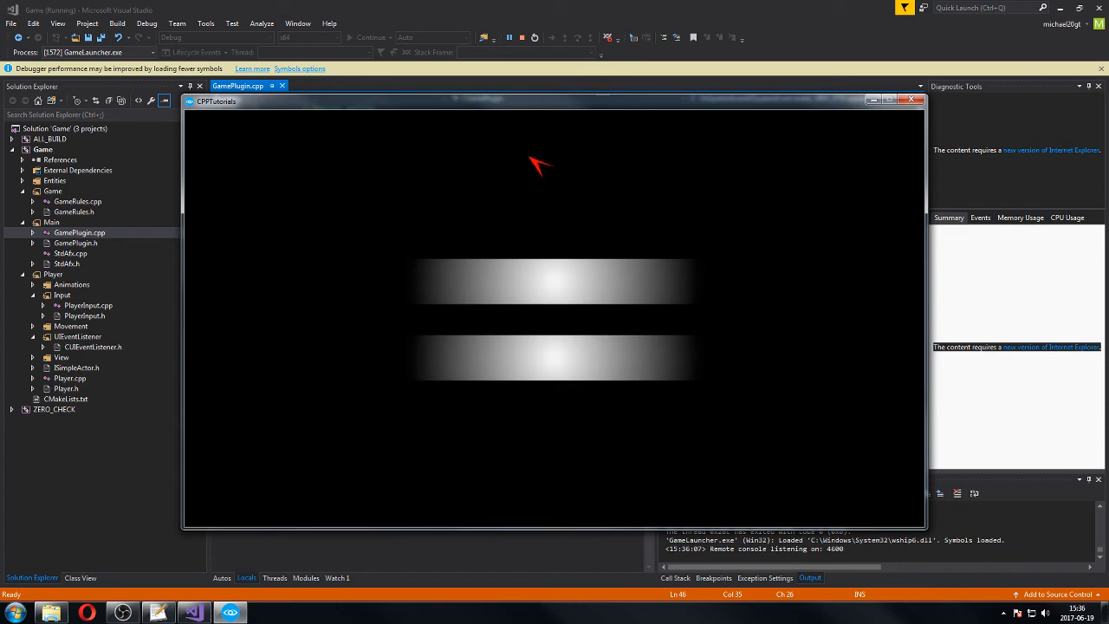
mouse_move(685, 230)
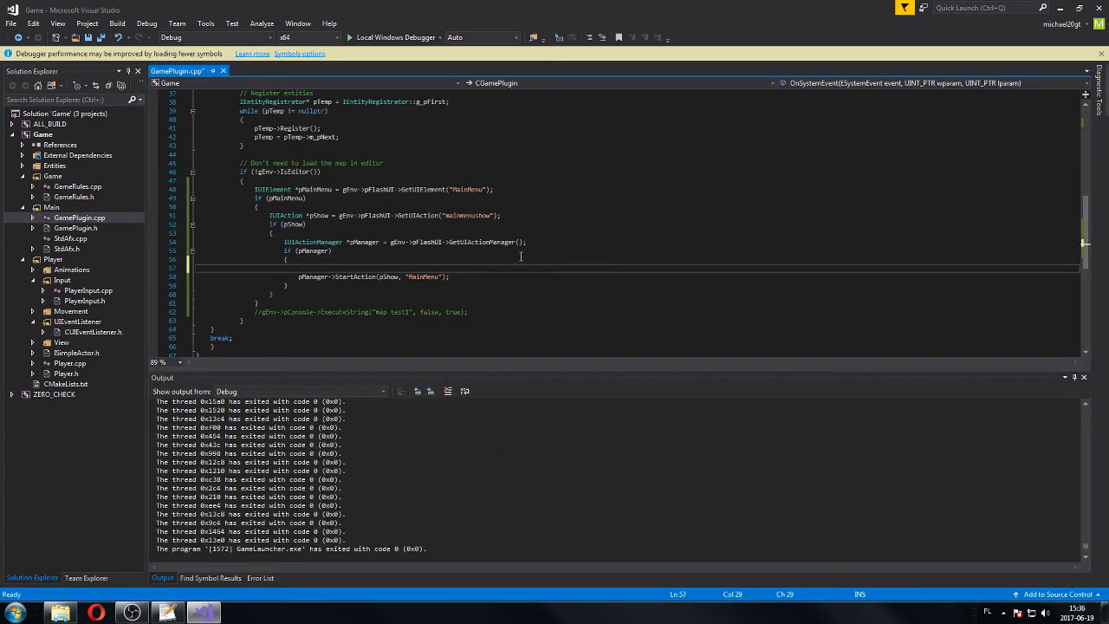
Step: Add a pMainMenu->CallFunction() line above pManager->StartAction in GamePlugin.cpp
text(pMainMenu->CallFunction()
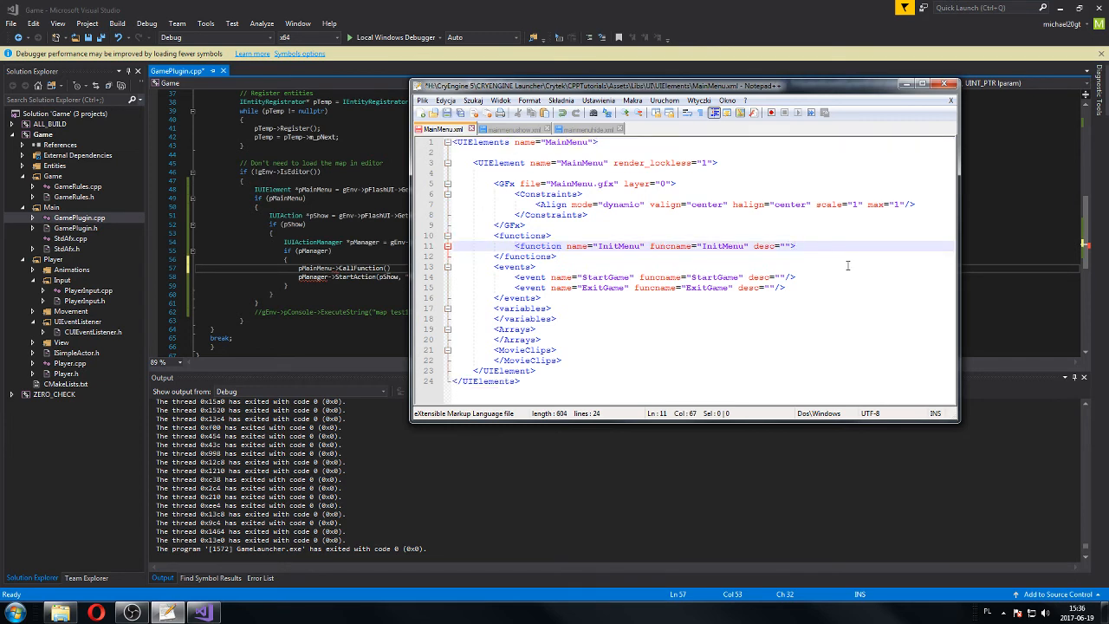
Step: Declare InitMenu string parameters gameName, name and id in MainMenu.xml
key(enter)
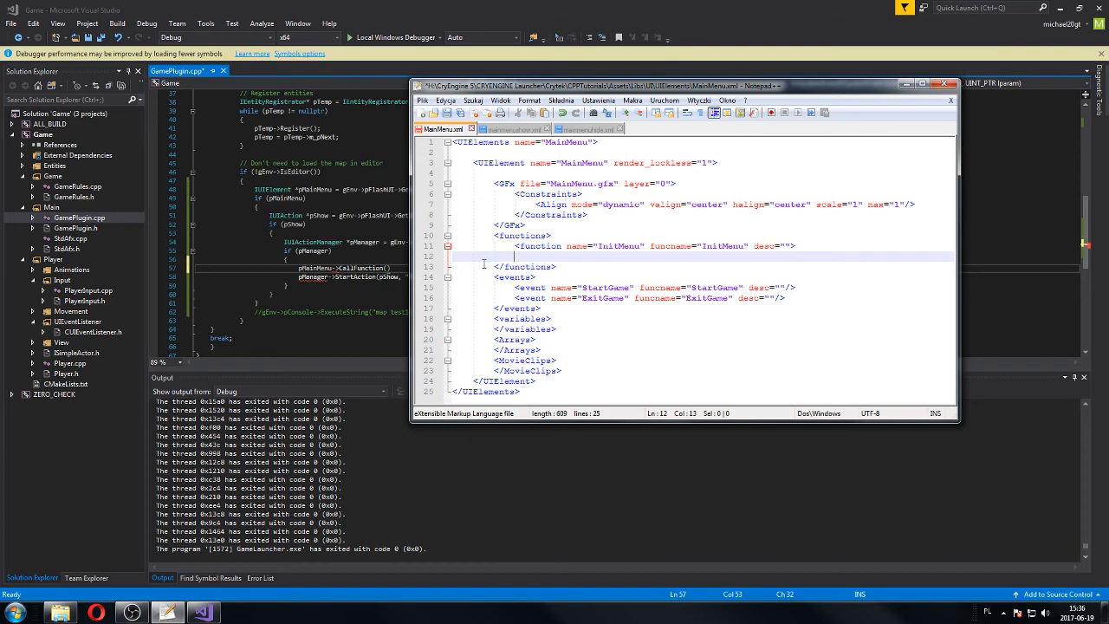
click(949, 100)
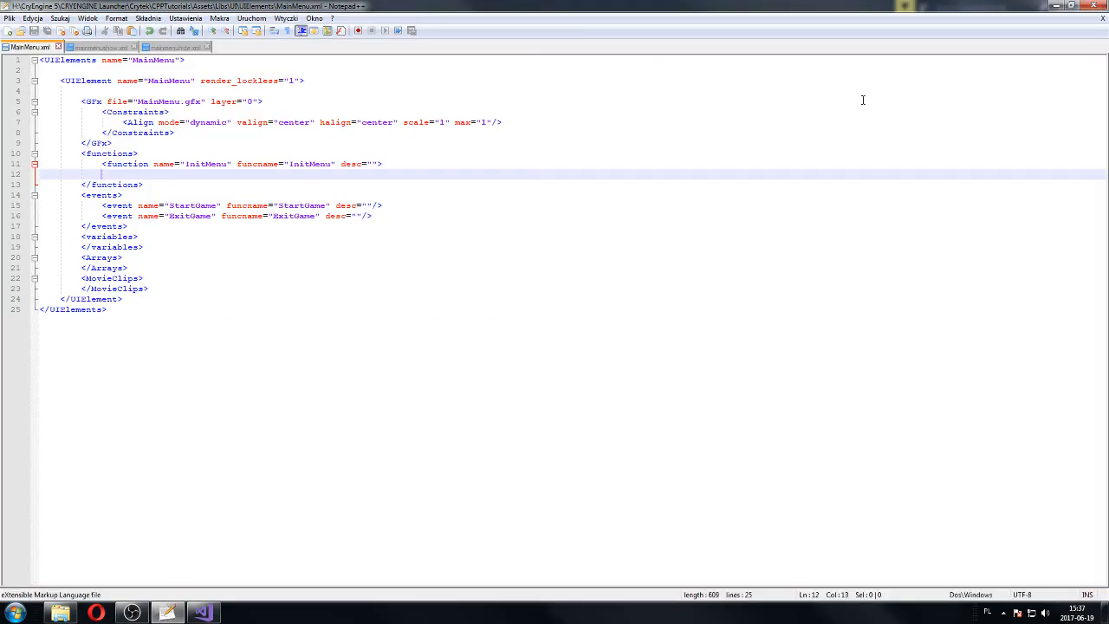
mouse_move(390, 172)
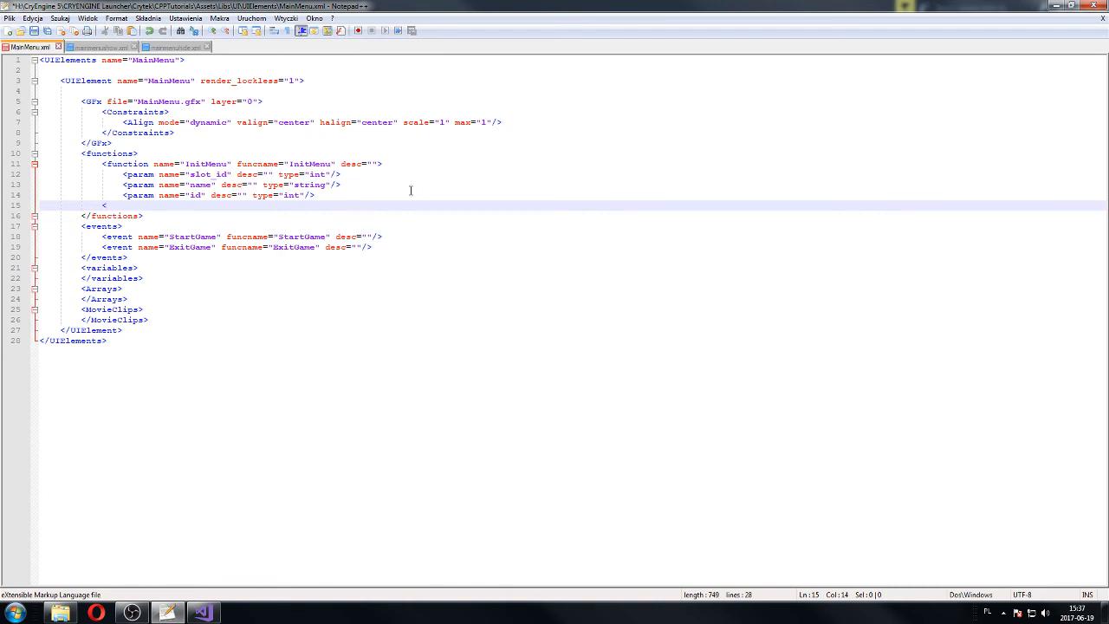
text(n)
click(232, 175)
text(gameName)
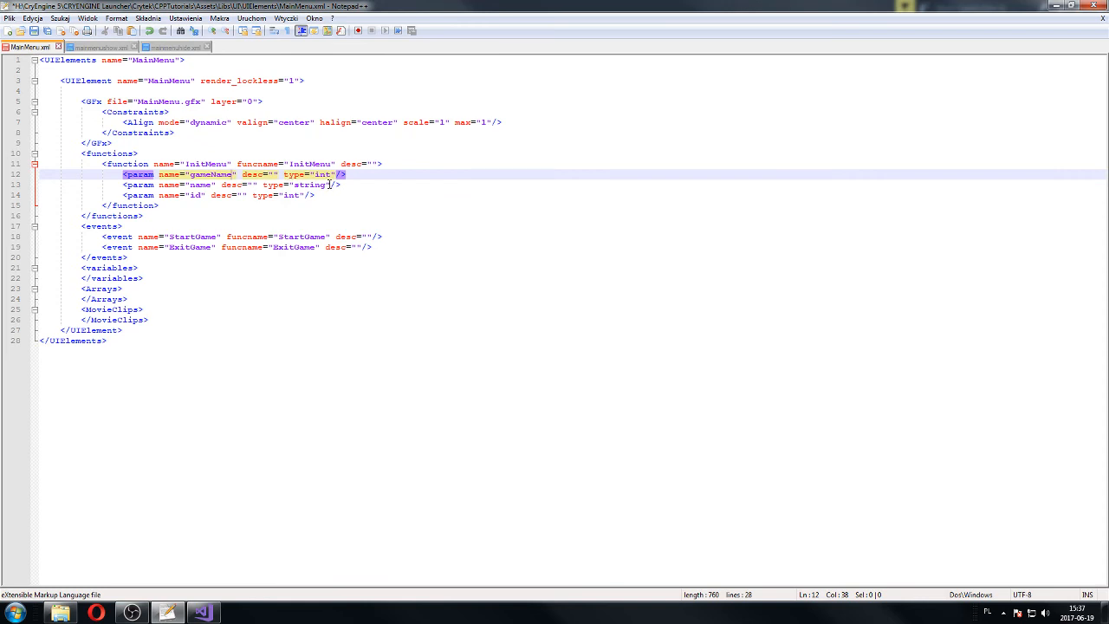
text(string)
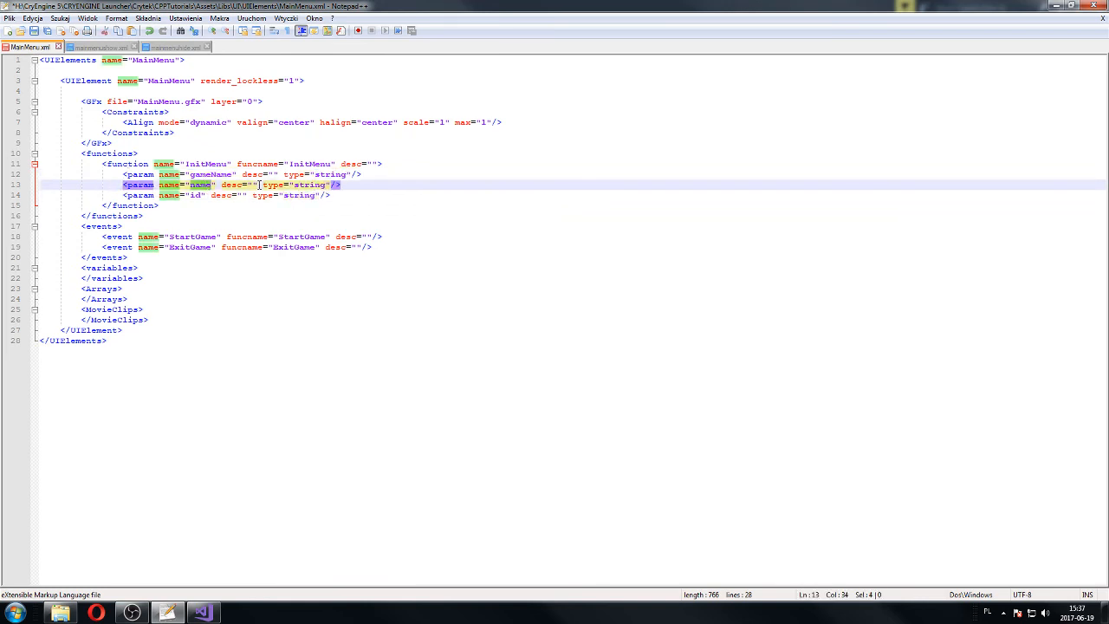
text(btn)
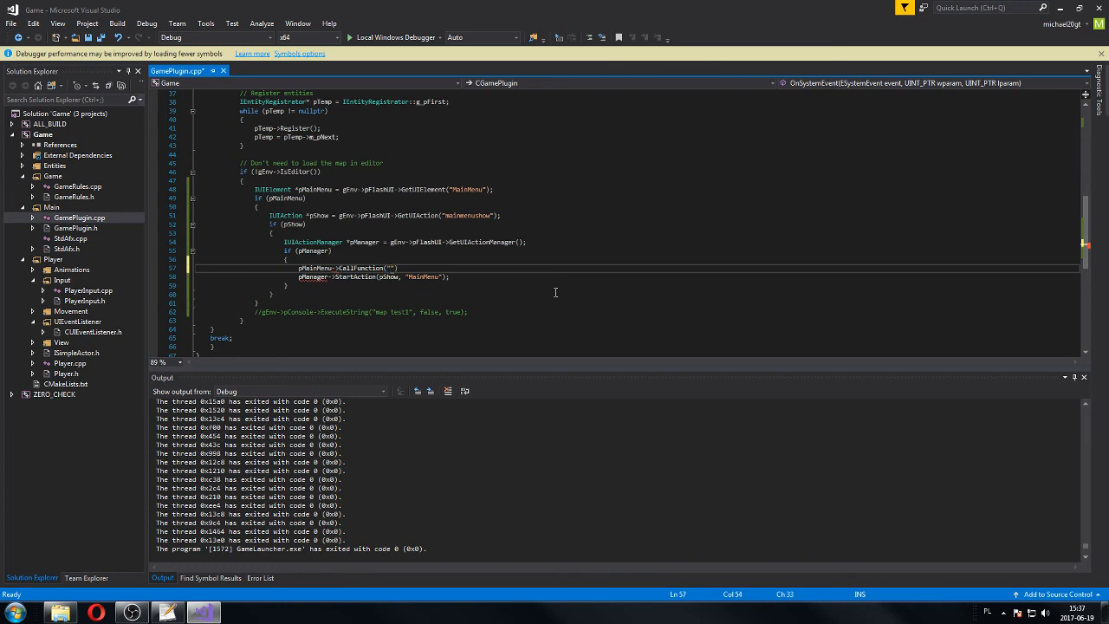
Step: Declare SUIArguments args and add the first string argument, TUTORIAL GAME
text(init)
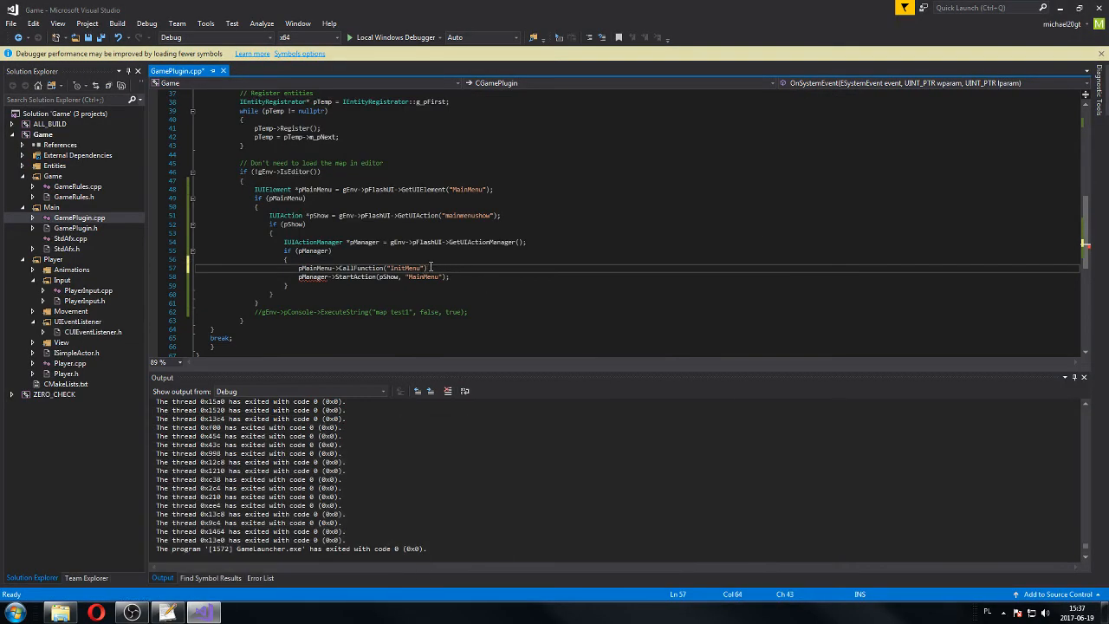
text(;)
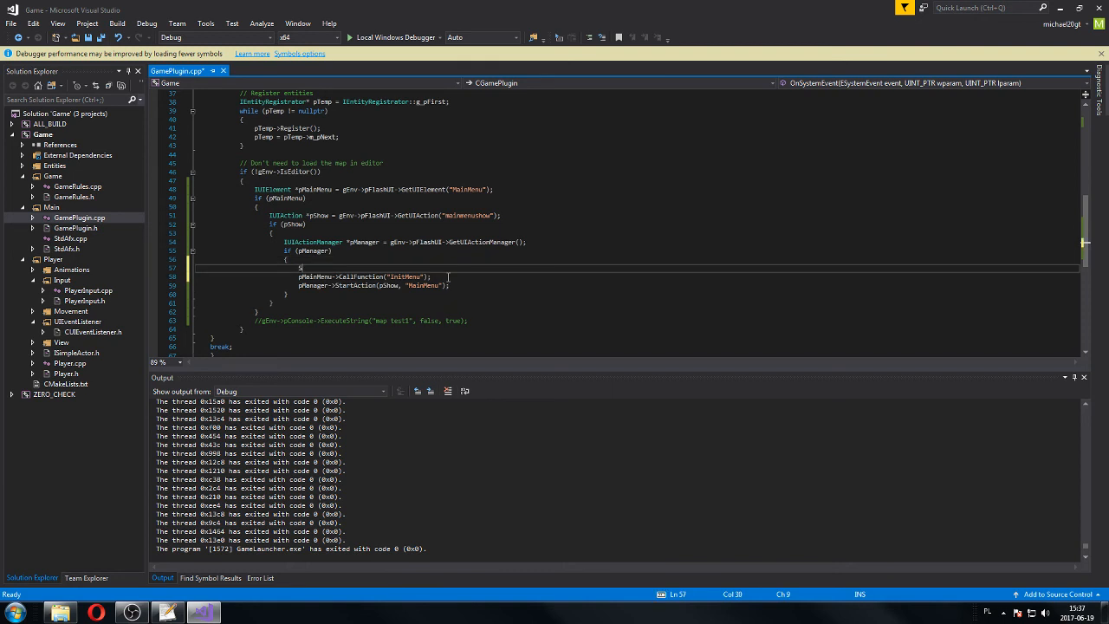
text(SUIArguments)
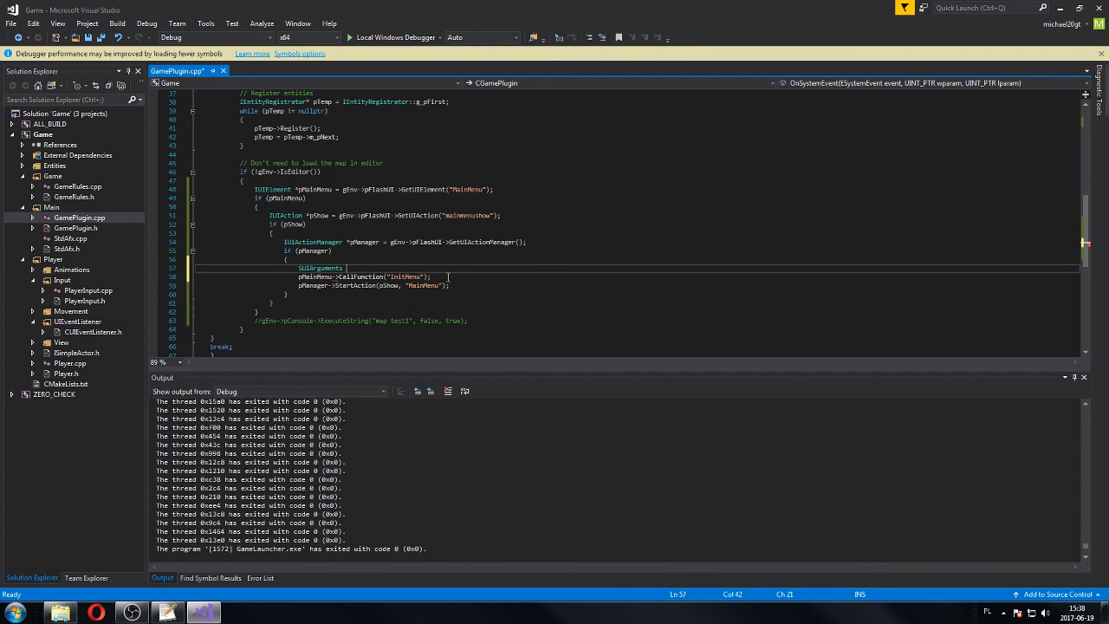
text(args)
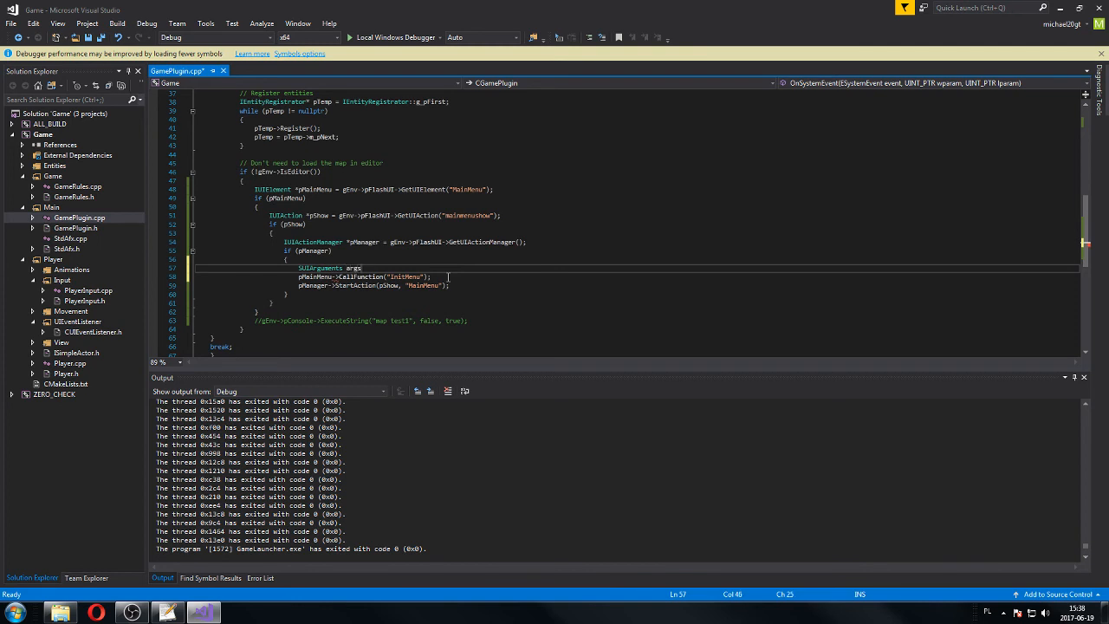
text(ar)
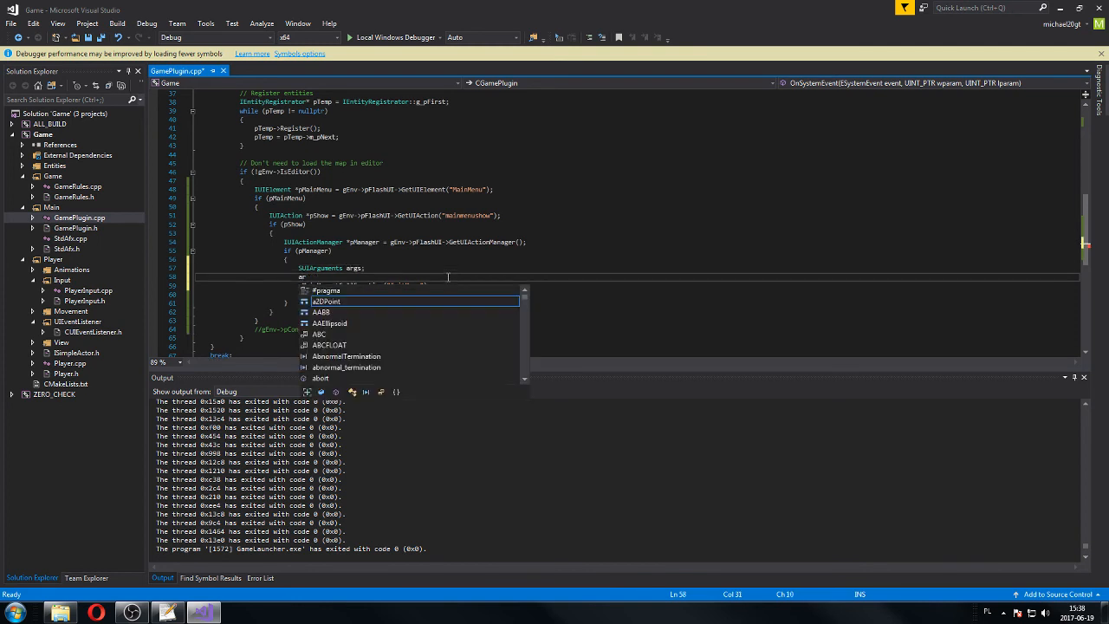
text(args.AddArgument)
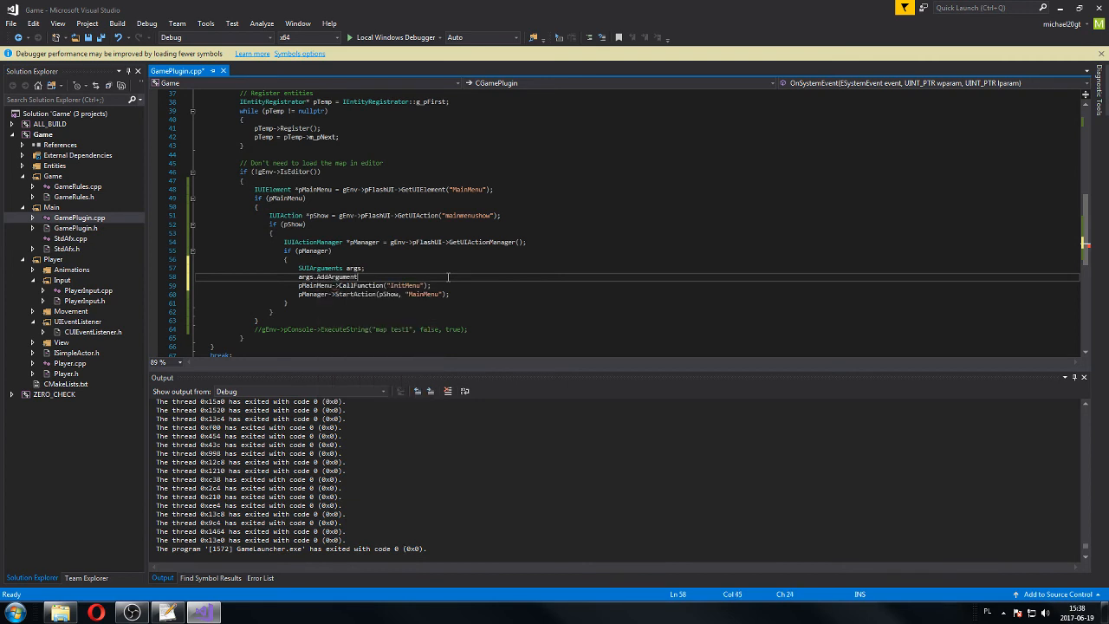
text(()
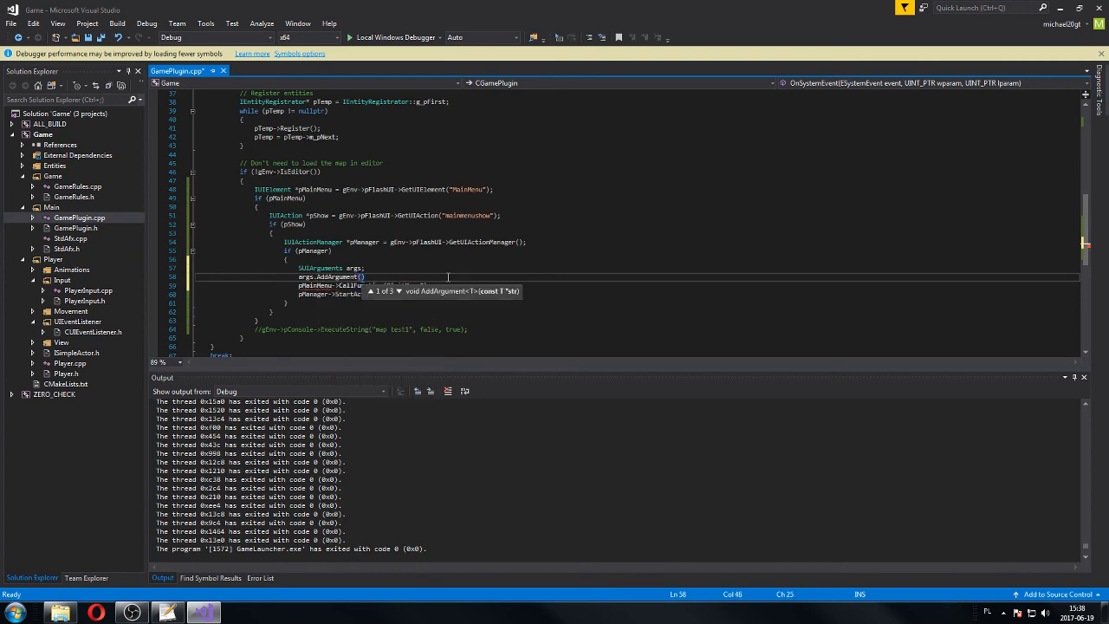
text(string(""))
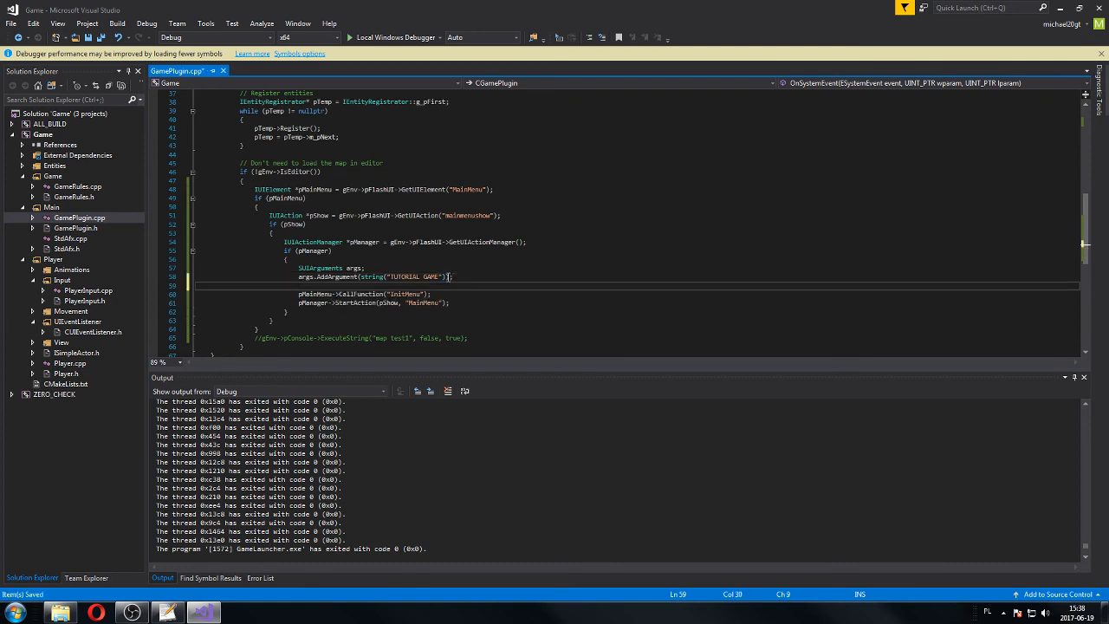
Step: Add 'Start Game' and 'Exit' arguments and pass args to CallFunction("InitMenu", args)
text(args.AddArgument)
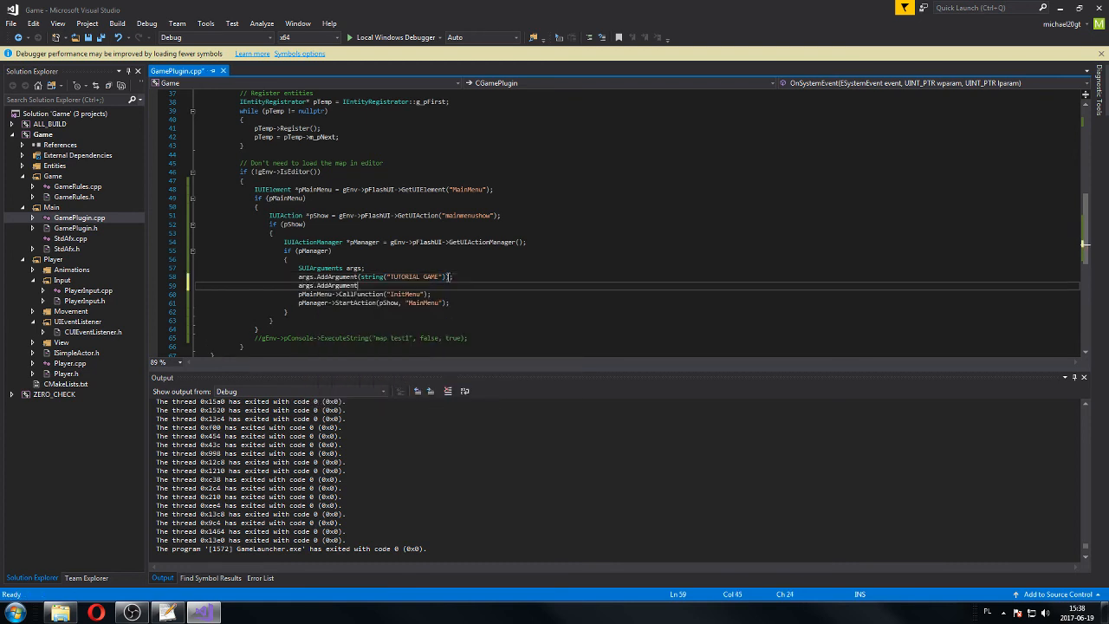
text(string(")
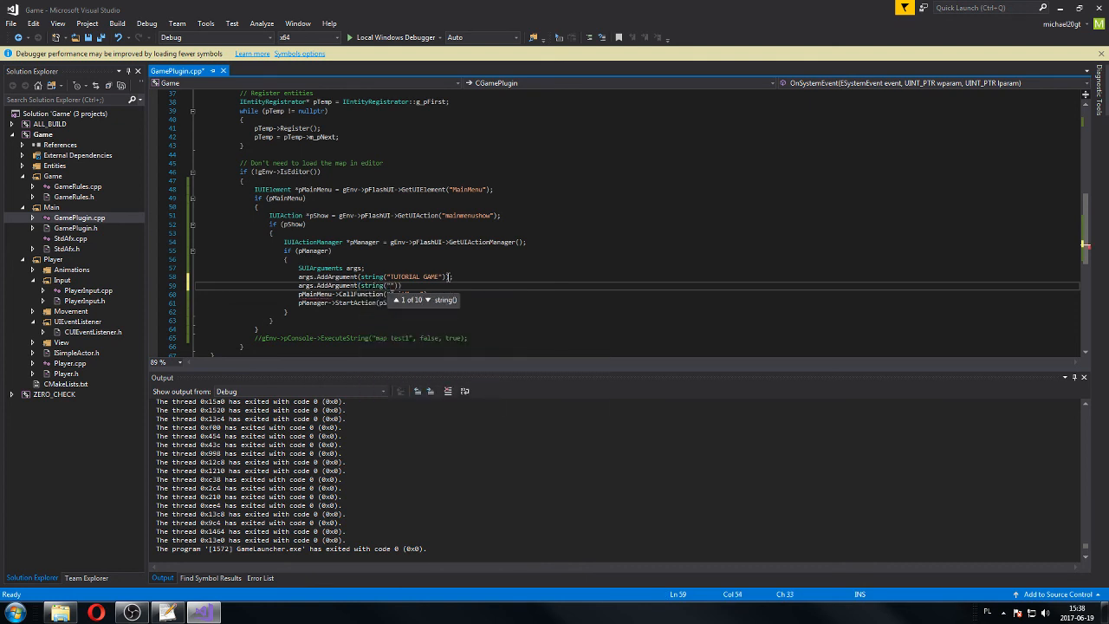
text(5)
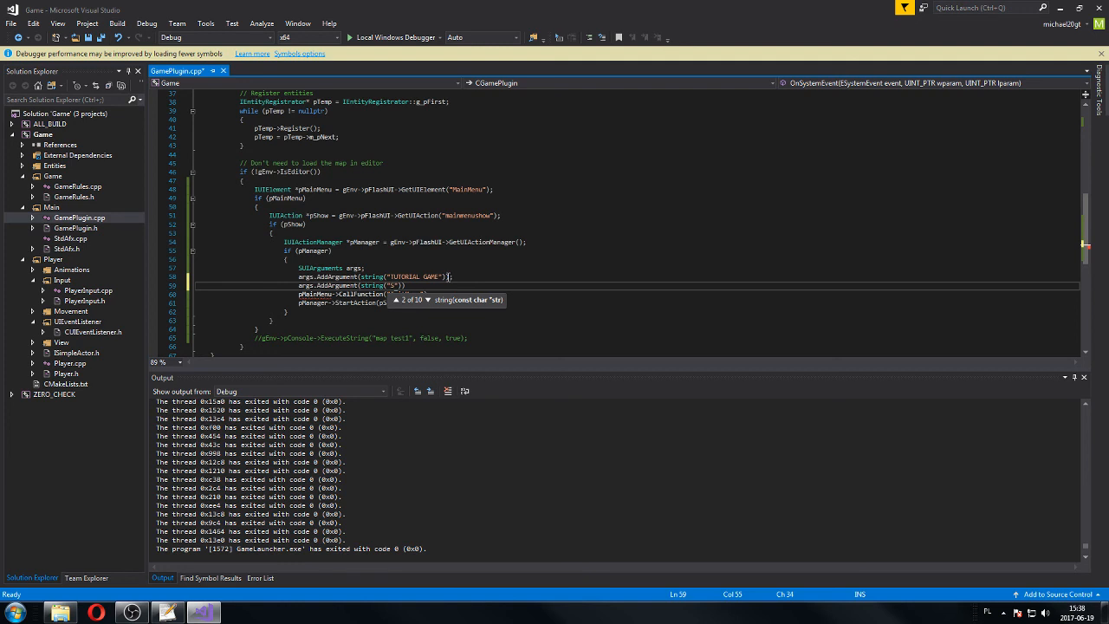
text(Start)
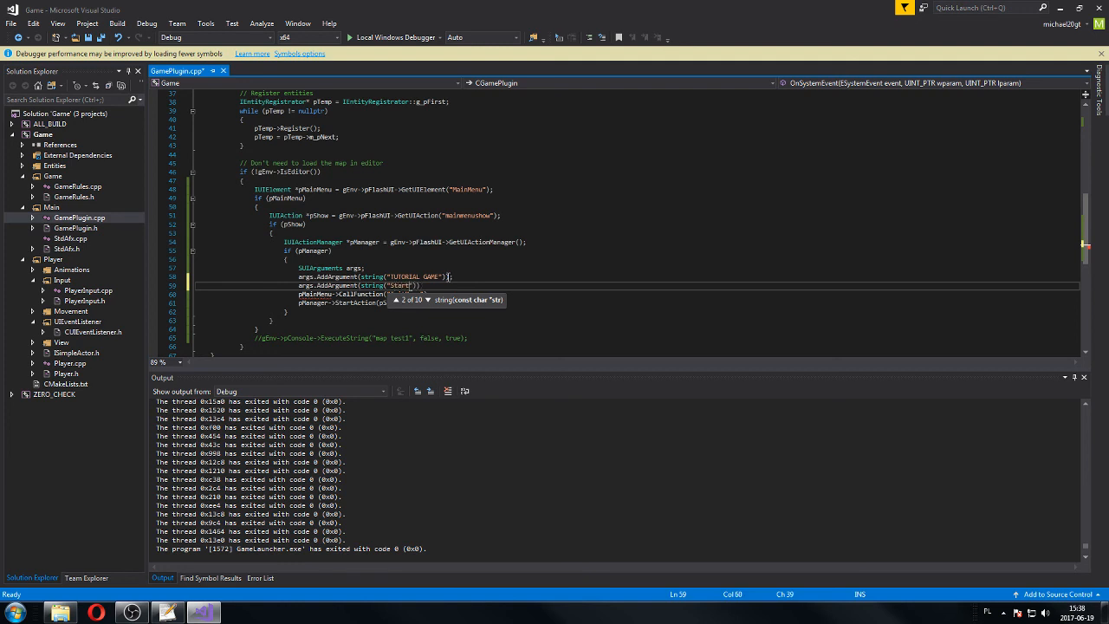
text(Game)
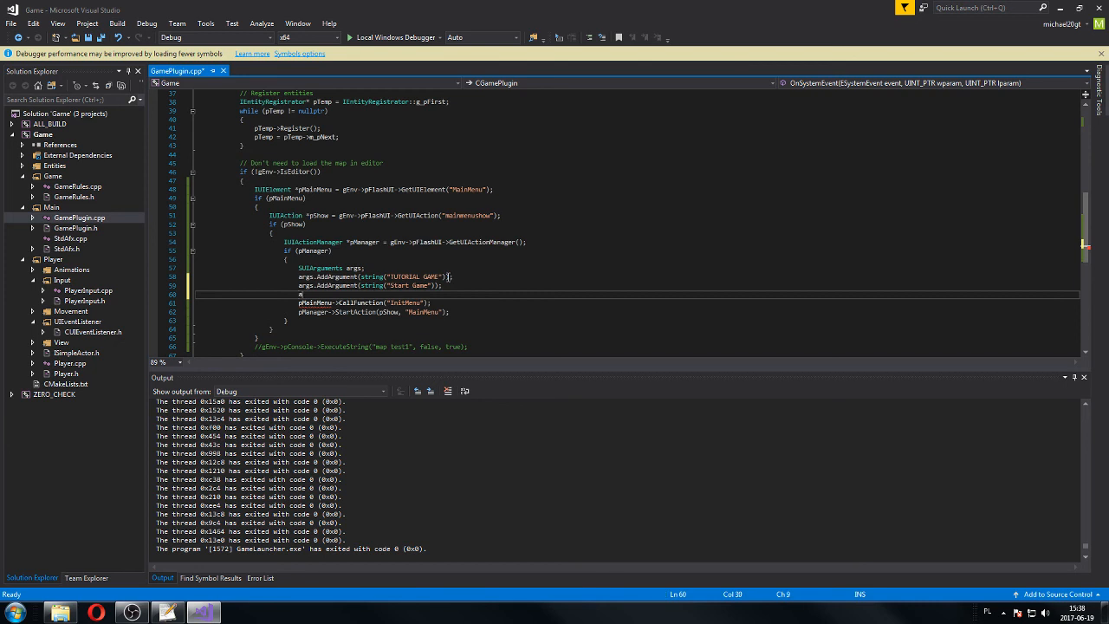
text(args.a)
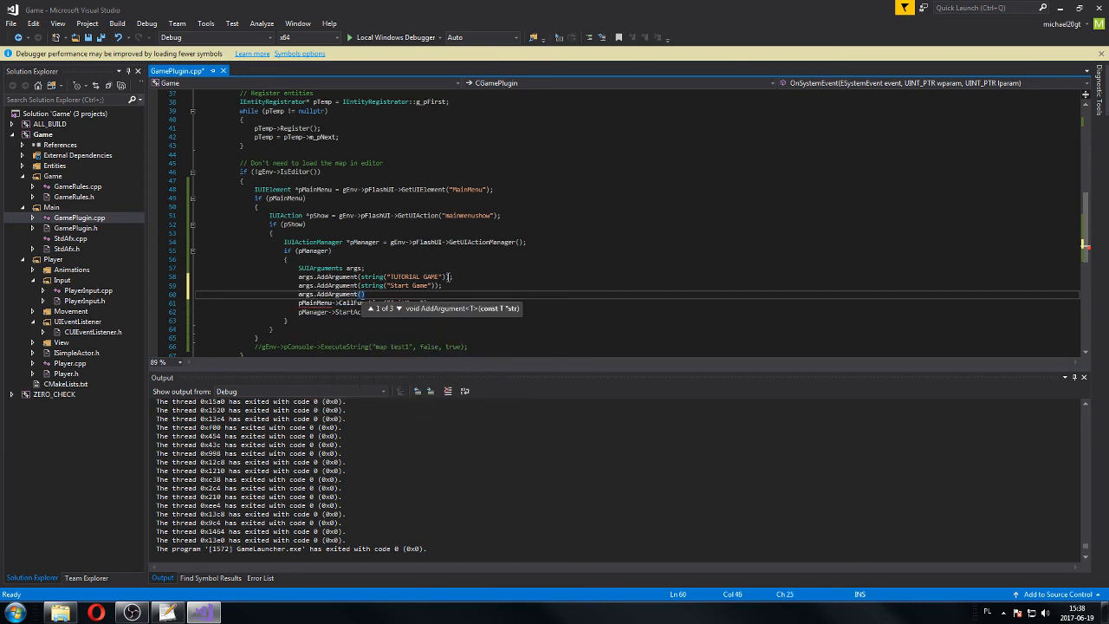
text(string("Exit)
click(373, 302)
text(, )
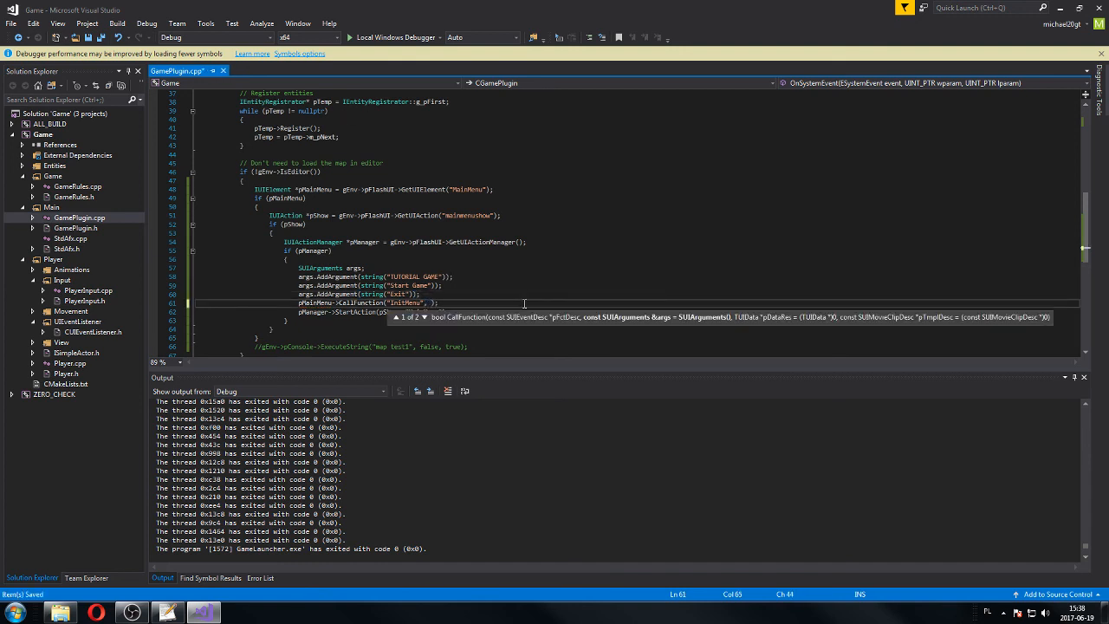
text(args)
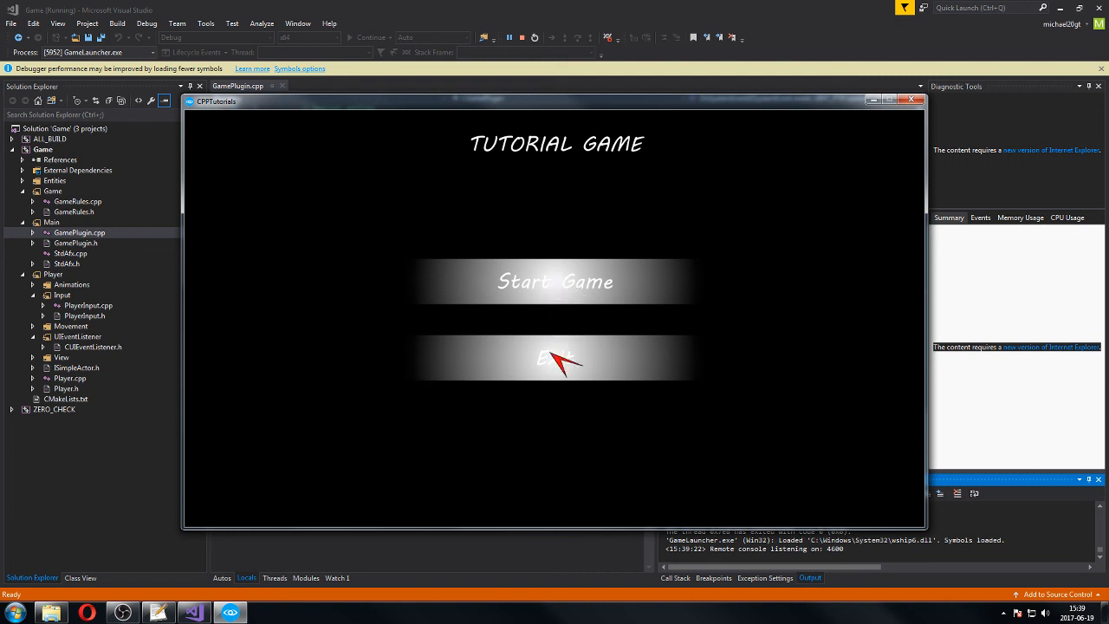
mouse_move(563, 277)
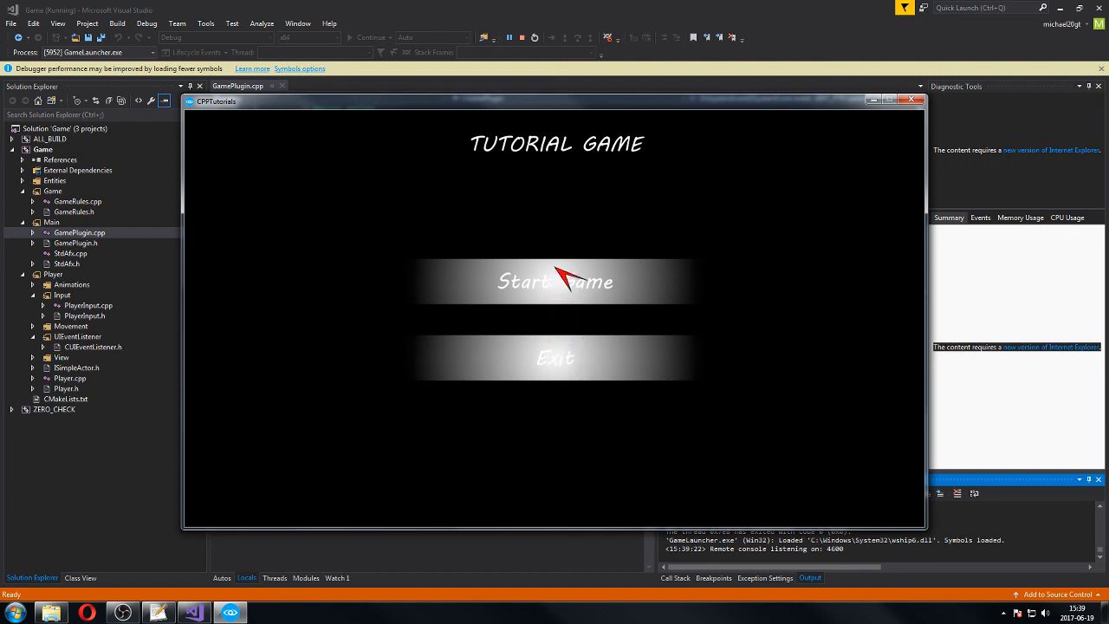
mouse_move(558, 327)
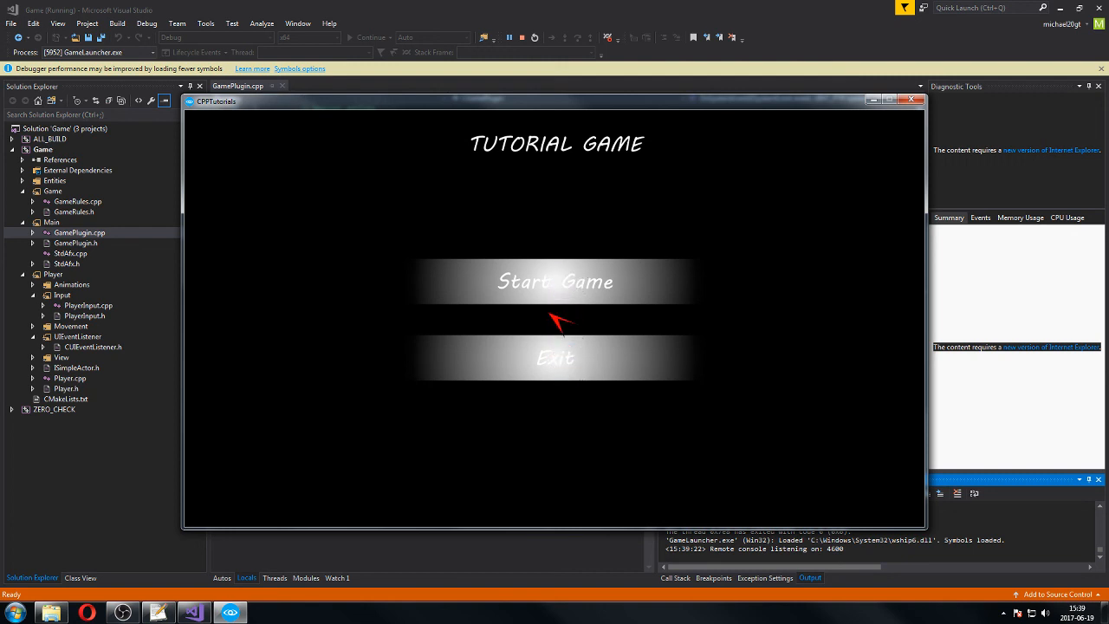
mouse_move(630, 215)
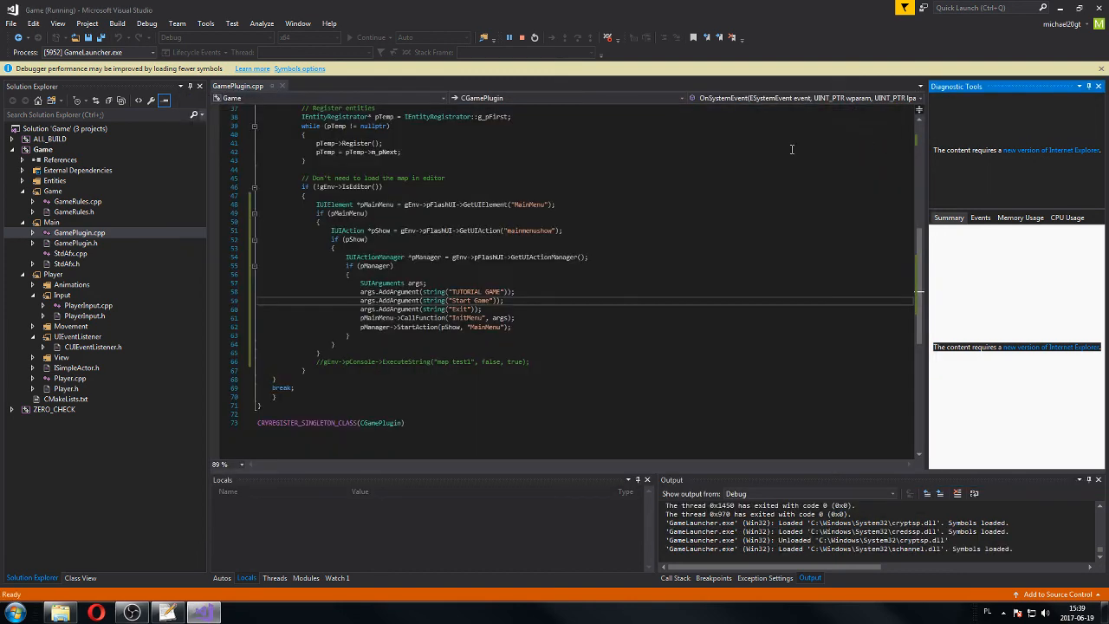
Step: Close the game window after seeing the TUTORIAL GAME menu with Start Game and Exit
click(593, 275)
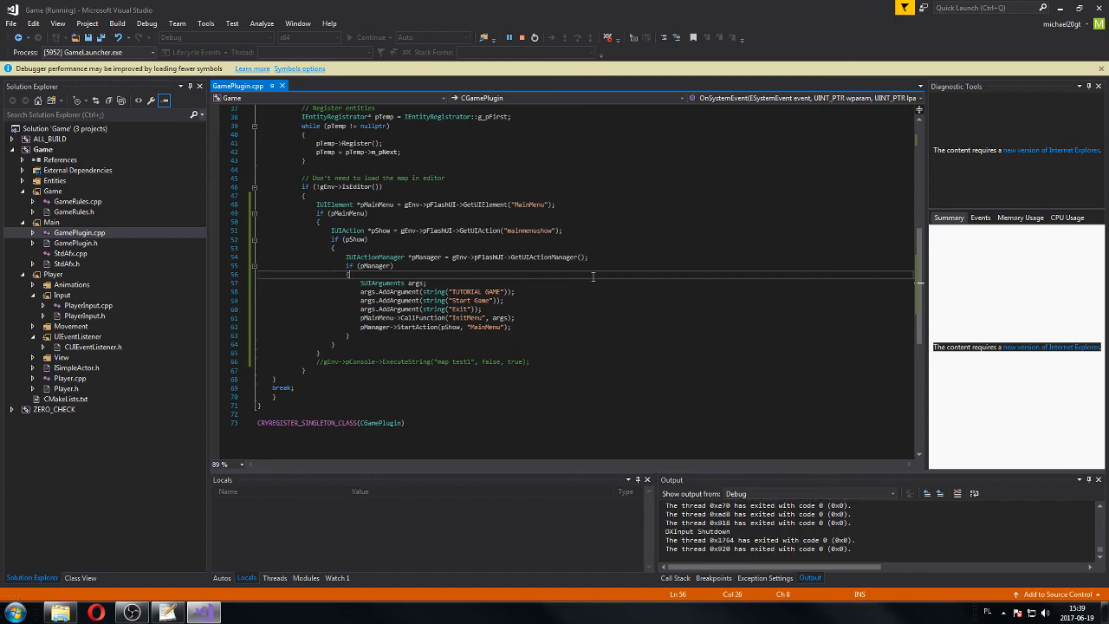